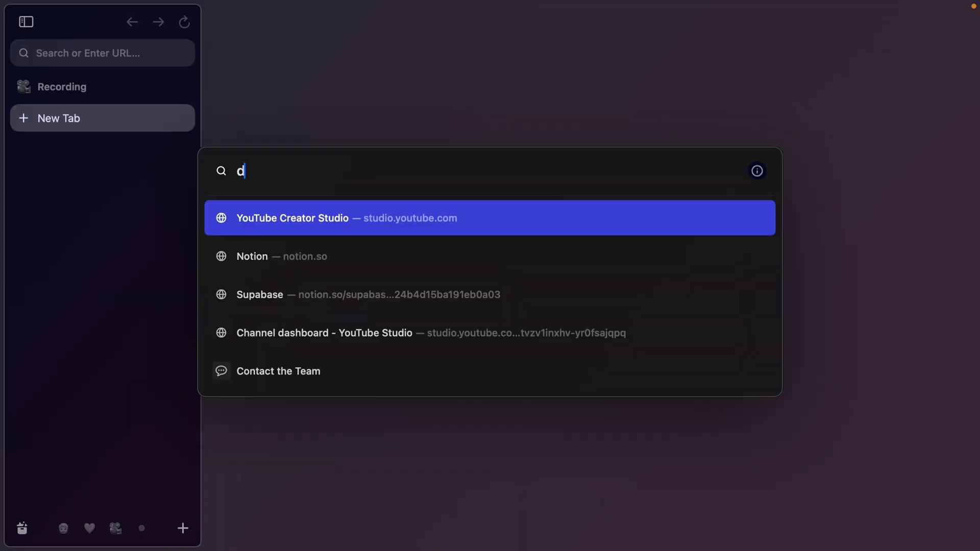
Open the Supabase sign-in page from Arc's command bar.
left_click(260, 294)
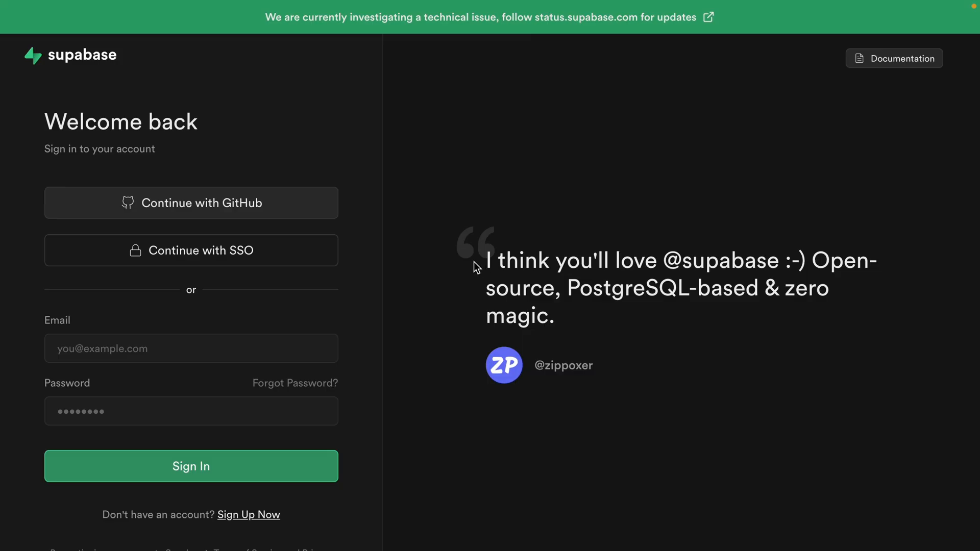
mouse_move(257, 210)
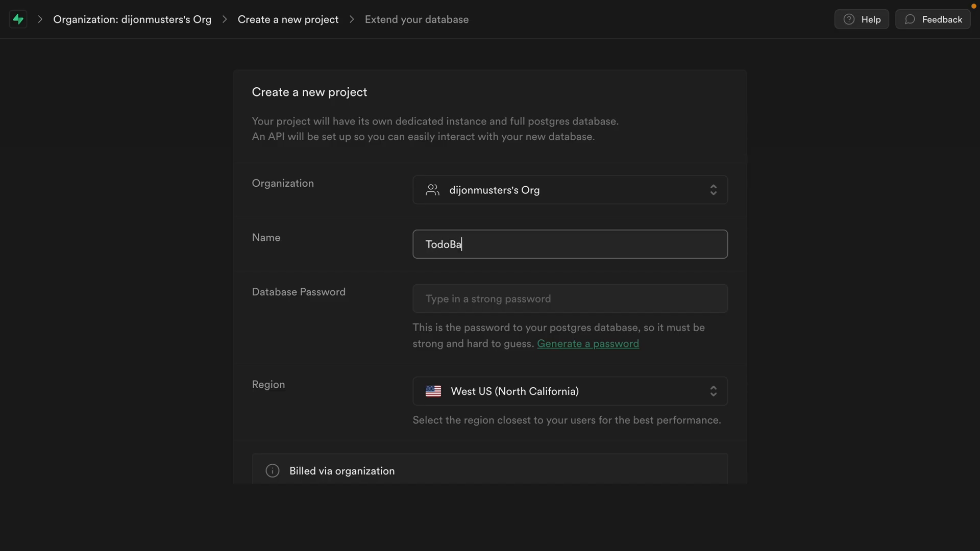
Create project TodoBase with a generated strong password in the Oceania (Sydney) region.
type("se")
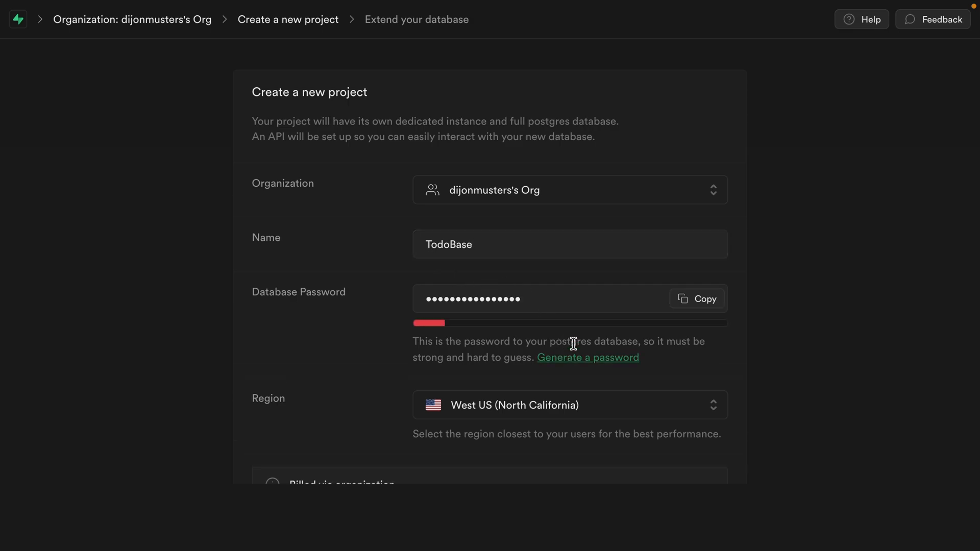
left_click(696, 298)
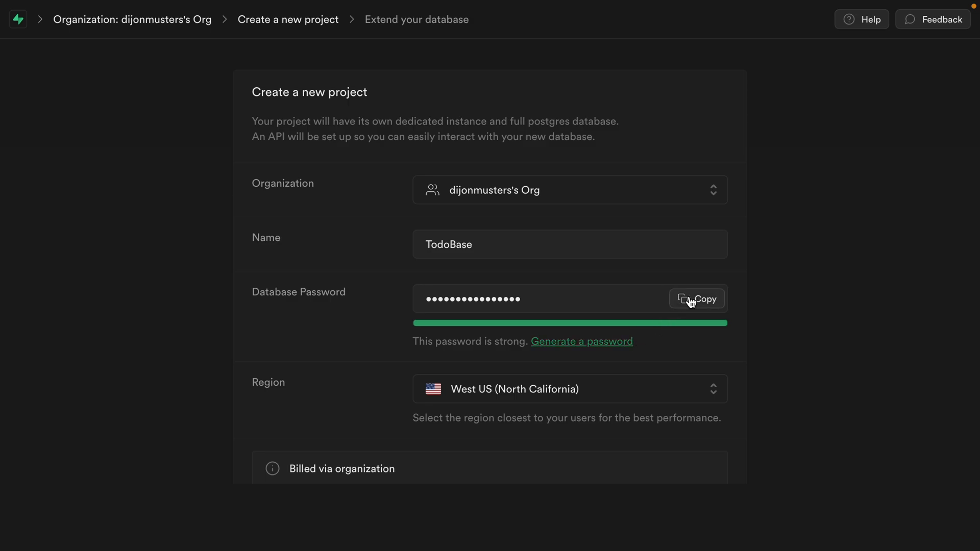
mouse_move(586, 374)
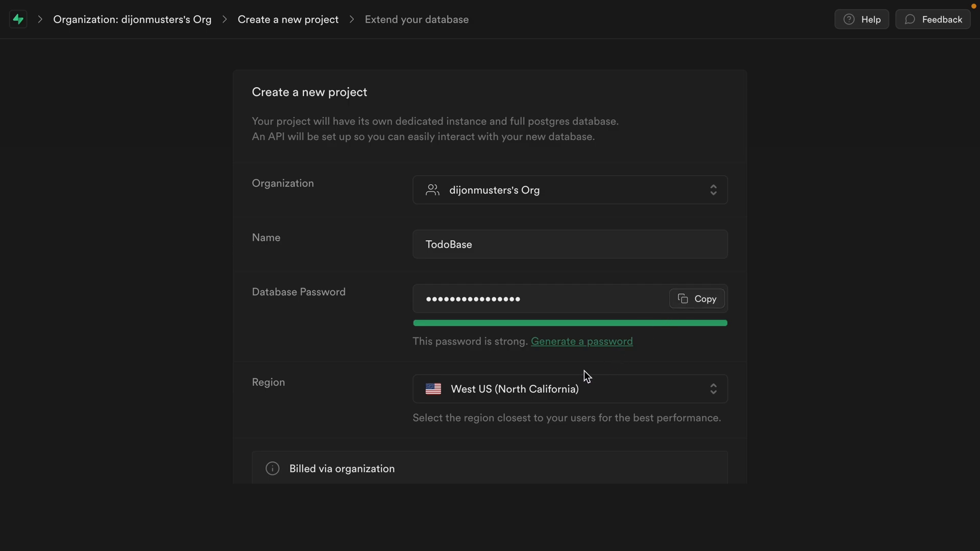
left_click(569, 389)
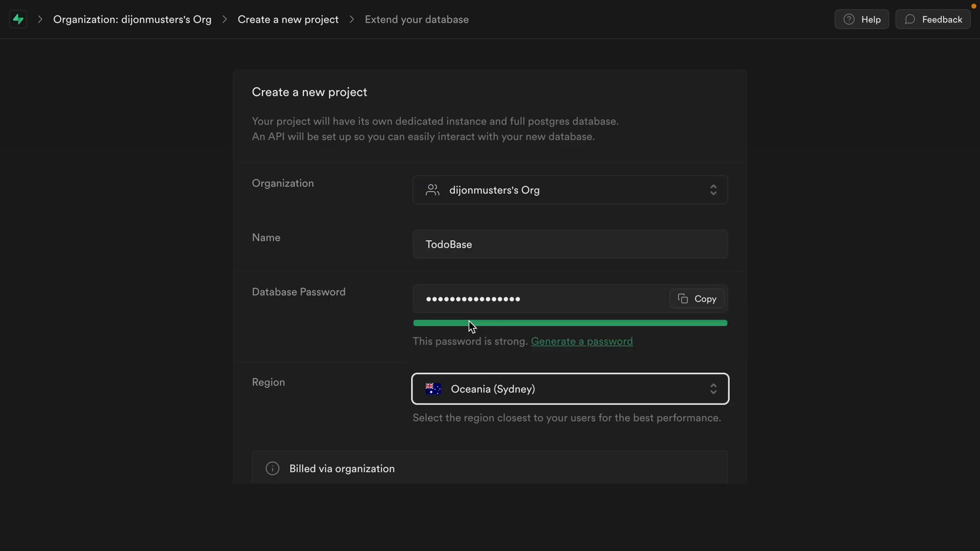
left_click(672, 434)
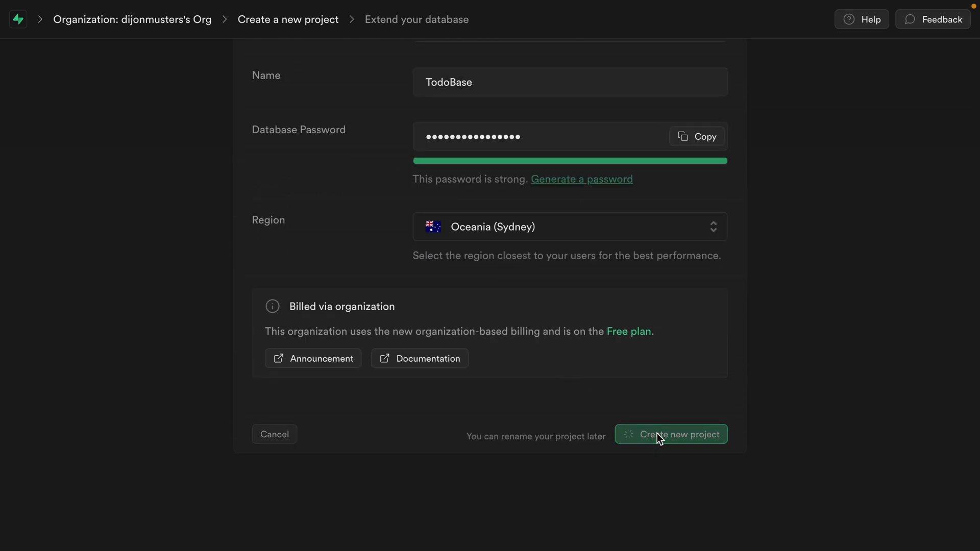
left_click(670, 435)
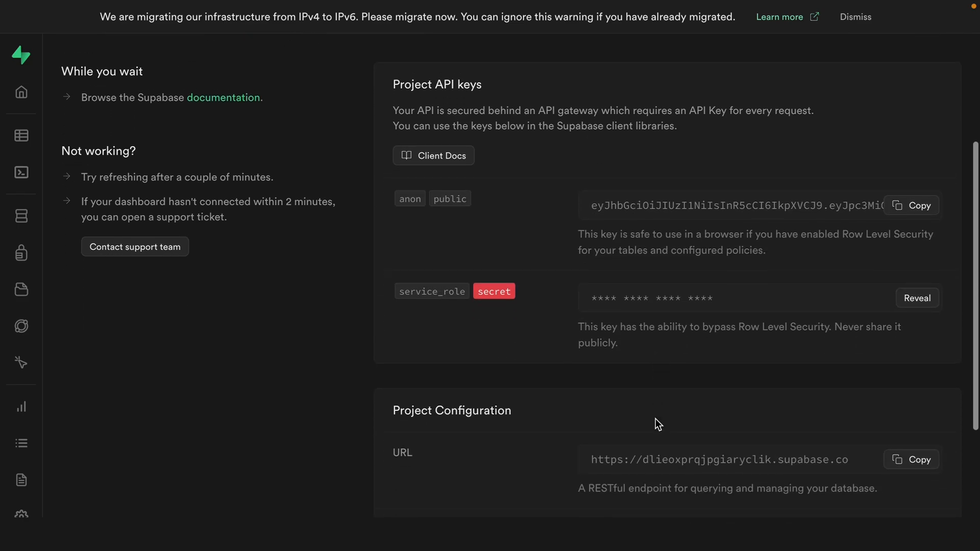
Browse the TodoBase project home and its API settings page.
scroll("down", 3)
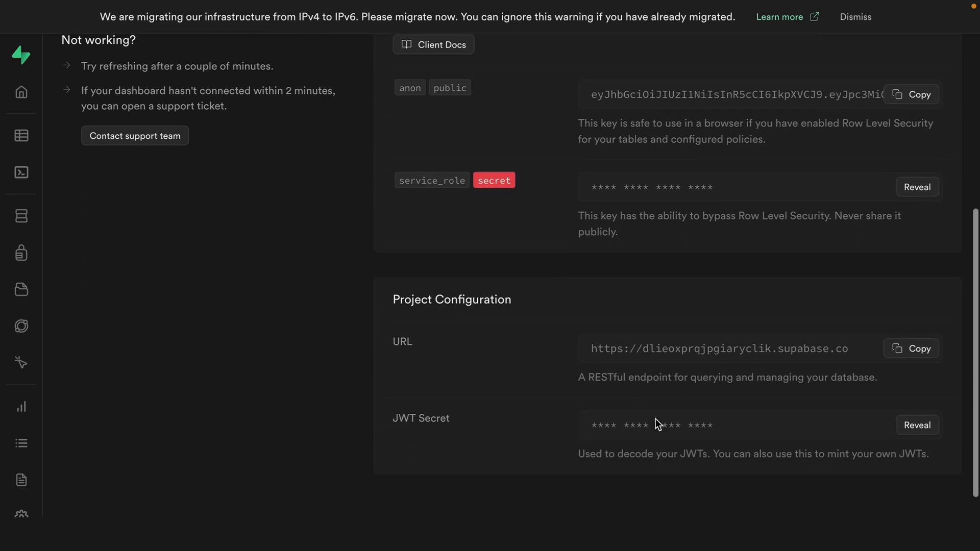
left_click(20, 92)
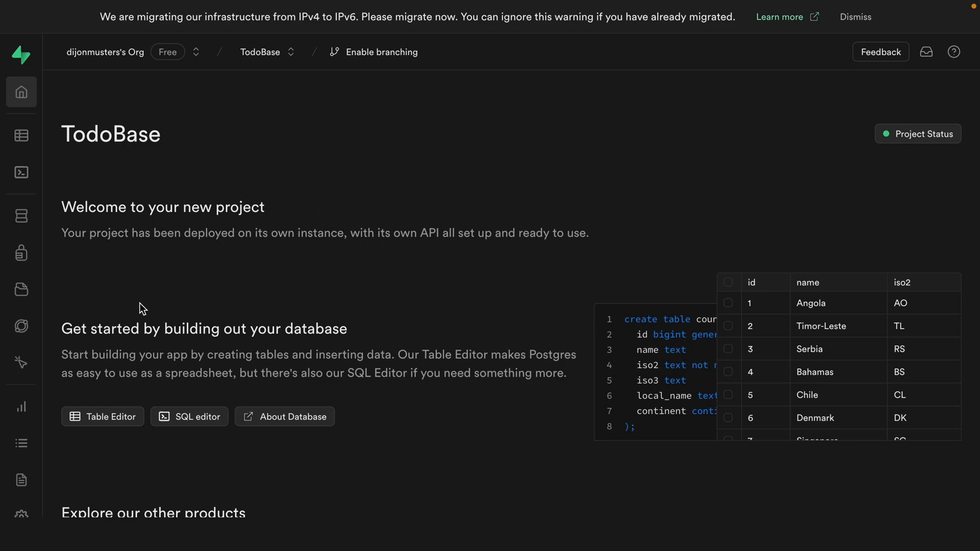
left_click(20, 514)
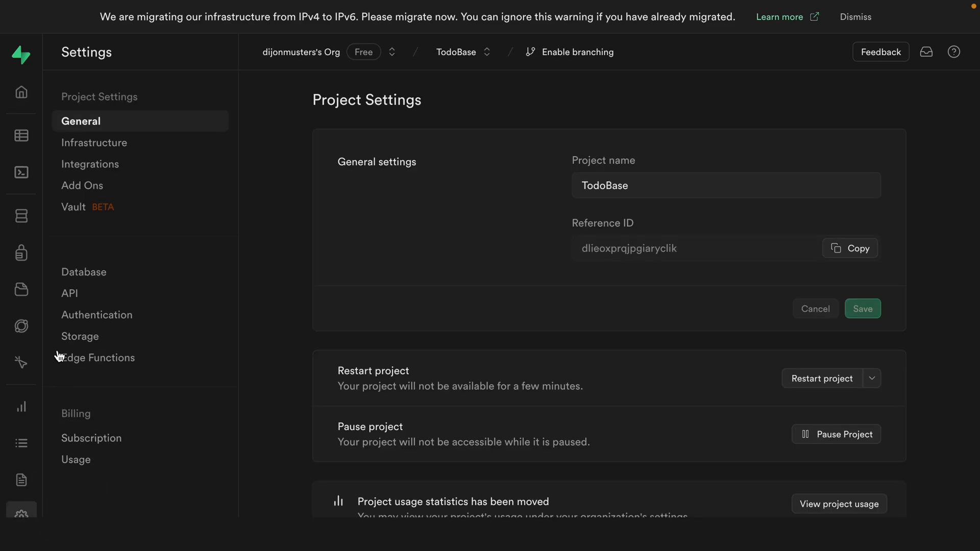
left_click(69, 294)
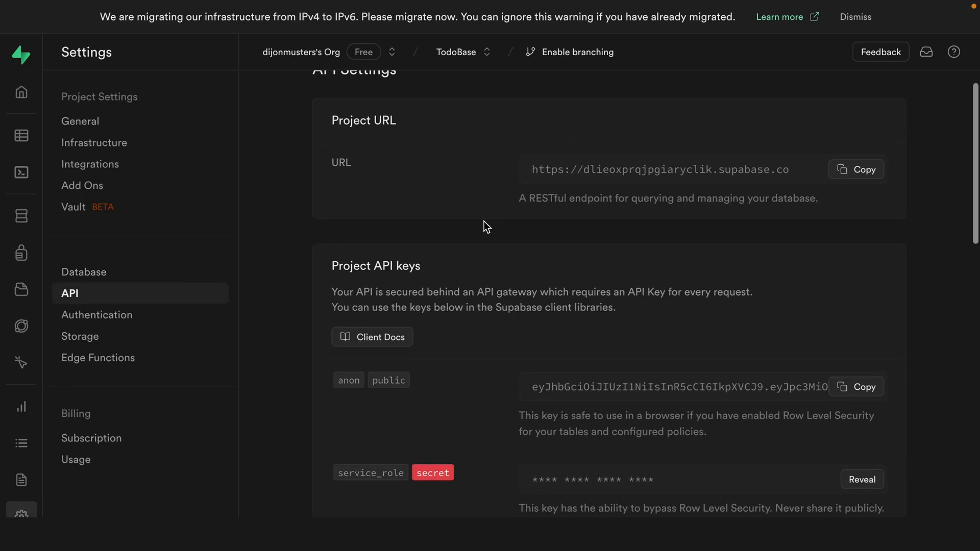
scroll("down", 3)
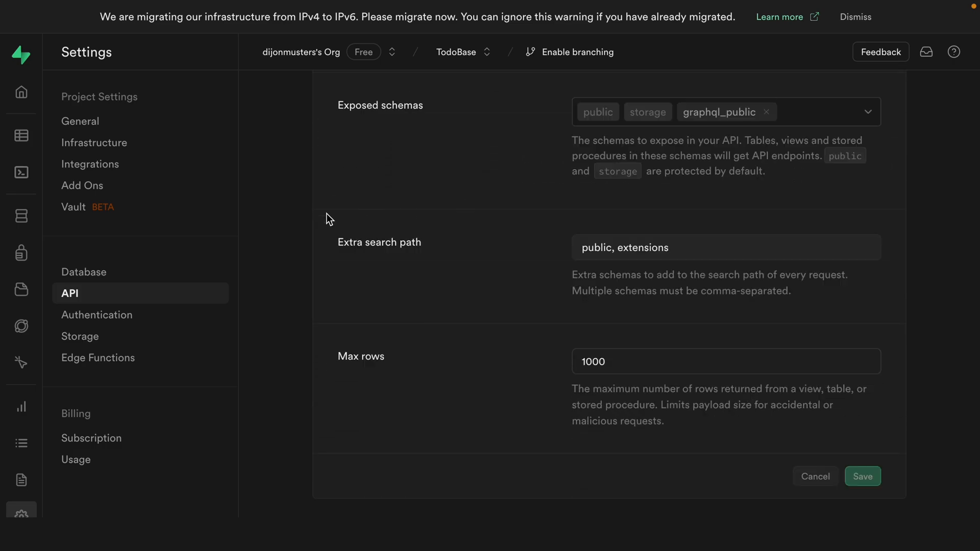
Review the Database settings: connection parameters, pooling and password section.
left_click(84, 271)
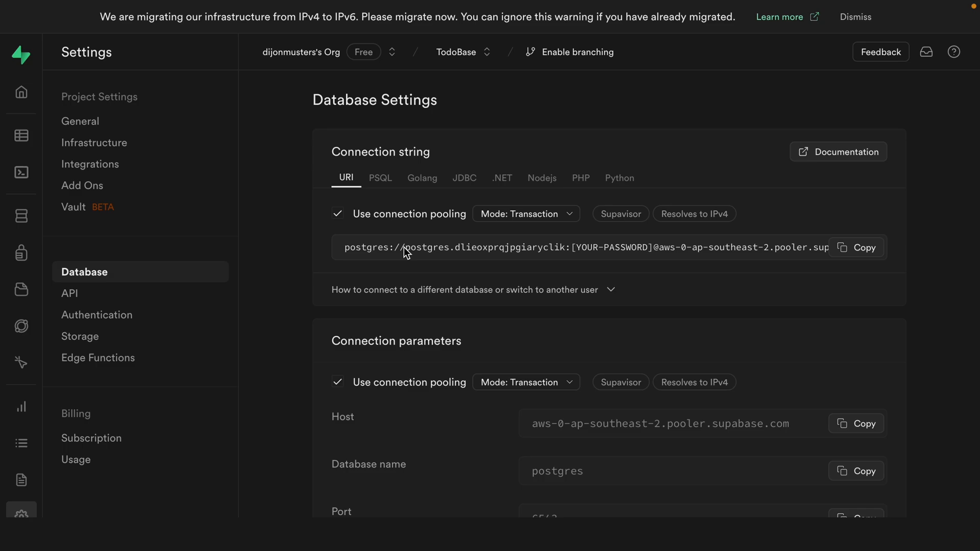
scroll("down", 3)
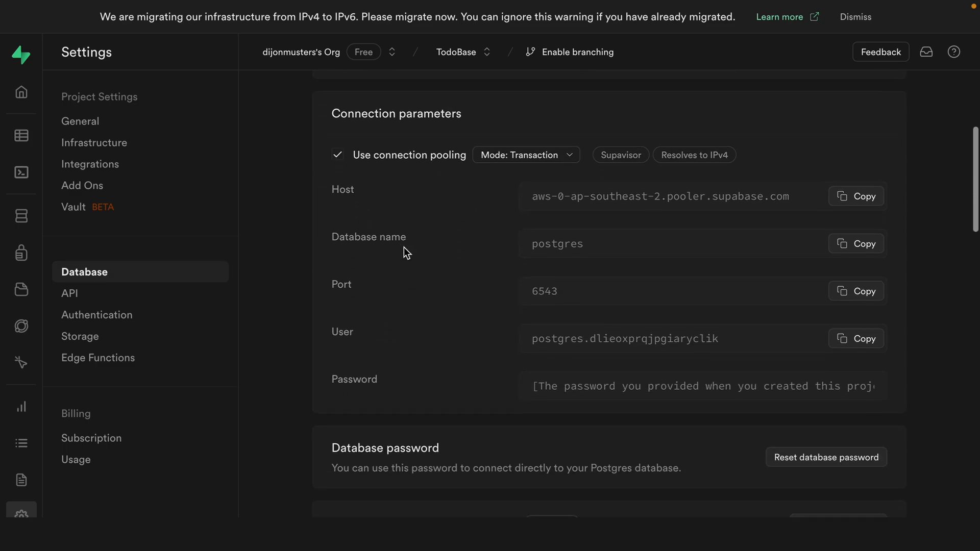
scroll("down", 3)
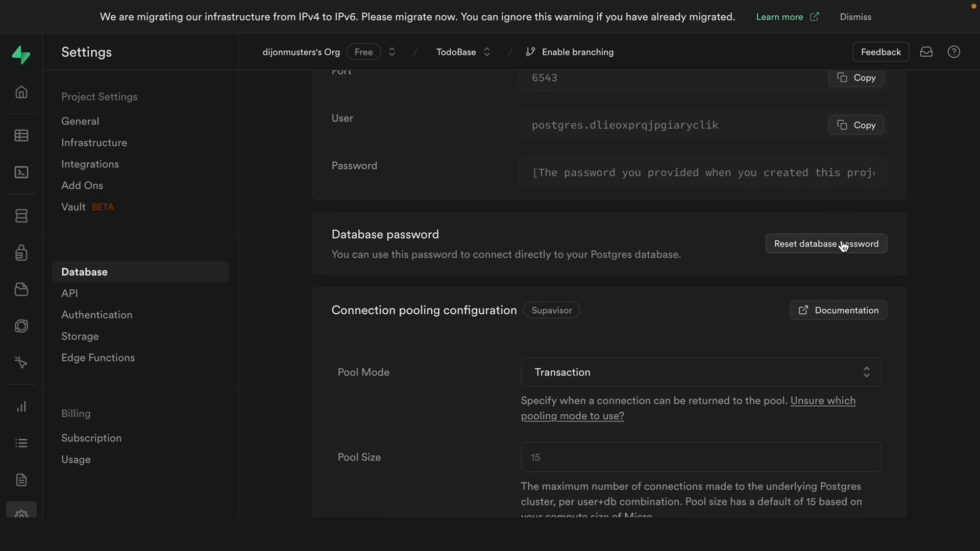
mouse_move(21, 134)
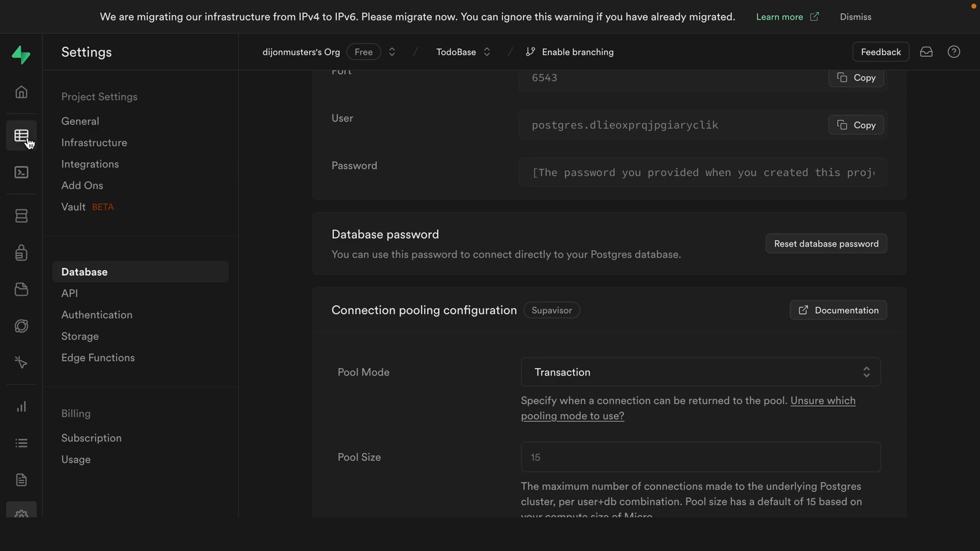
Start a new public table named todos in the Table Editor.
left_click(21, 133)
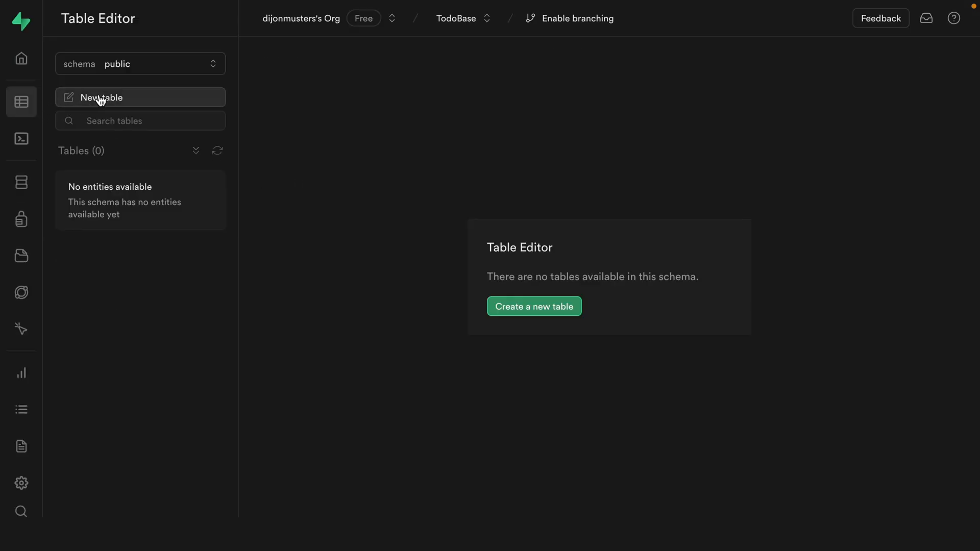
left_click(102, 98)
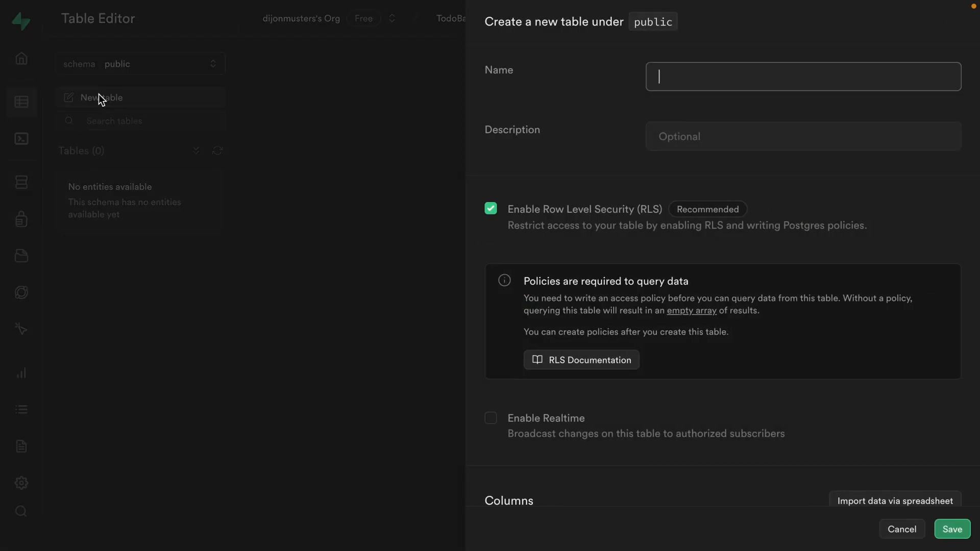
type("t")
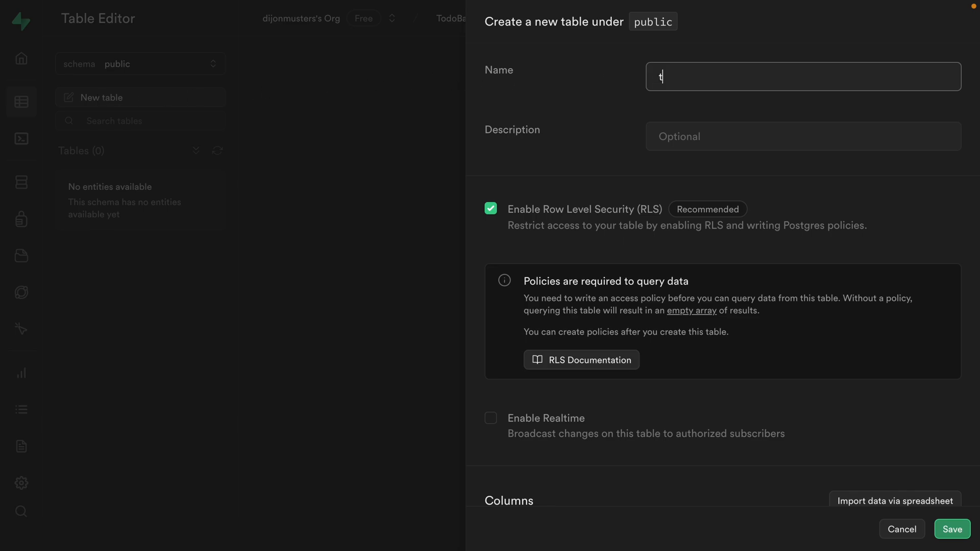
type("odos")
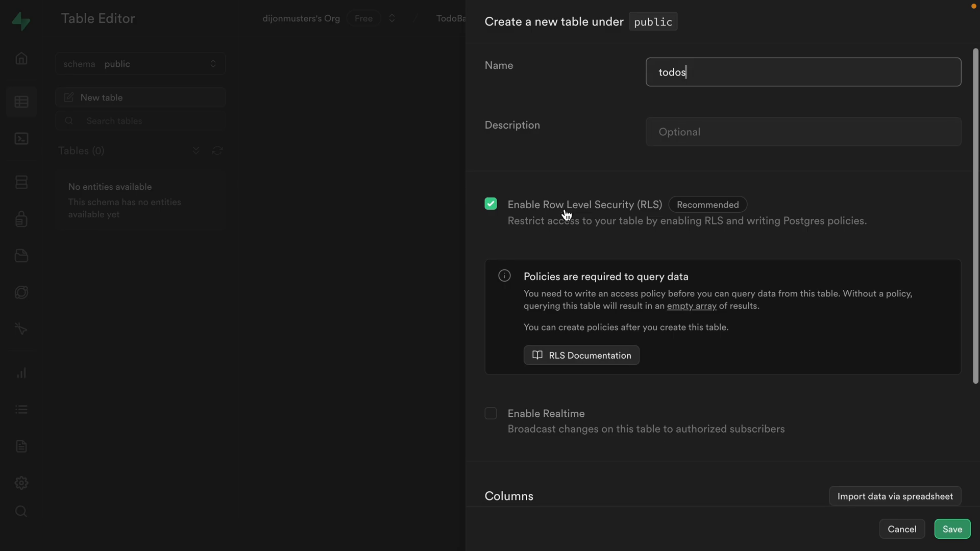
scroll("down", 3)
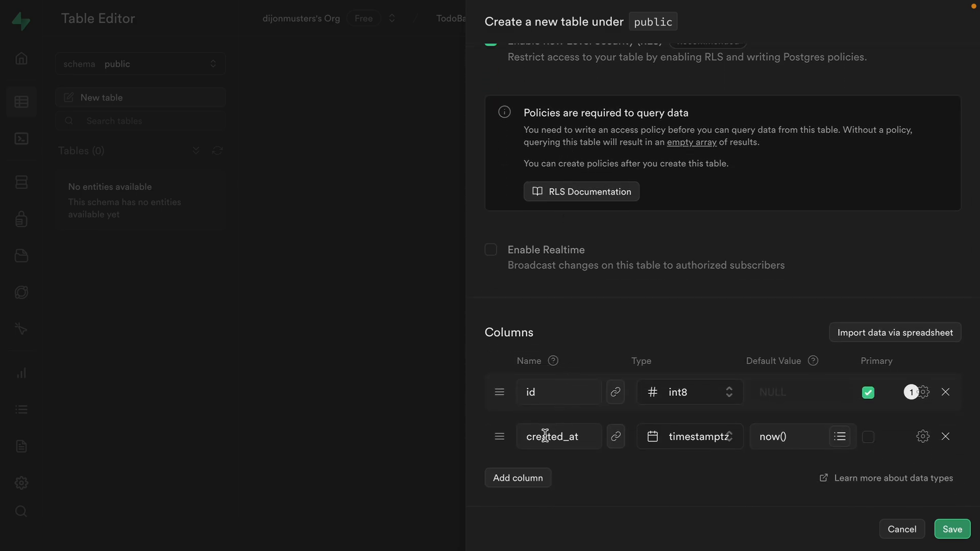
Add a text column title and a further column named author.
left_click(517, 477)
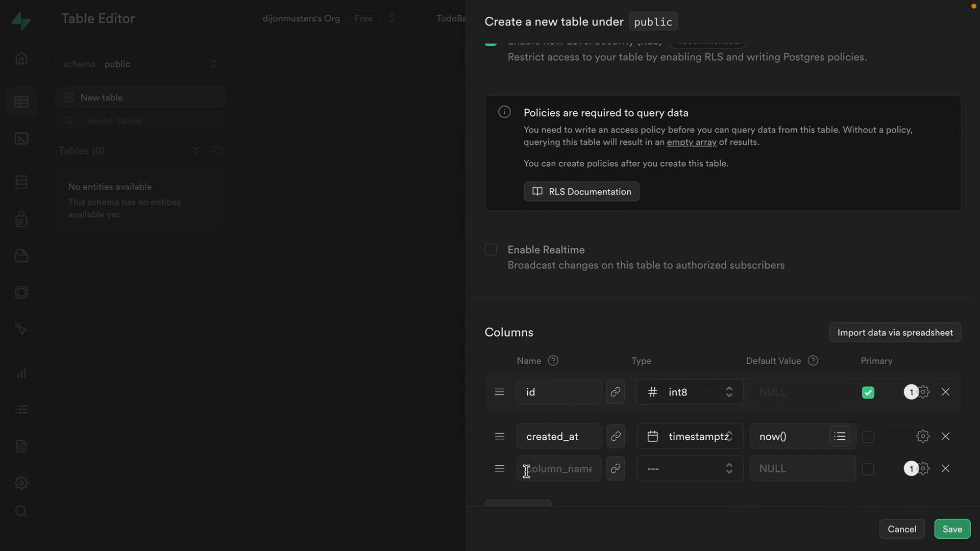
type("title")
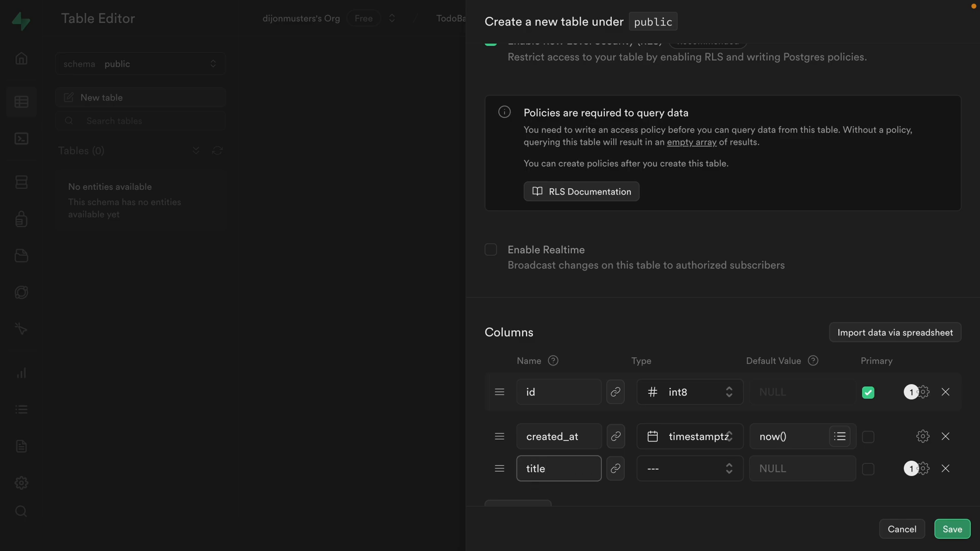
left_click(690, 468)
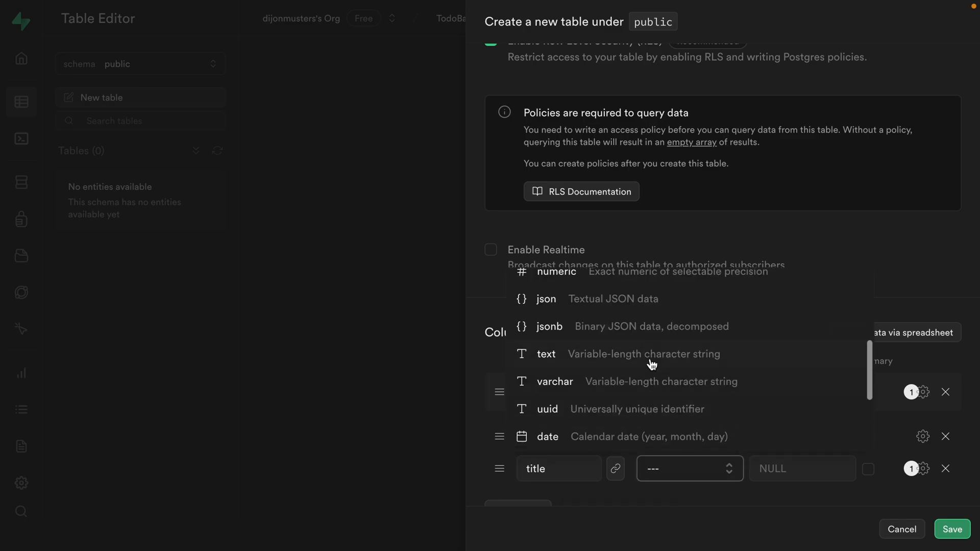
left_click(546, 354)
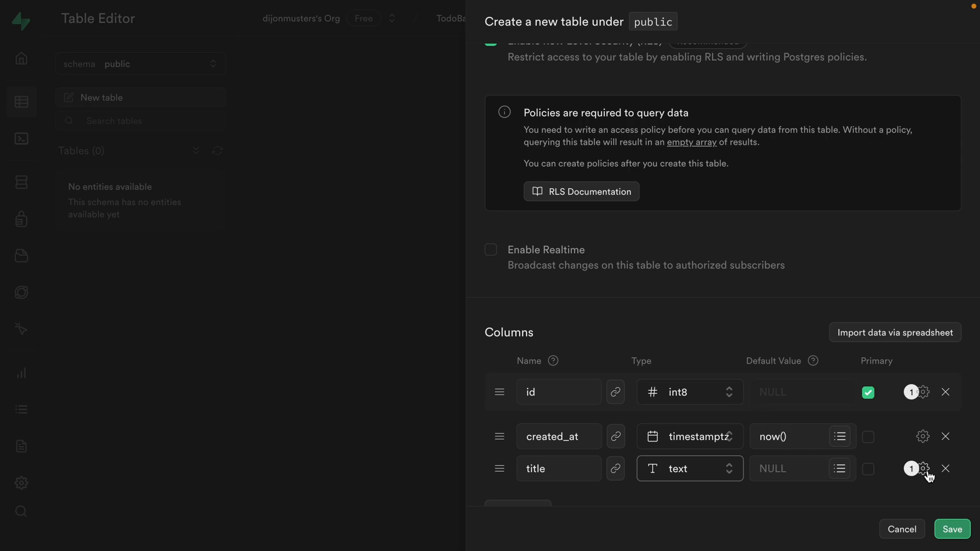
left_click(925, 469)
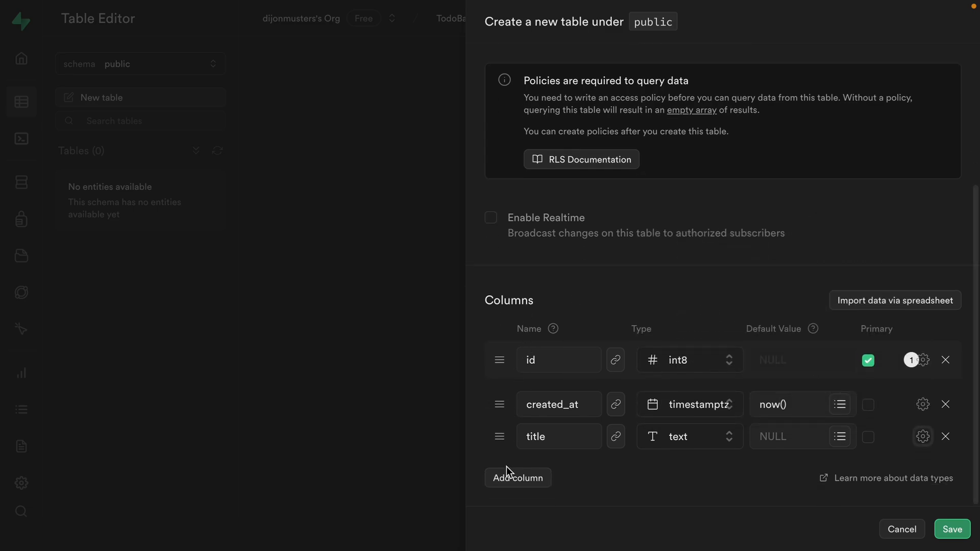
type("author")
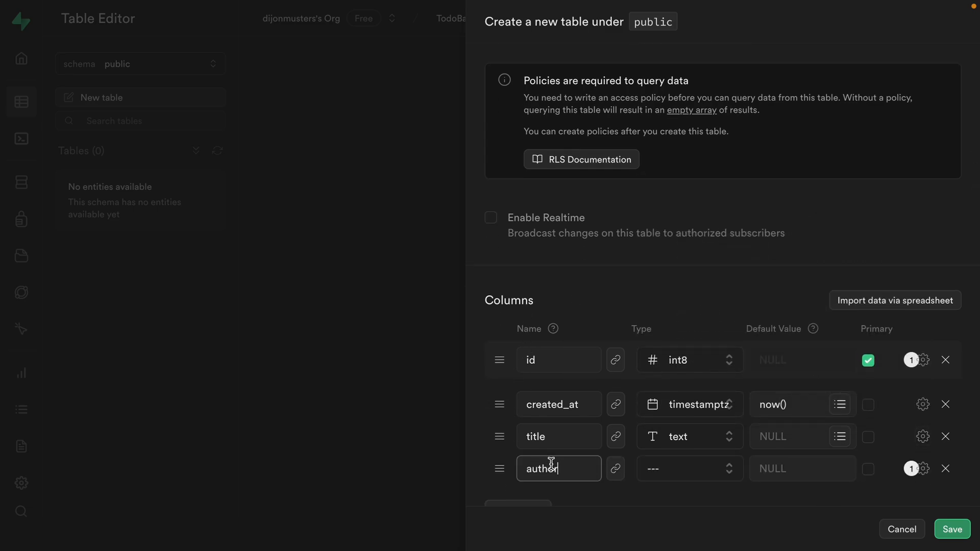
Link the author column to auth.users id and save the todos table.
left_click(615, 468)
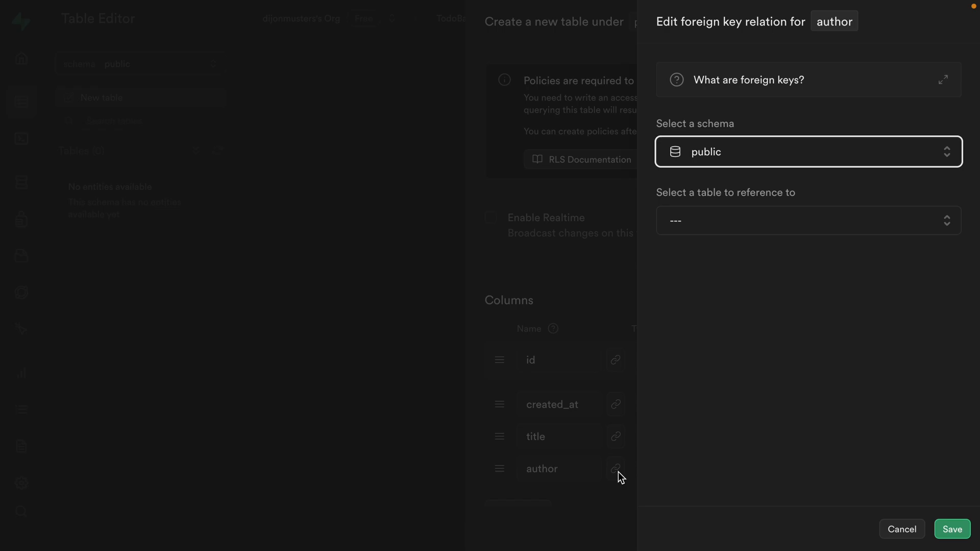
left_click(808, 151)
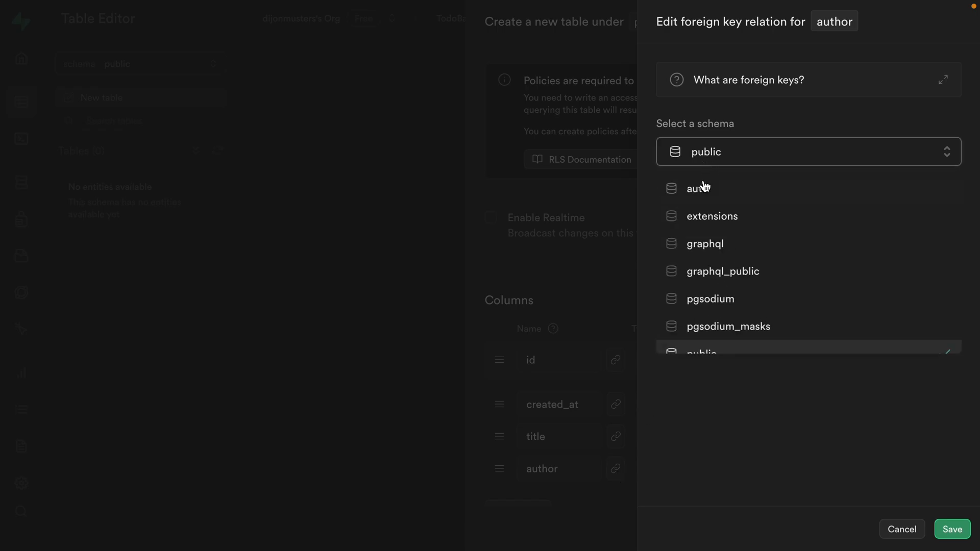
left_click(695, 188)
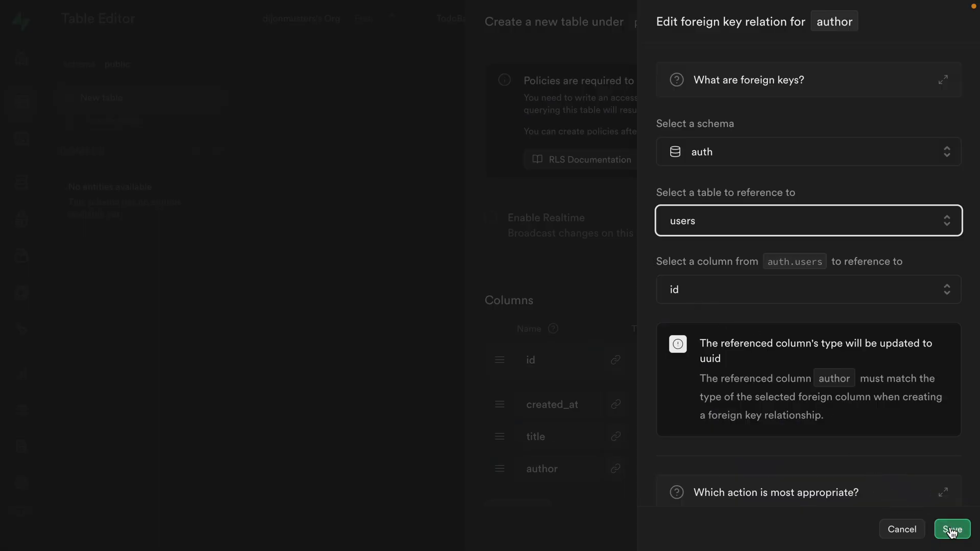
left_click(952, 543)
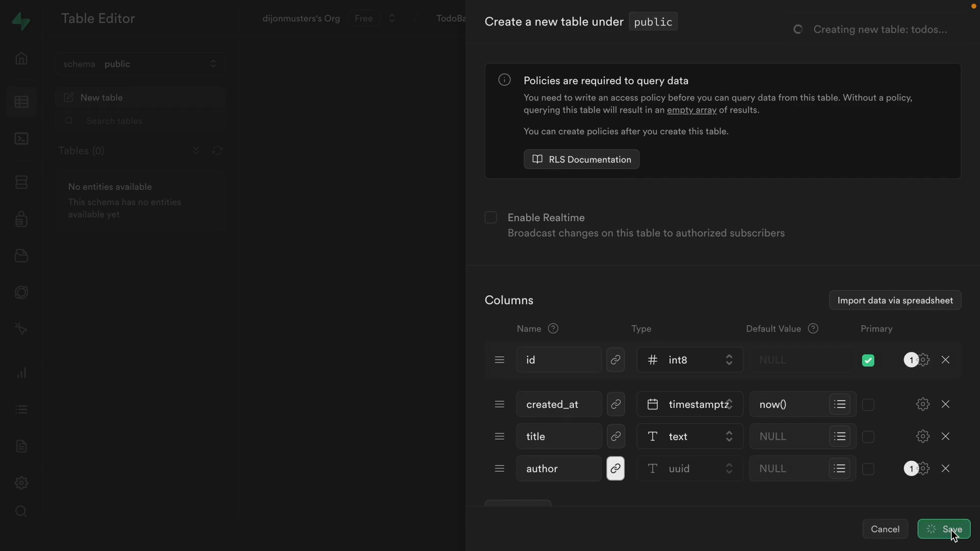
left_click(947, 529)
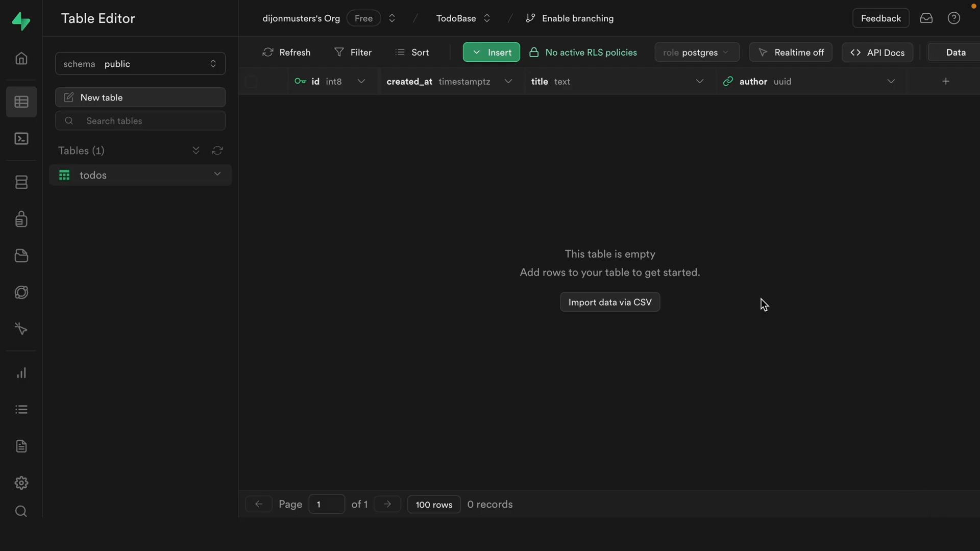
Move from the empty todos table to a blank SQL Editor query.
left_click(491, 52)
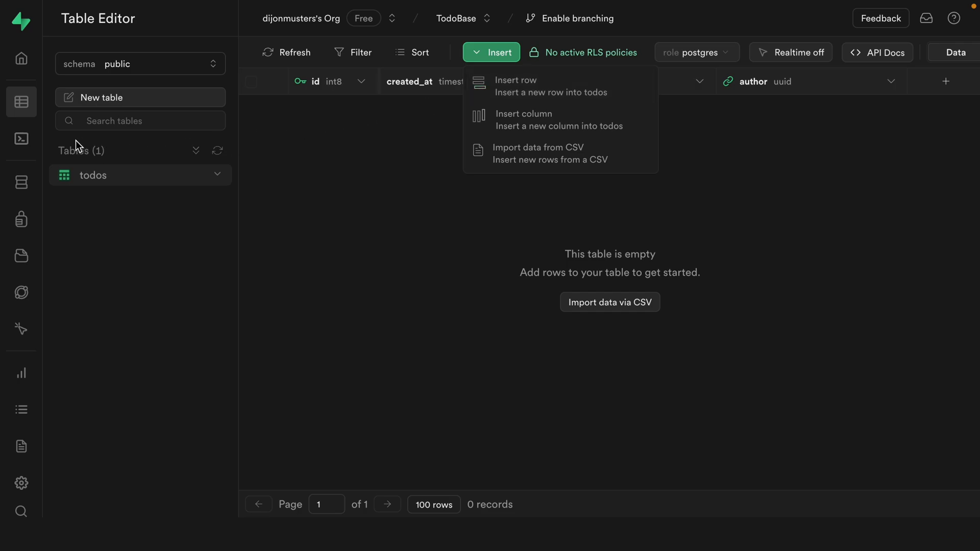
left_click(19, 136)
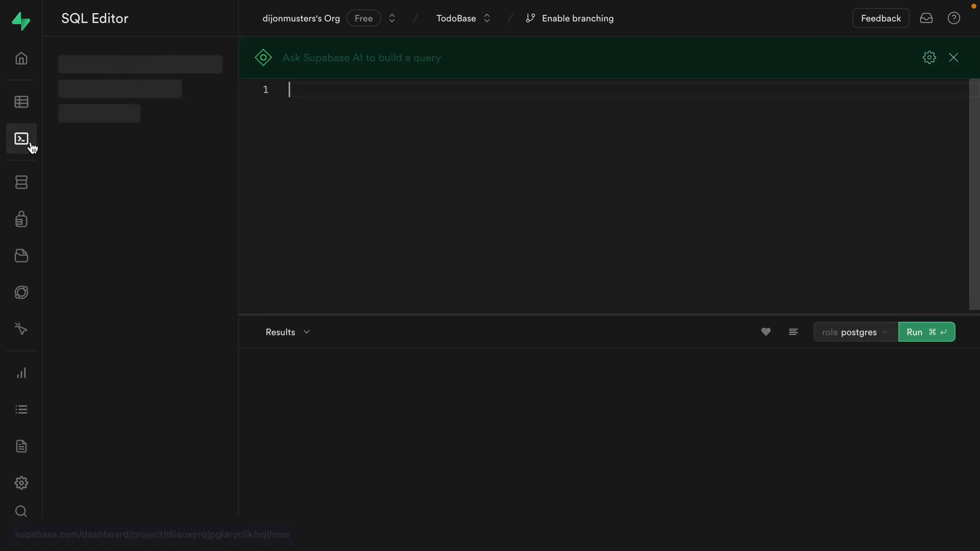
Insert three rows into todos: 'first todo', 'second todo', 'third todo'.
type("insert")
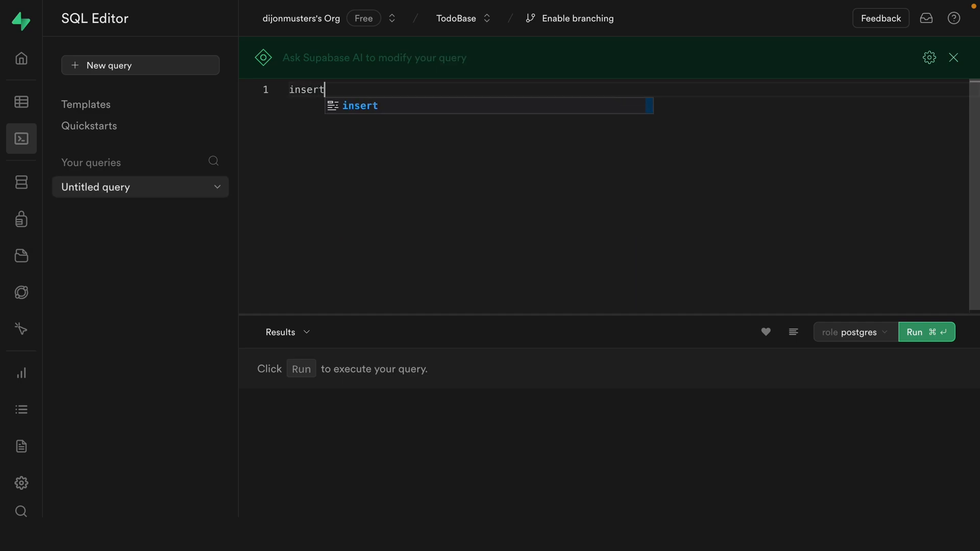
type("into todos")
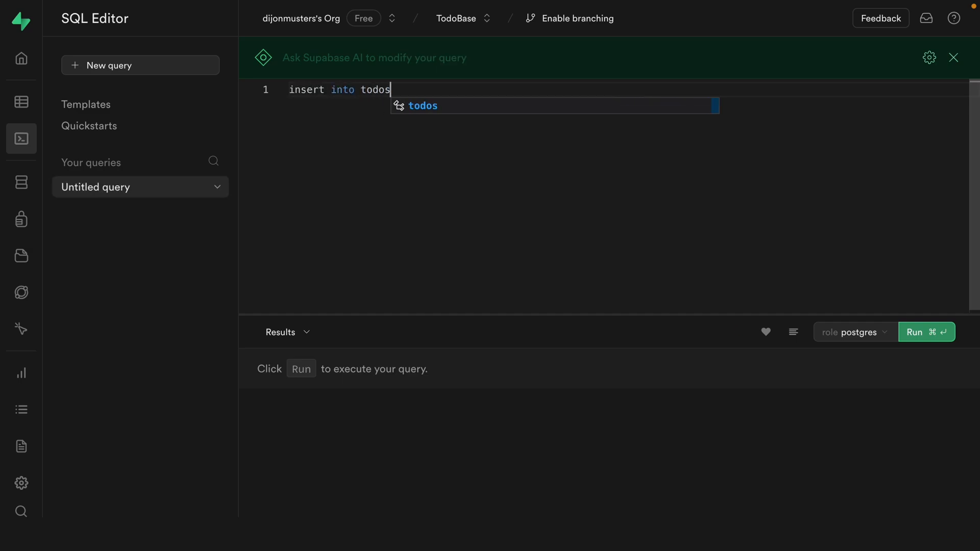
type("(title)")
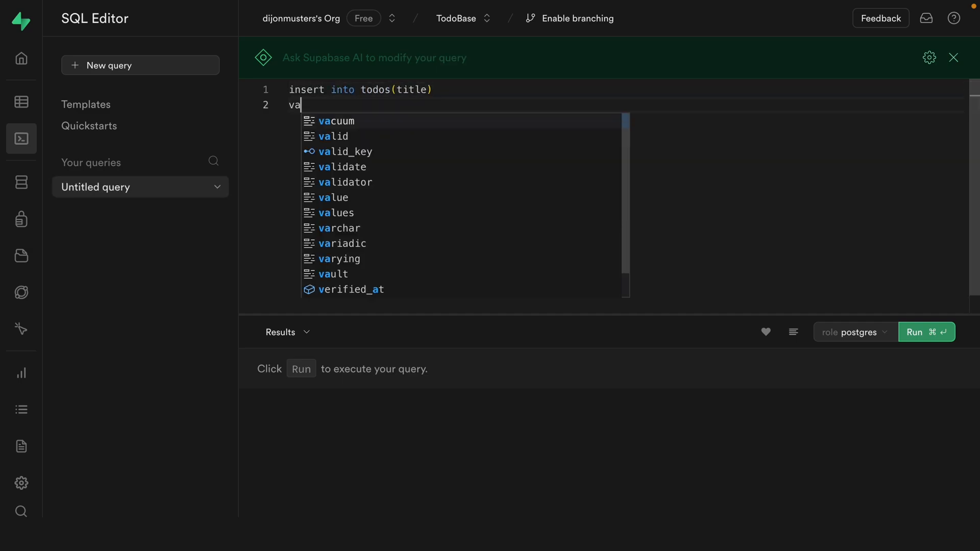
key("Enter")
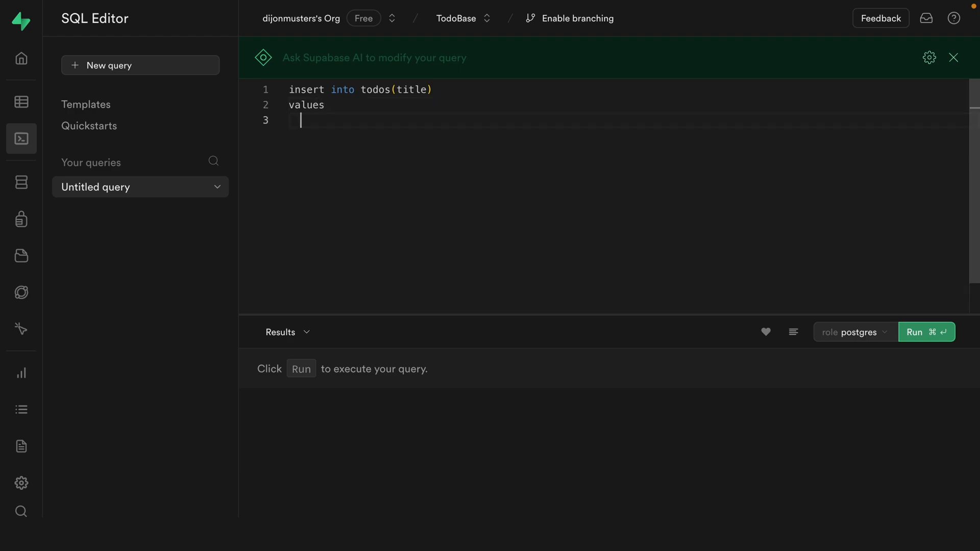
type("('first todo'),")
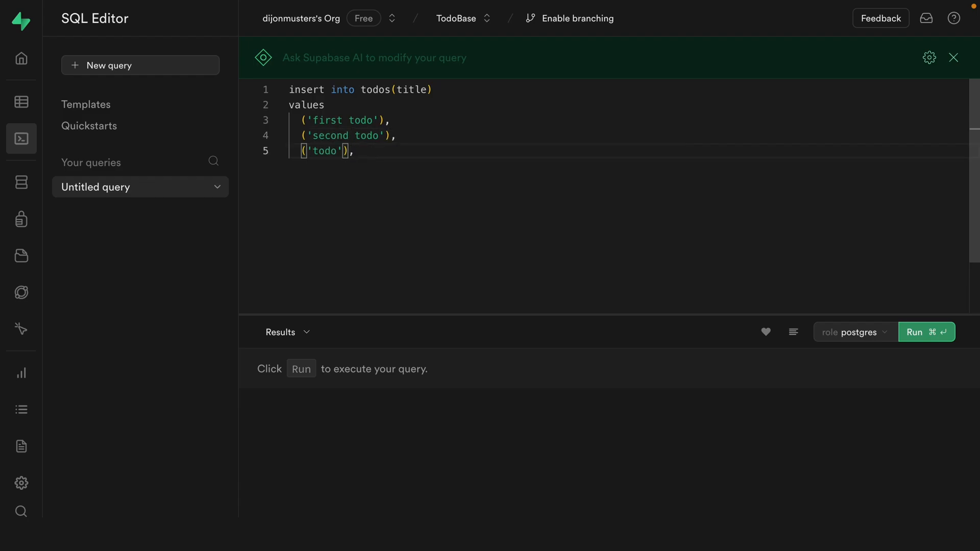
type("third todo")
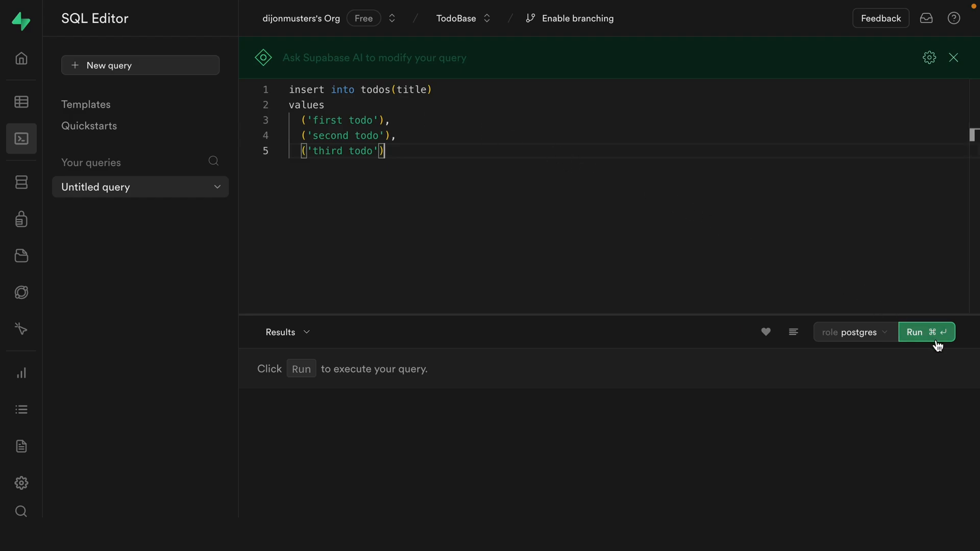
left_click(926, 332)
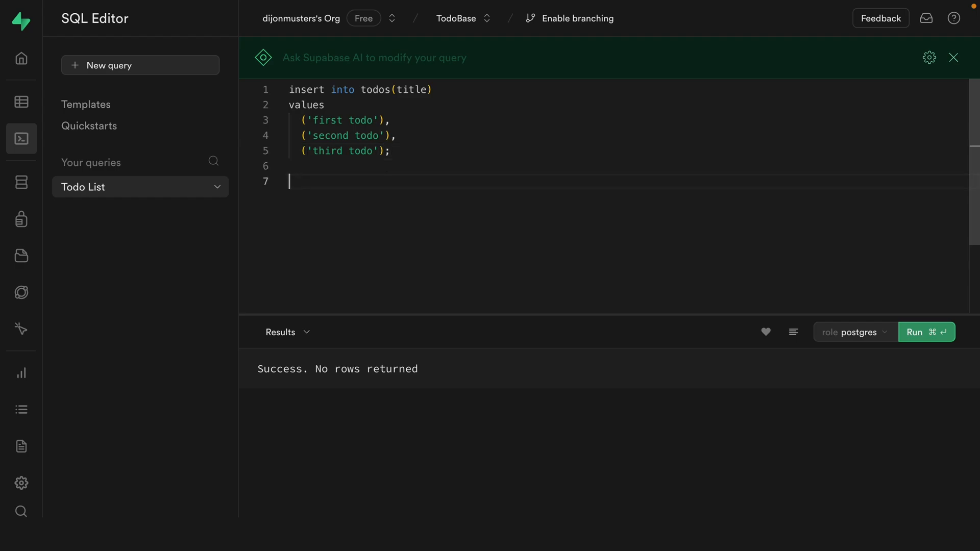
Run 'select * from todos;' alone to list the three rows with null authors.
type("select")
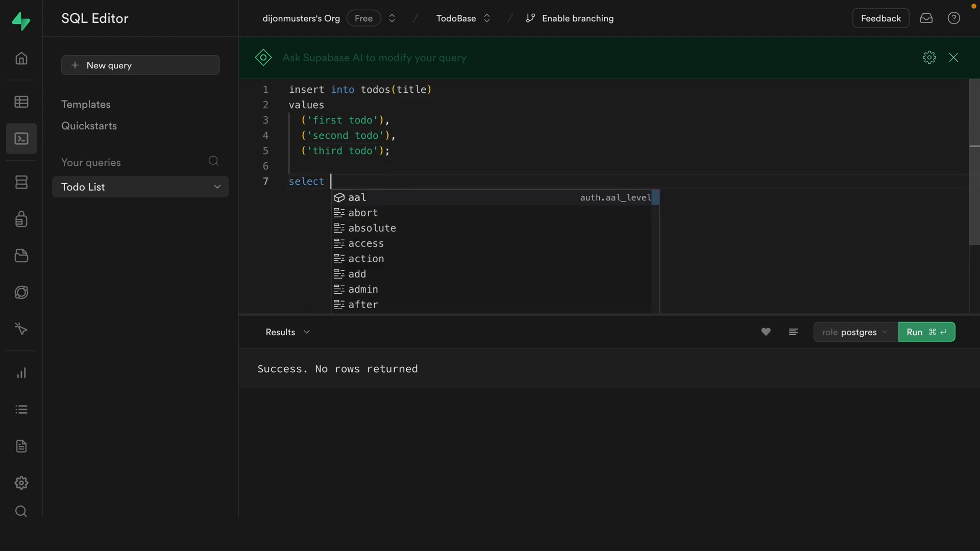
type("* from todos")
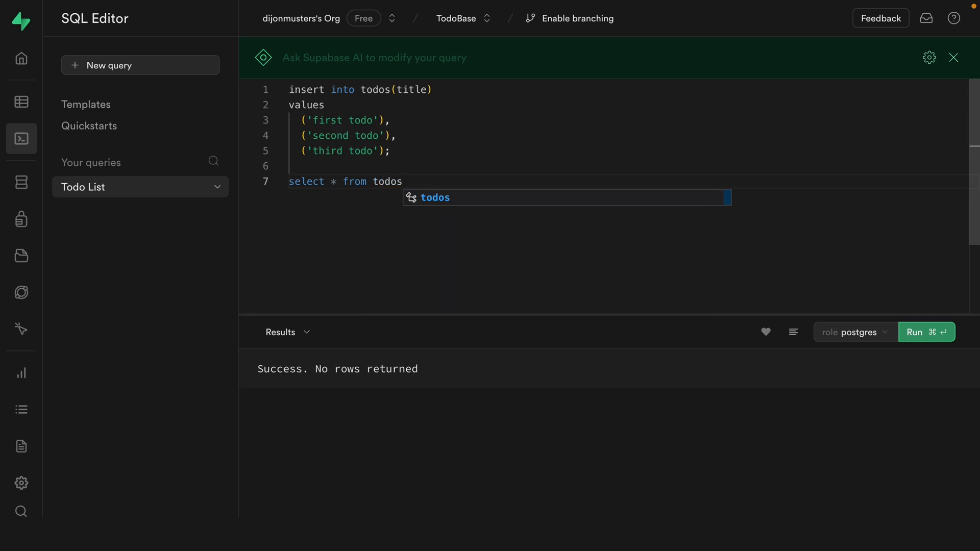
type(";")
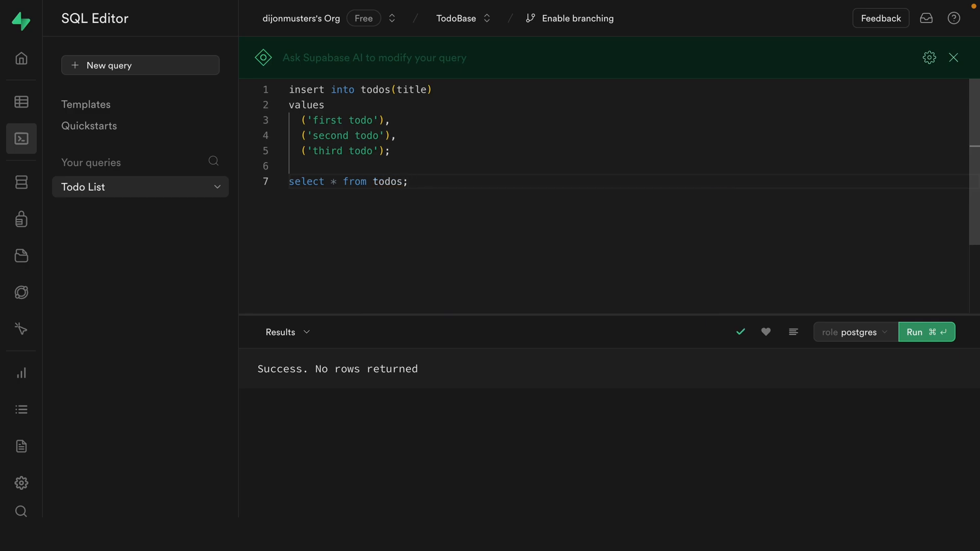
left_click_drag(289, 181, 409, 182)
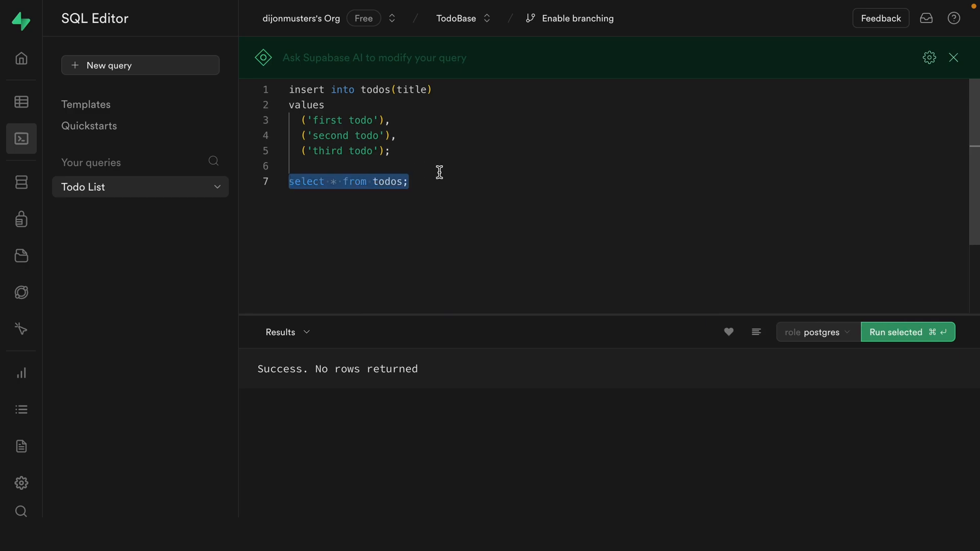
mouse_move(881, 341)
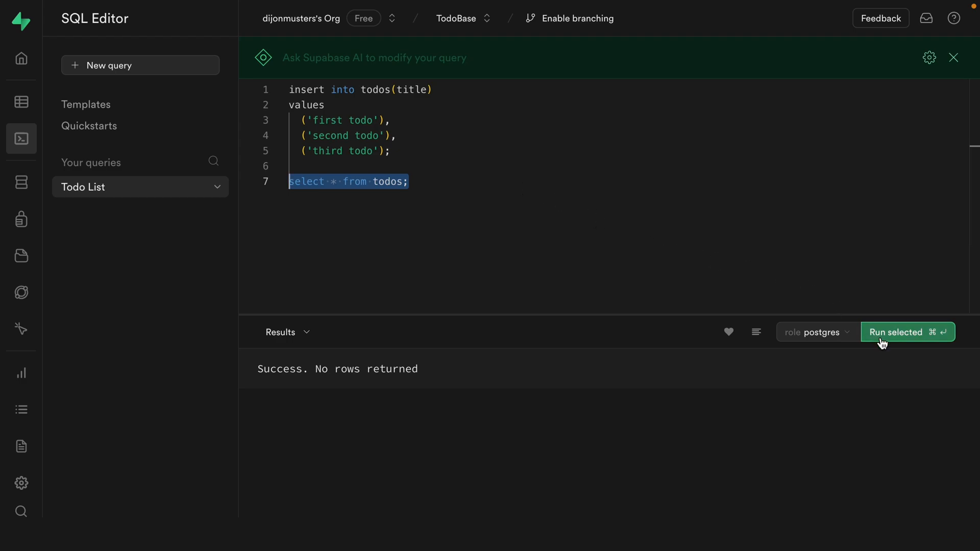
mouse_move(421, 196)
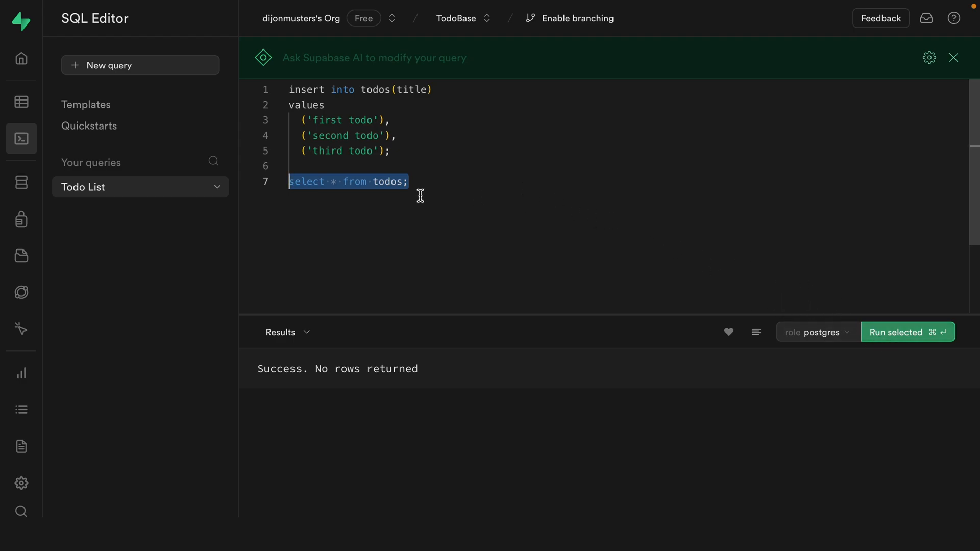
mouse_move(349, 165)
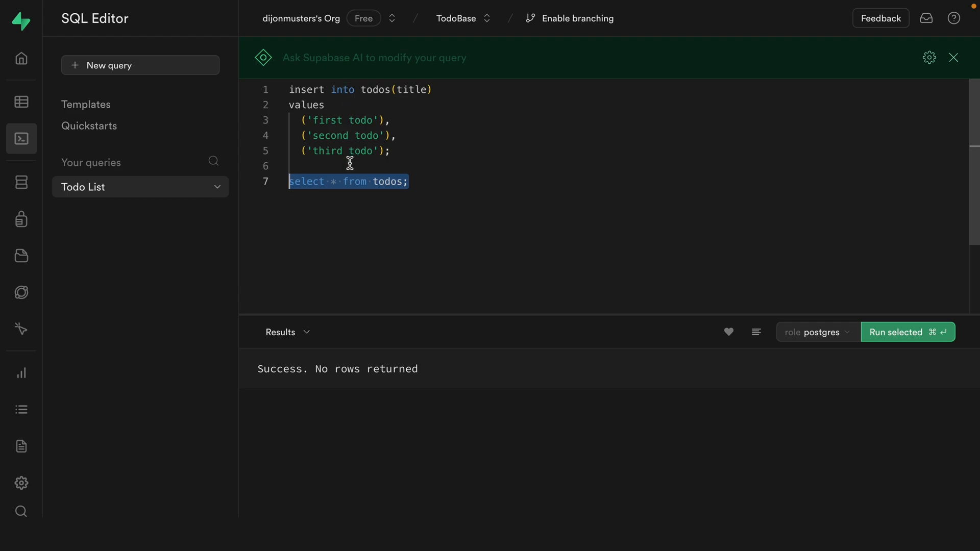
left_click(907, 333)
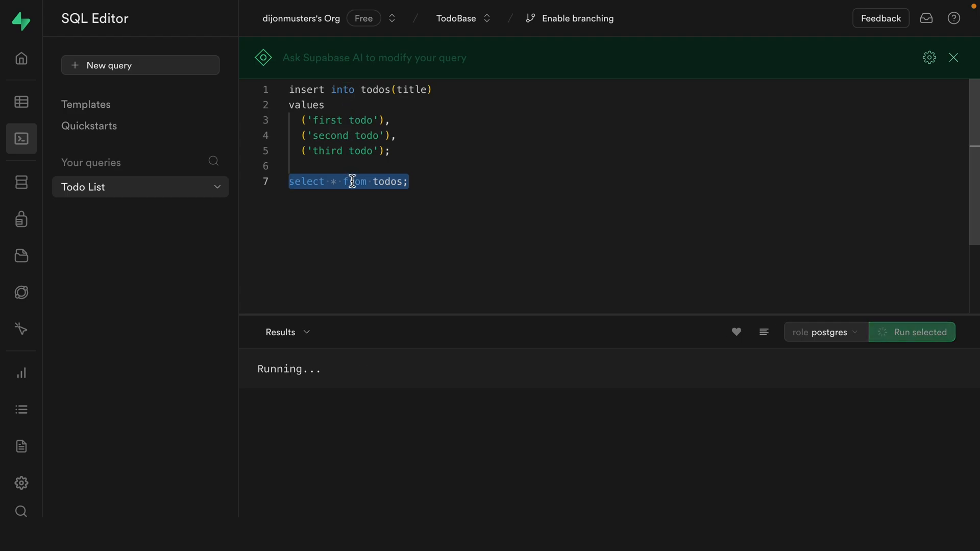
left_click(912, 331)
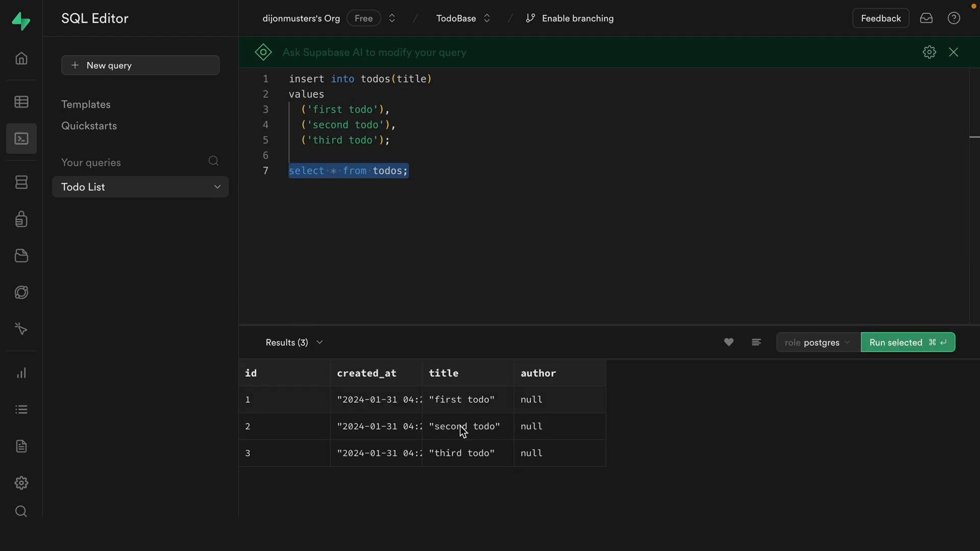
mouse_move(537, 460)
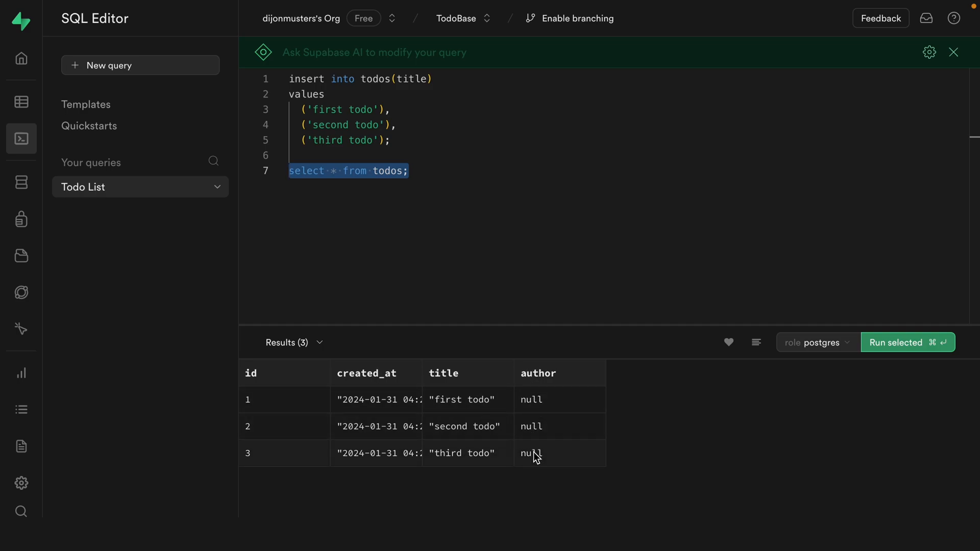
left_click(20, 218)
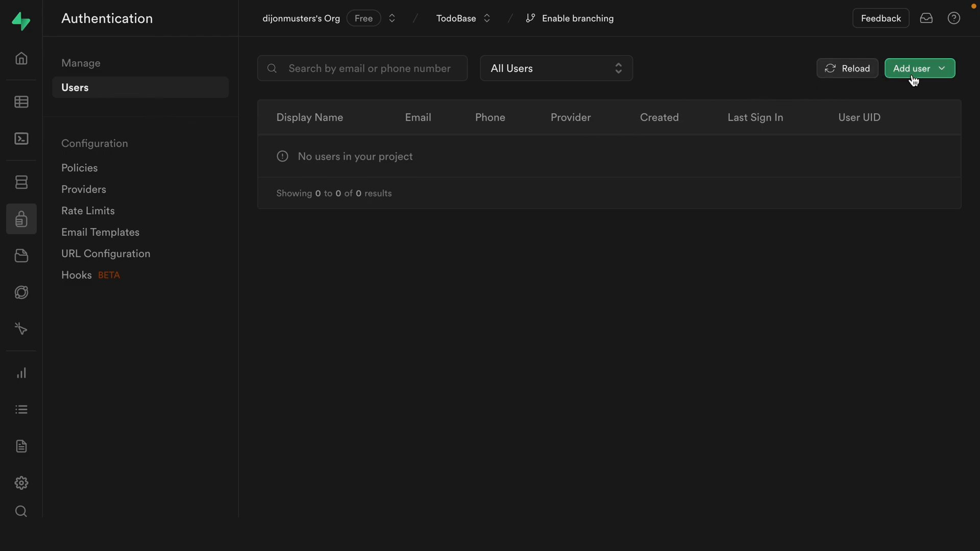
left_click(946, 67)
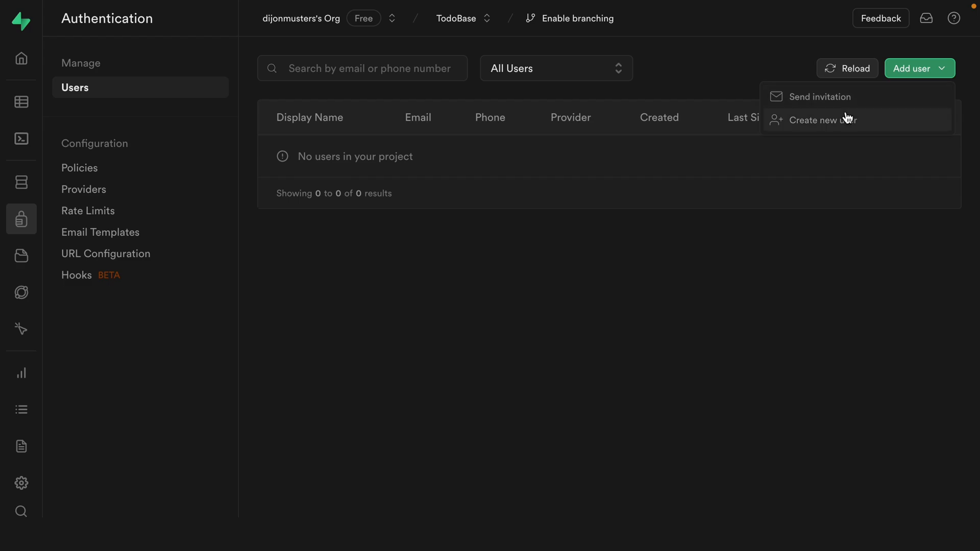
left_click(821, 121)
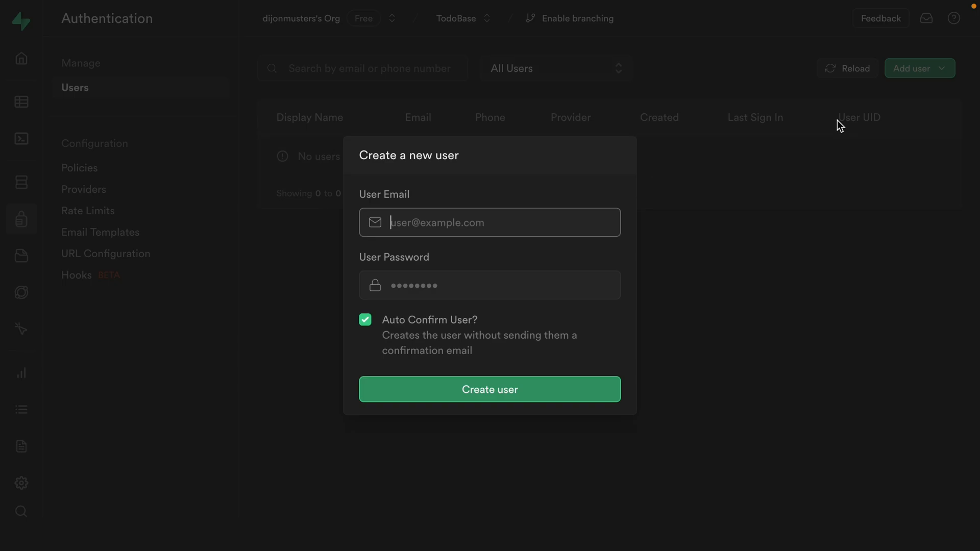
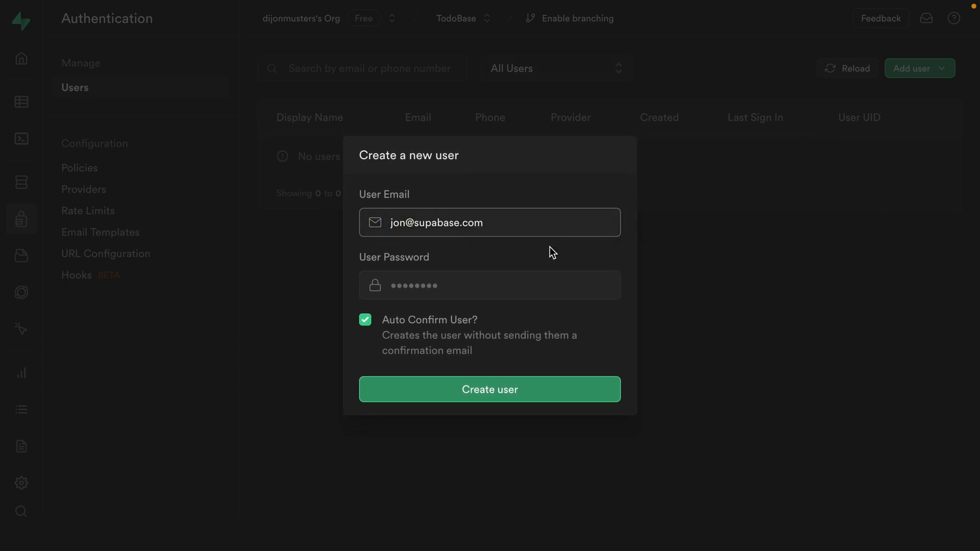
left_click(490, 286)
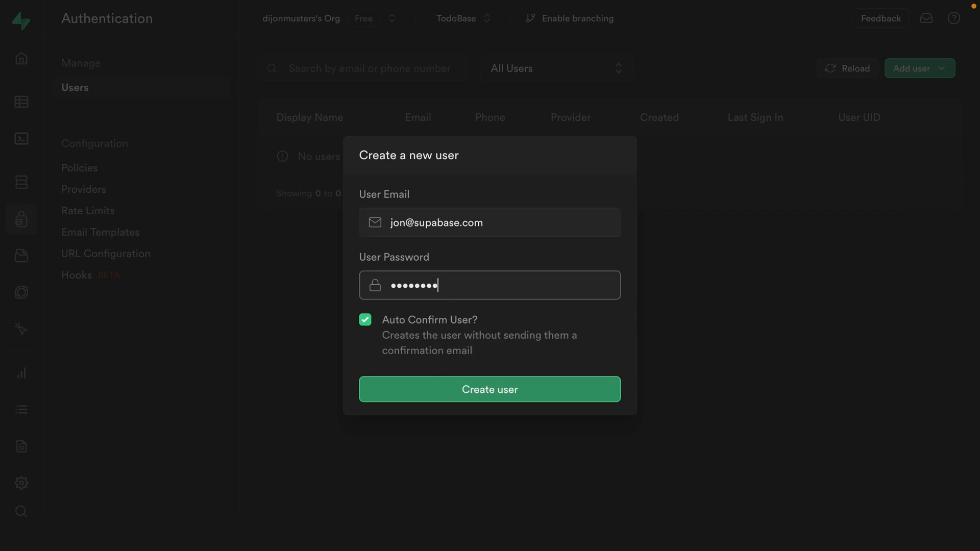
type("••")
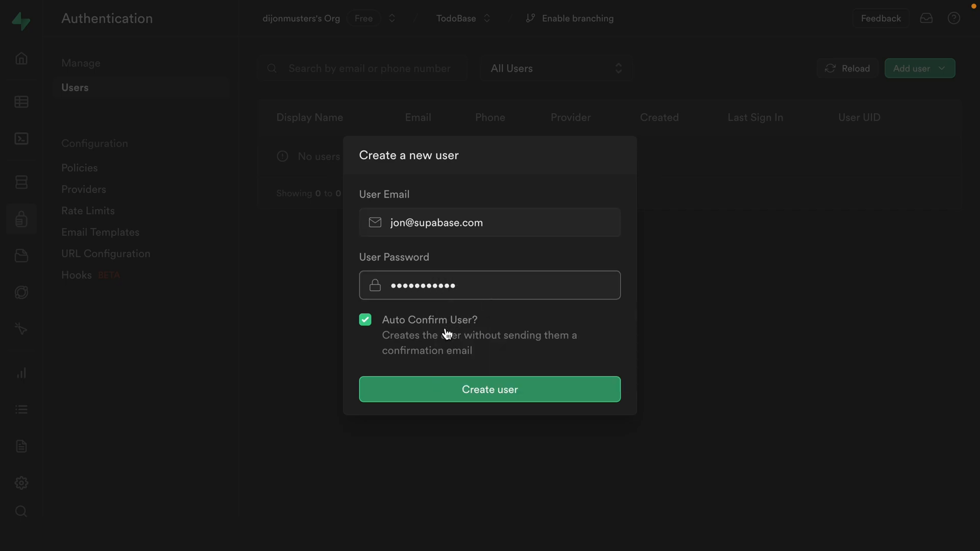
left_click(490, 390)
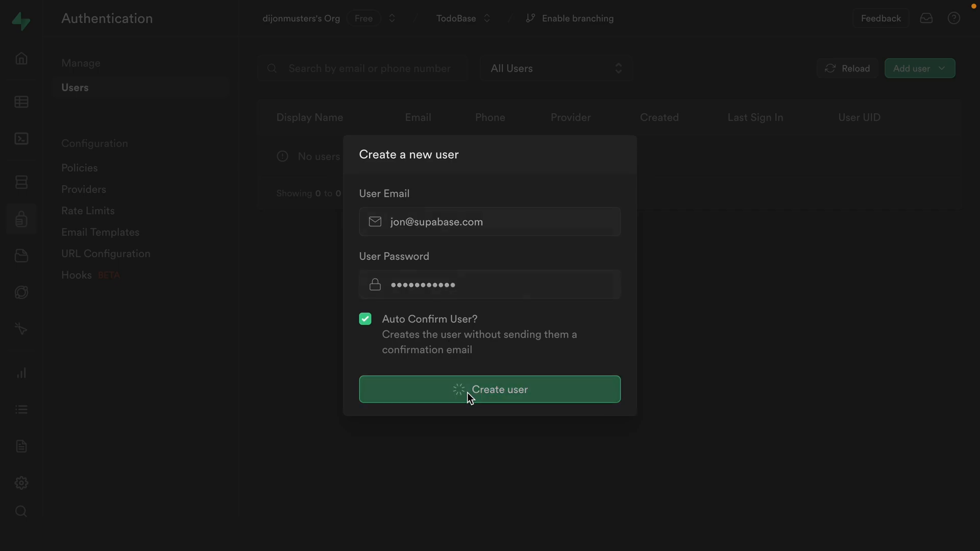
left_click(489, 389)
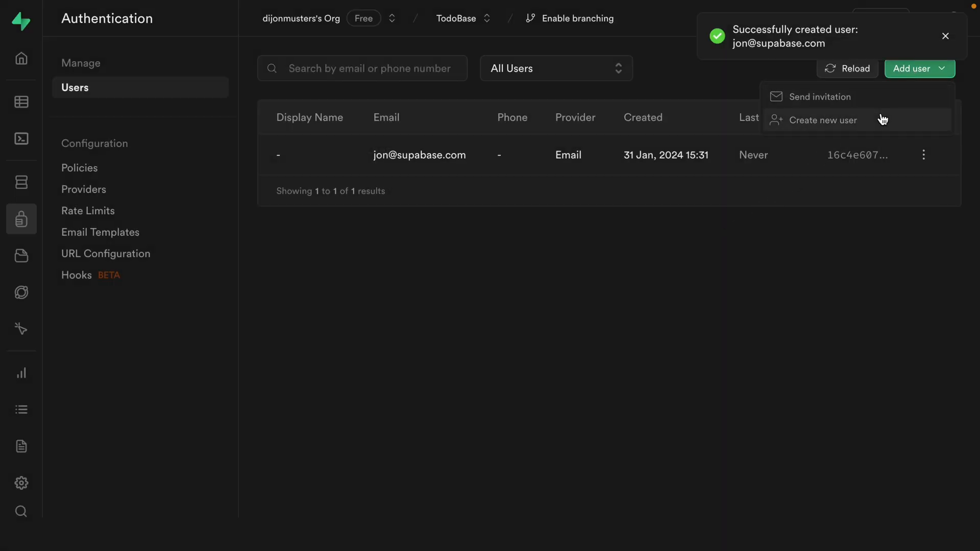
left_click(823, 120)
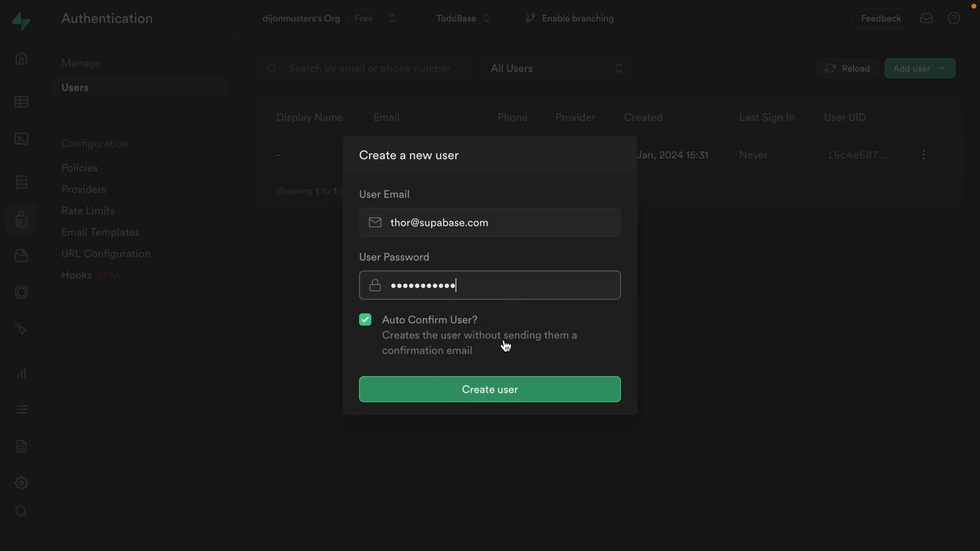
left_click(490, 390)
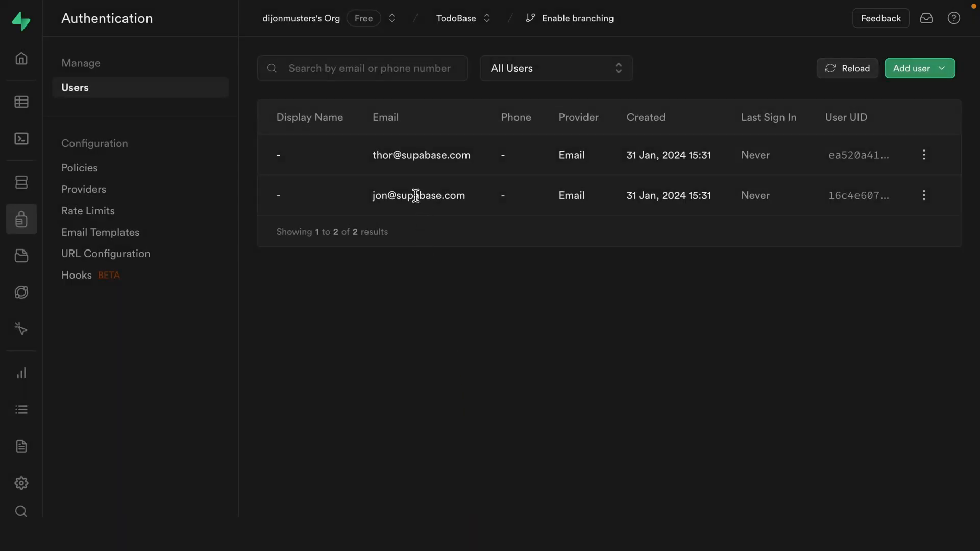
mouse_move(21, 104)
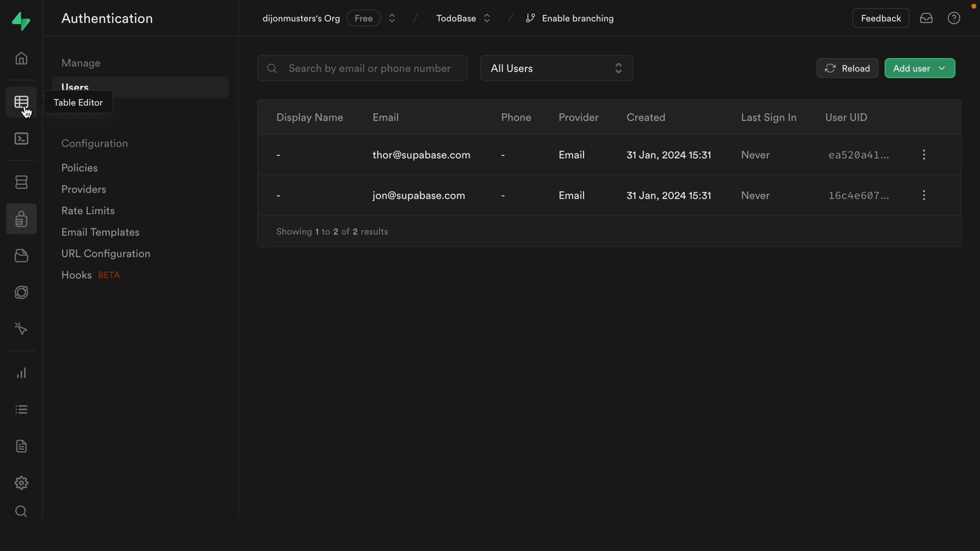
Assign authors in todos: first and third to one user, second to the other.
left_click(21, 100)
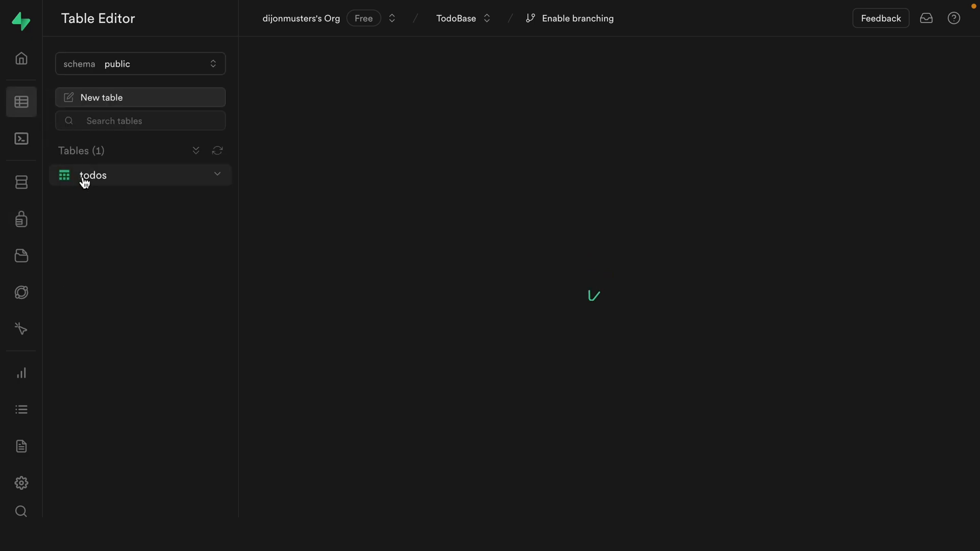
left_click(92, 176)
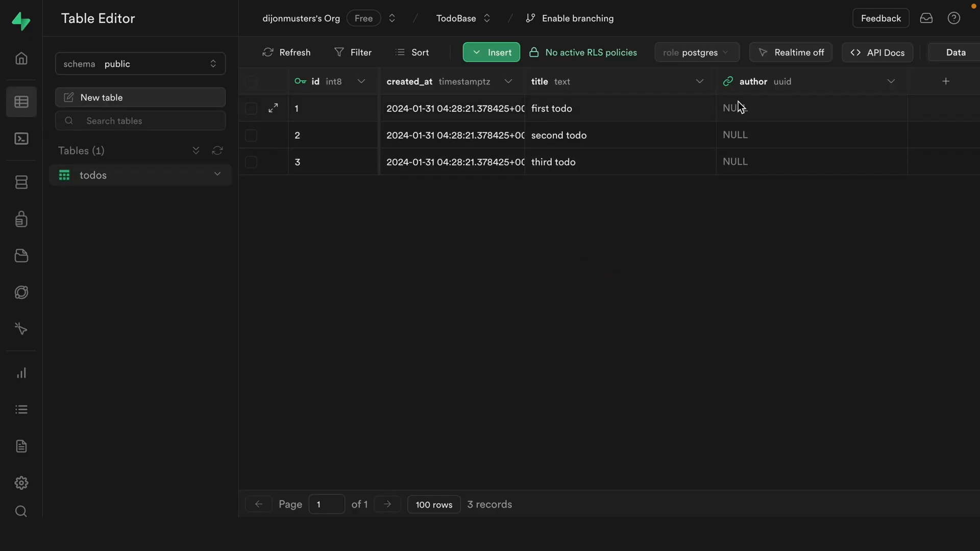
left_click(733, 108)
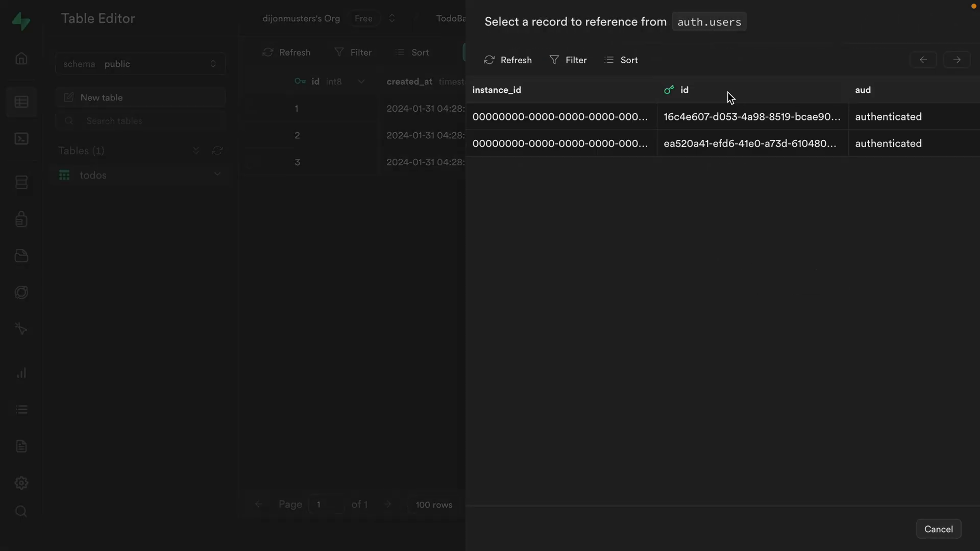
mouse_move(684, 27)
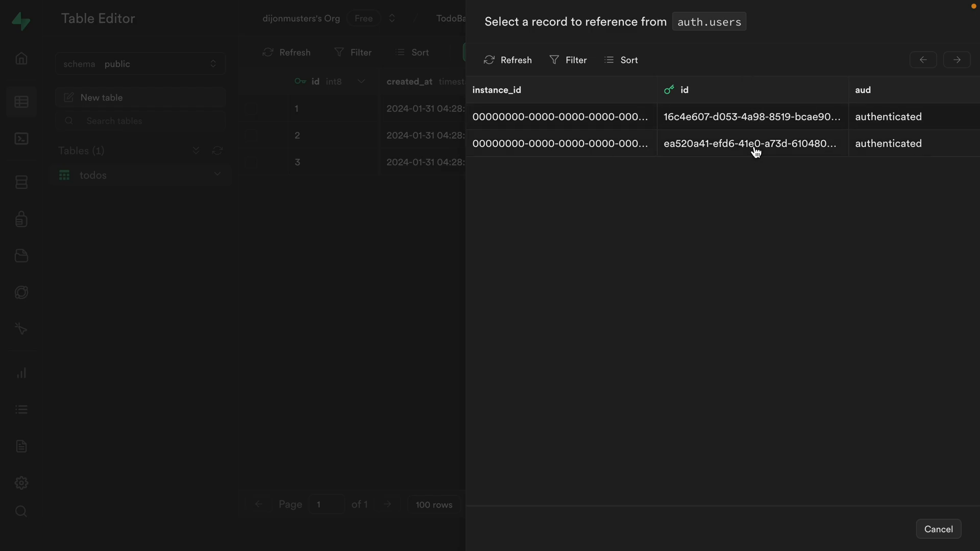
scroll("right", 3)
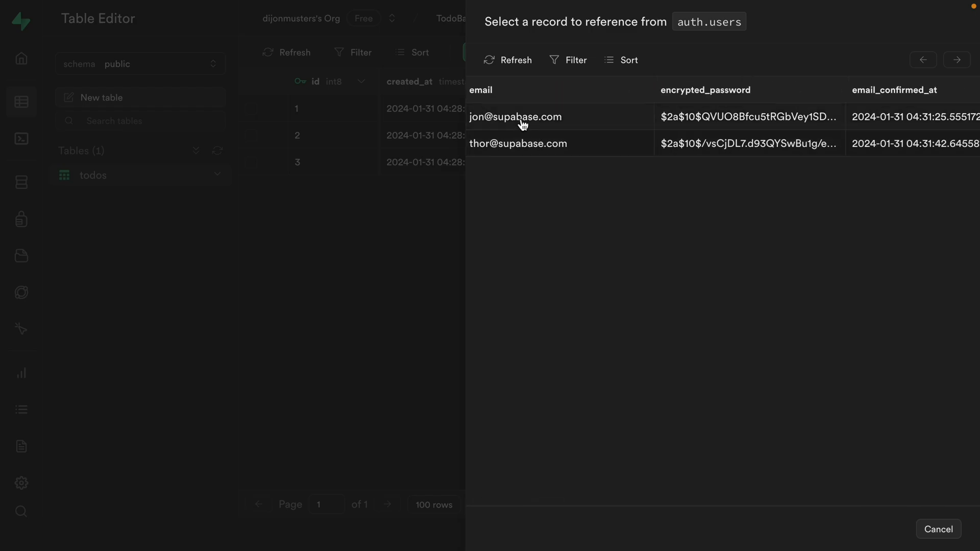
mouse_move(524, 159)
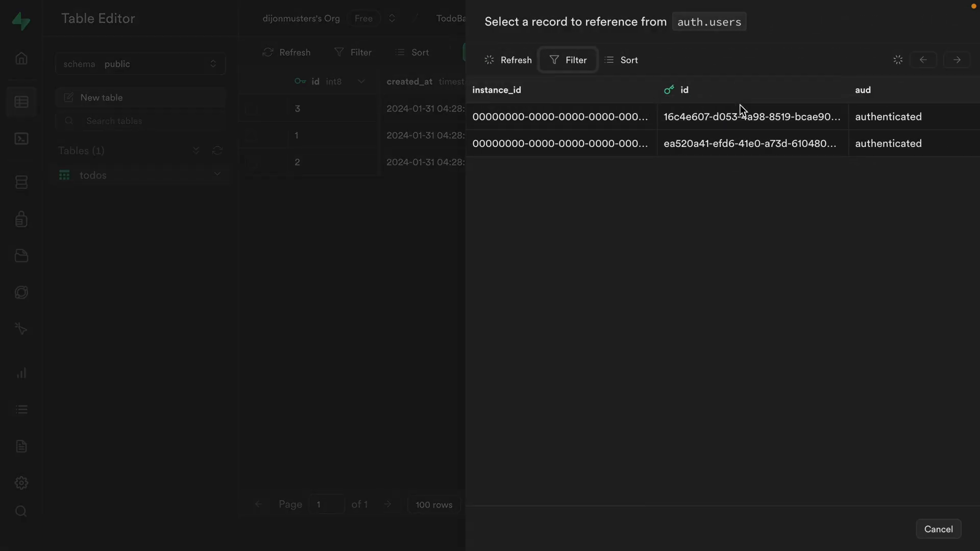
left_click(752, 143)
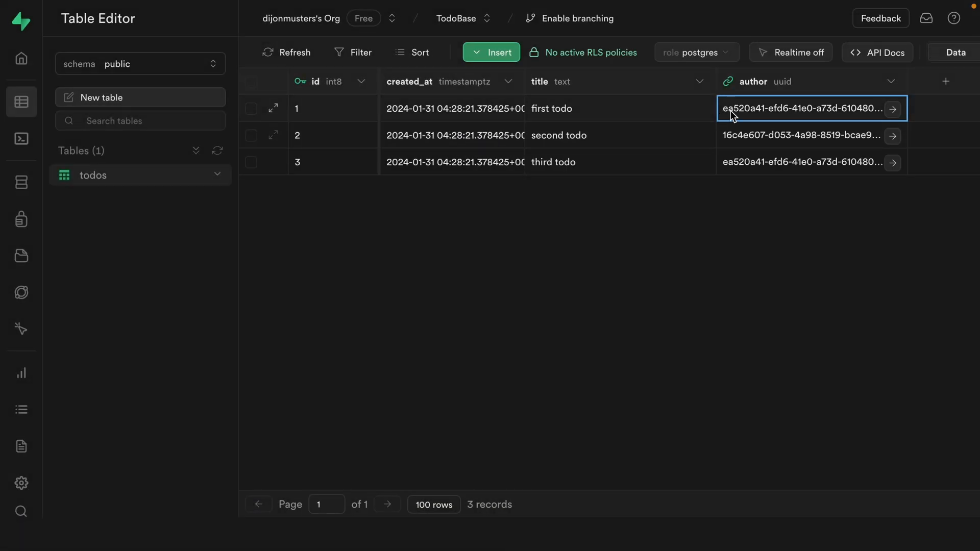
mouse_move(171, 152)
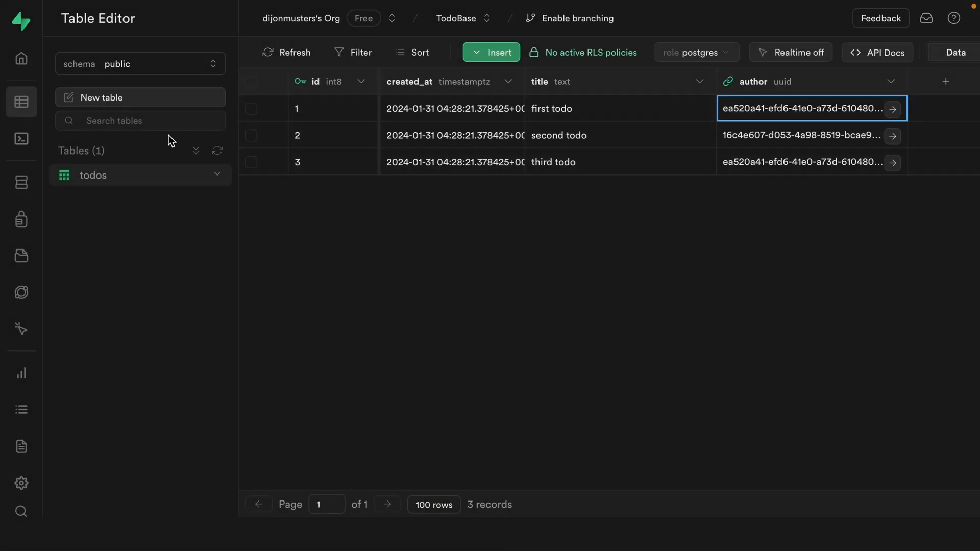
left_click(19, 139)
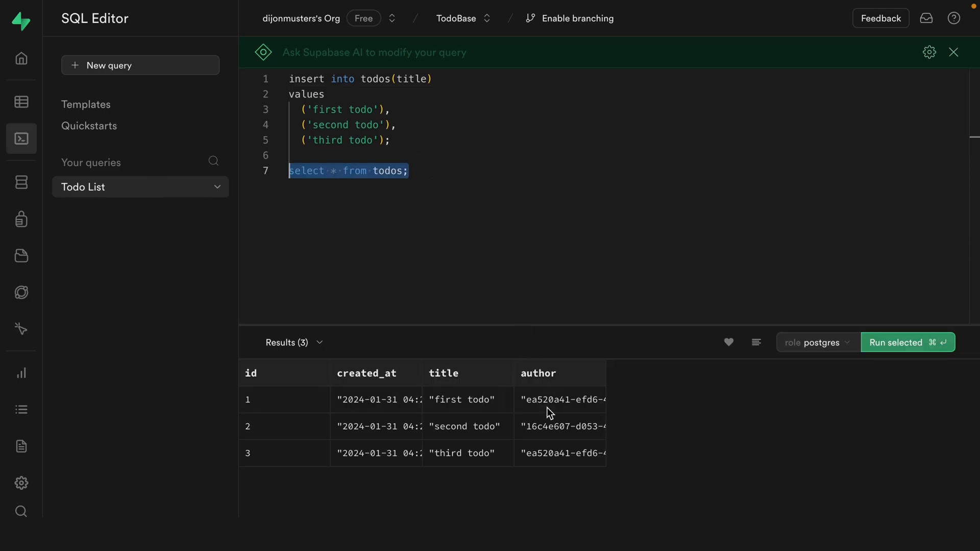
mouse_move(556, 421)
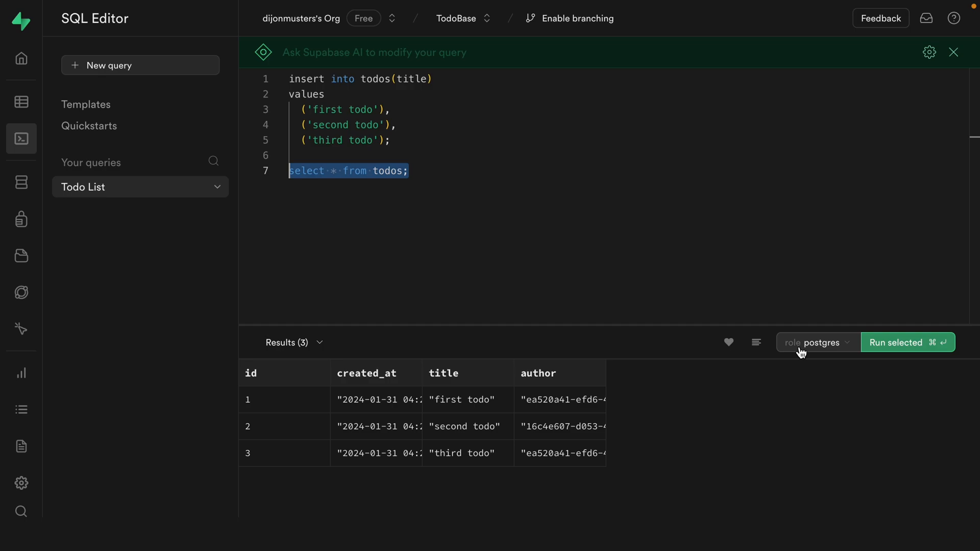
left_click(816, 343)
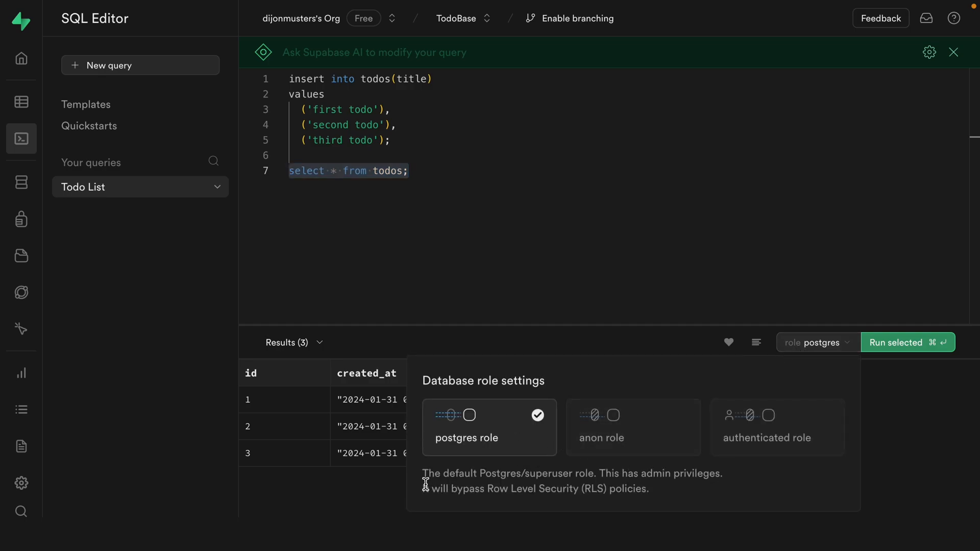
mouse_move(757, 448)
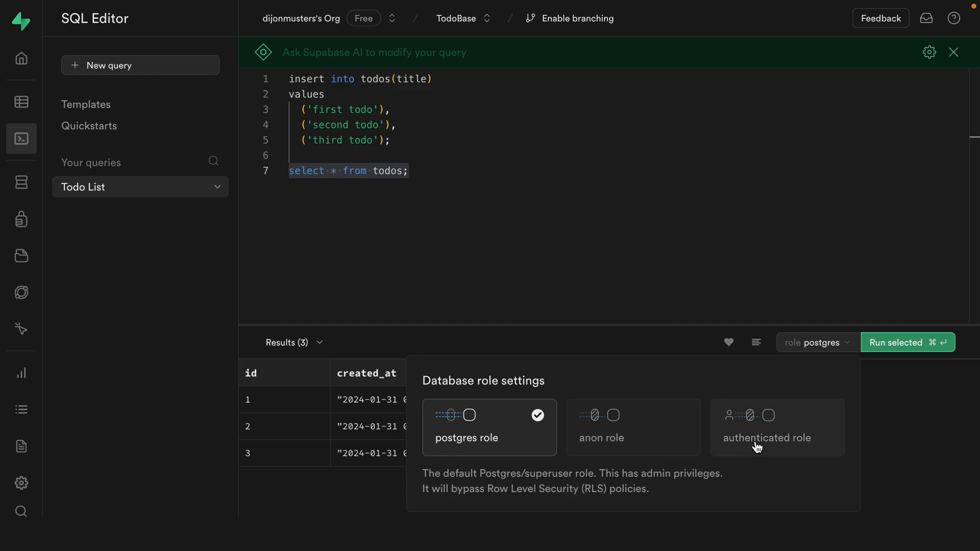
left_click(767, 427)
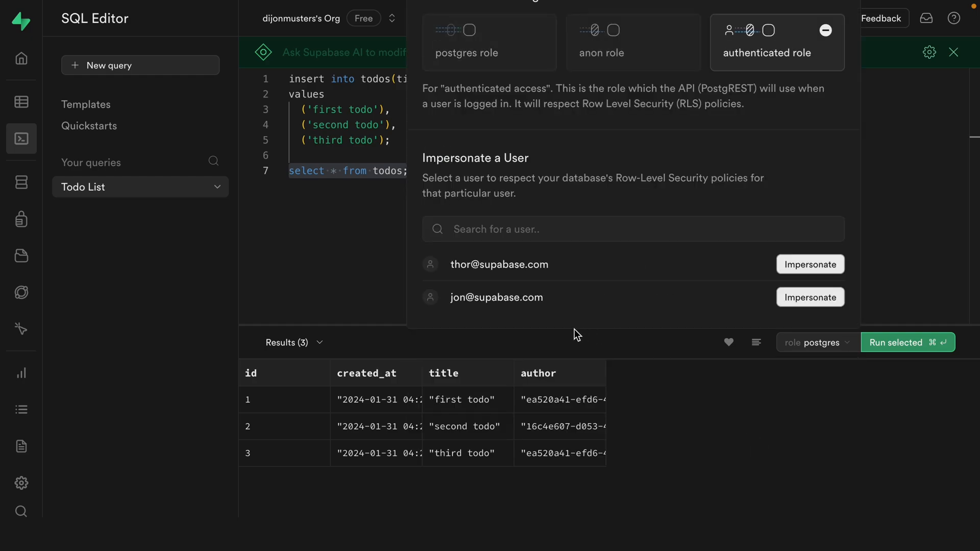
mouse_move(570, 311)
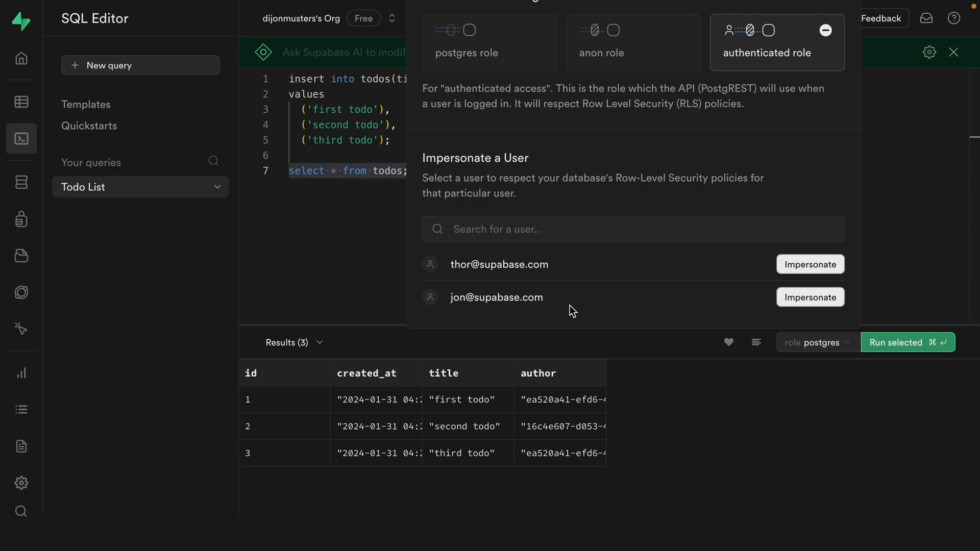
left_click(811, 297)
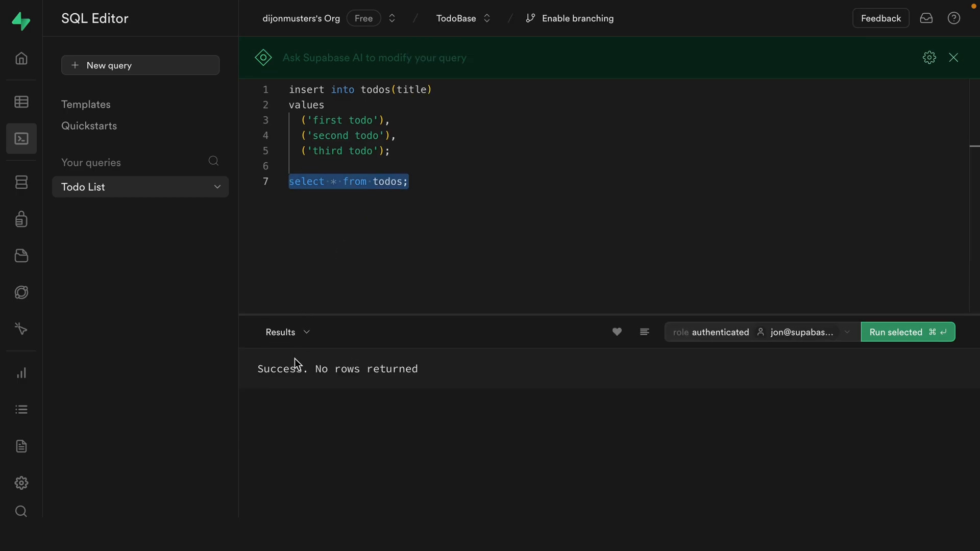
left_click(780, 332)
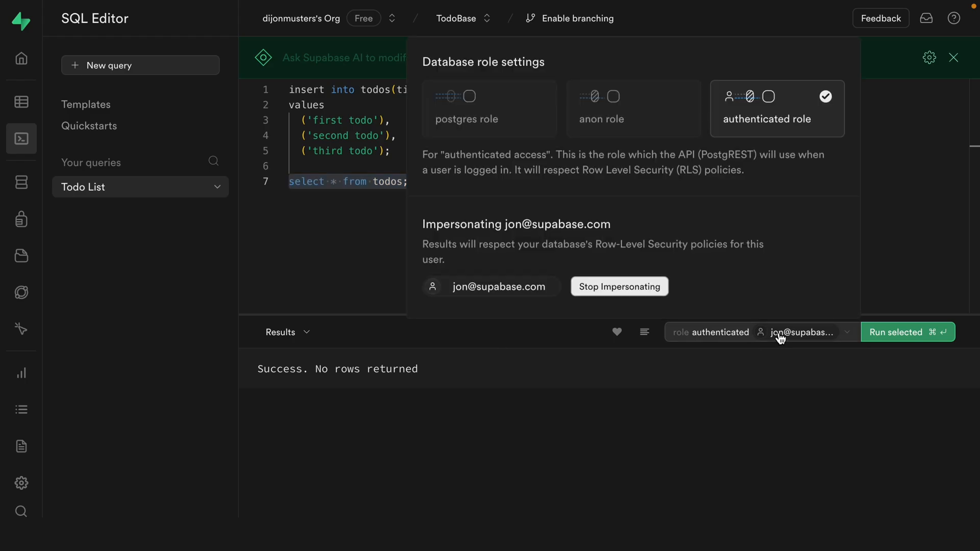
left_click(619, 286)
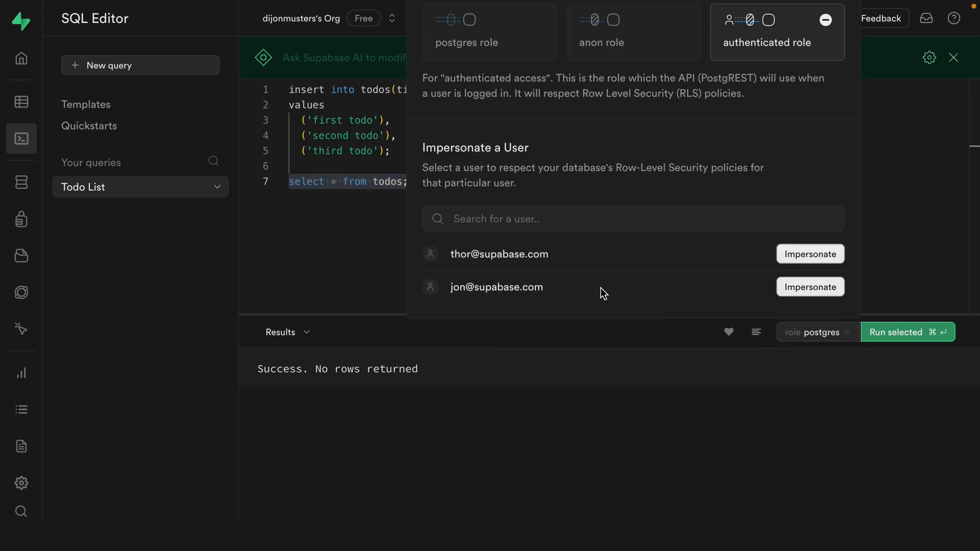
left_click(810, 254)
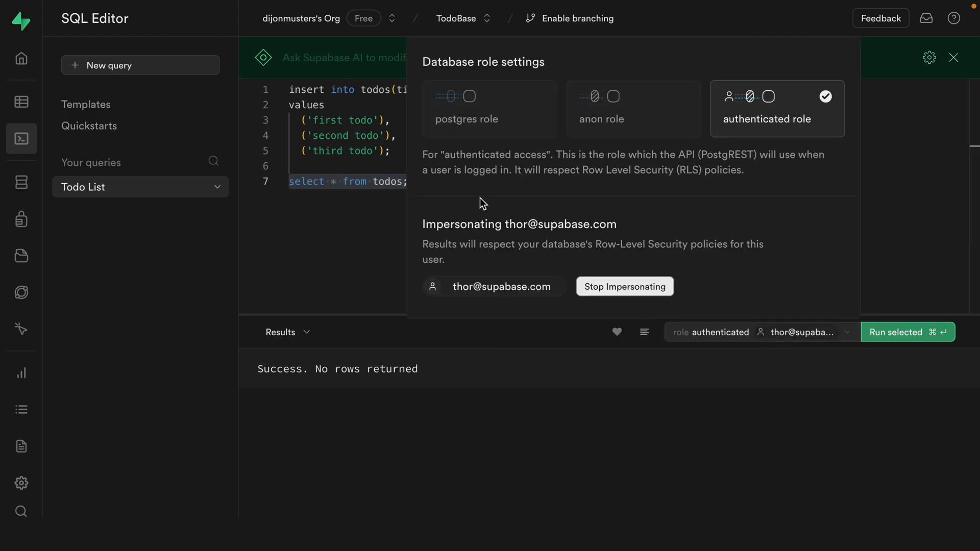
left_click(953, 58)
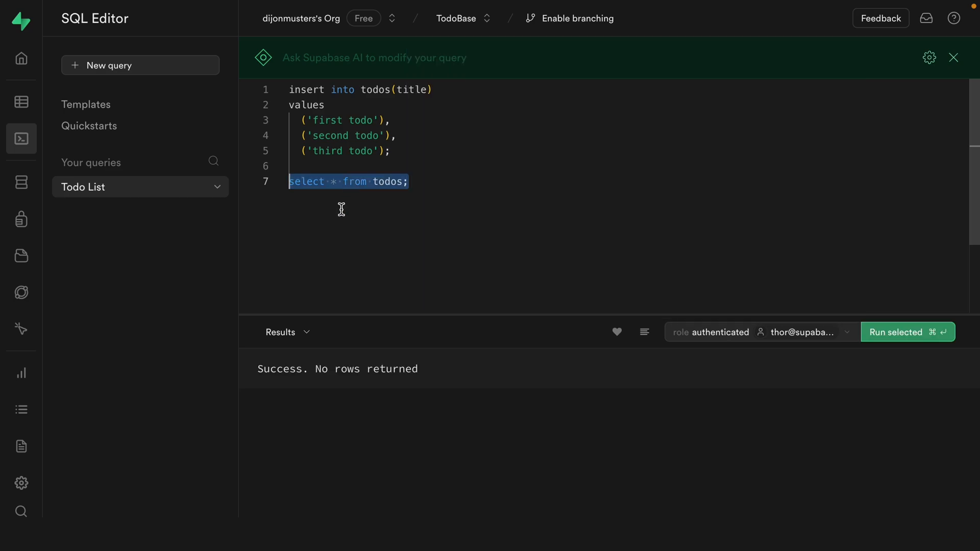
mouse_move(384, 368)
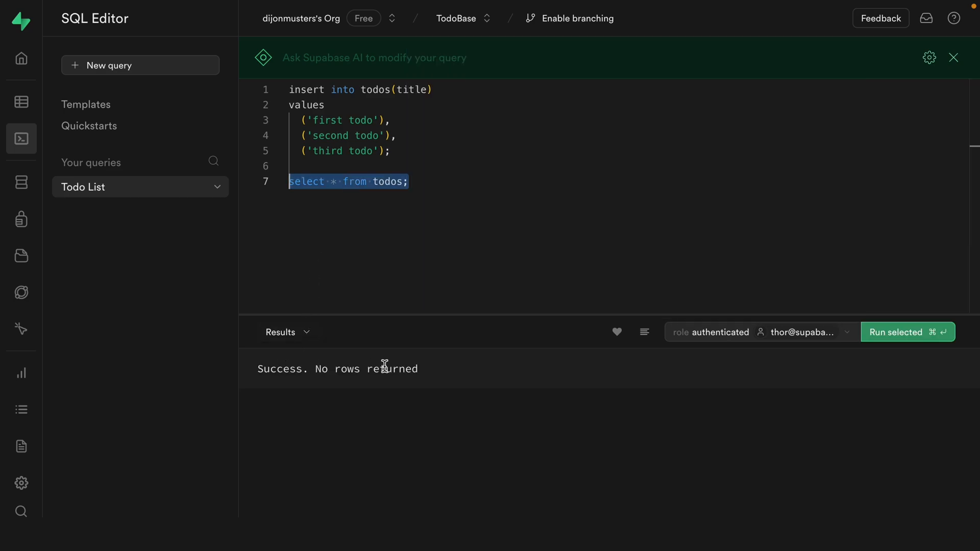
Begin a new RLS policy on the todos table from Authentication > Policies.
left_click(20, 214)
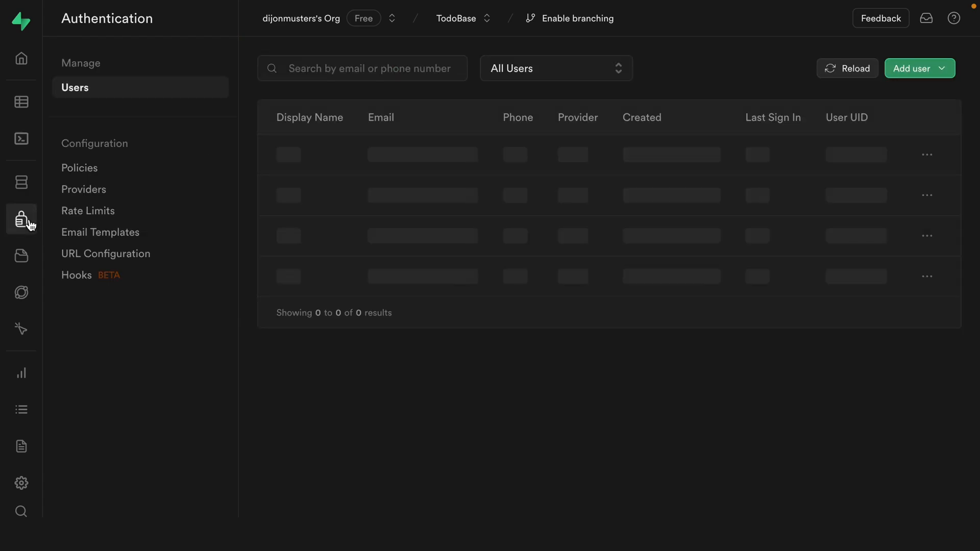
left_click(80, 167)
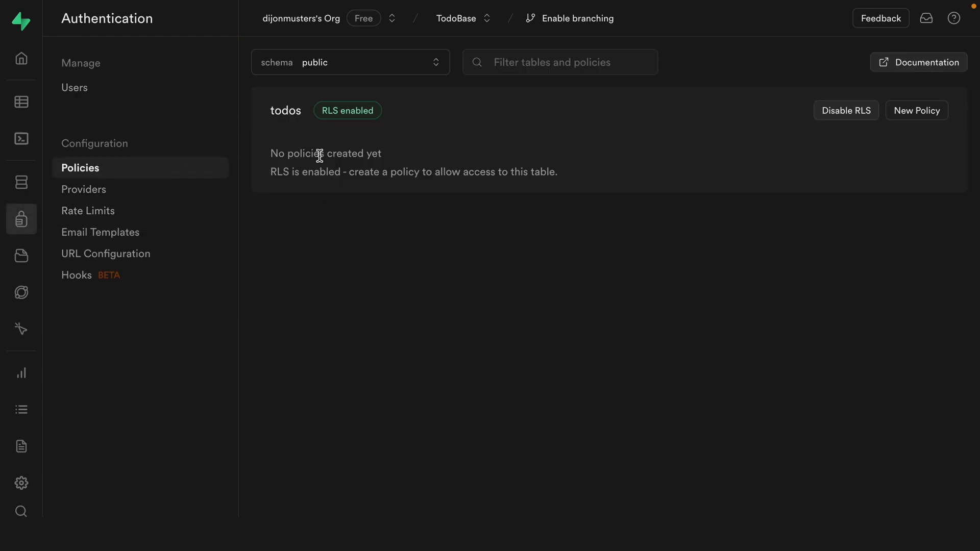
mouse_move(388, 181)
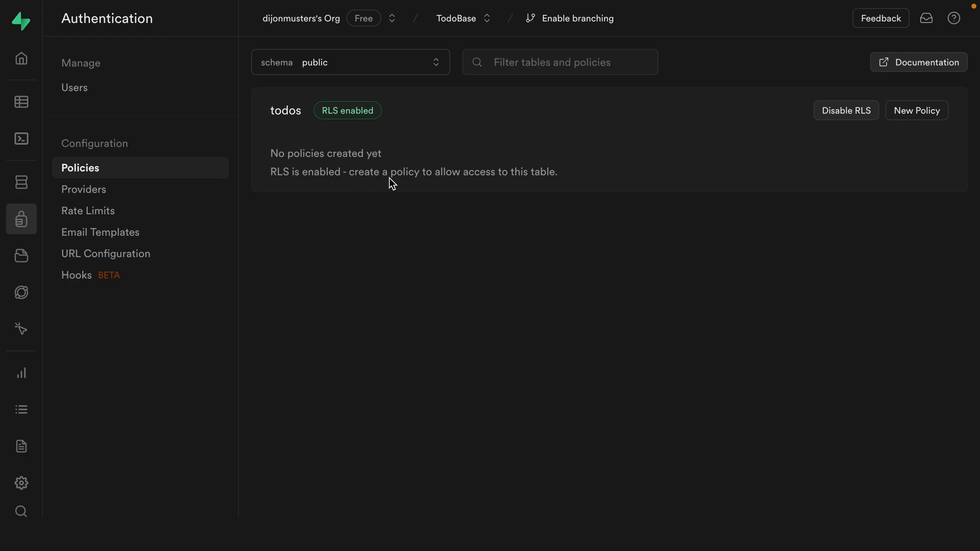
mouse_move(548, 169)
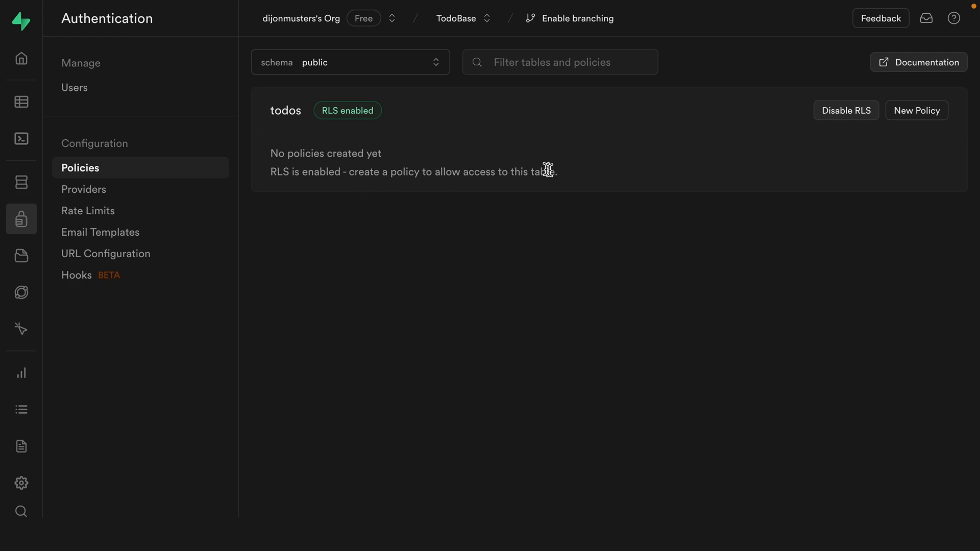
left_click(916, 110)
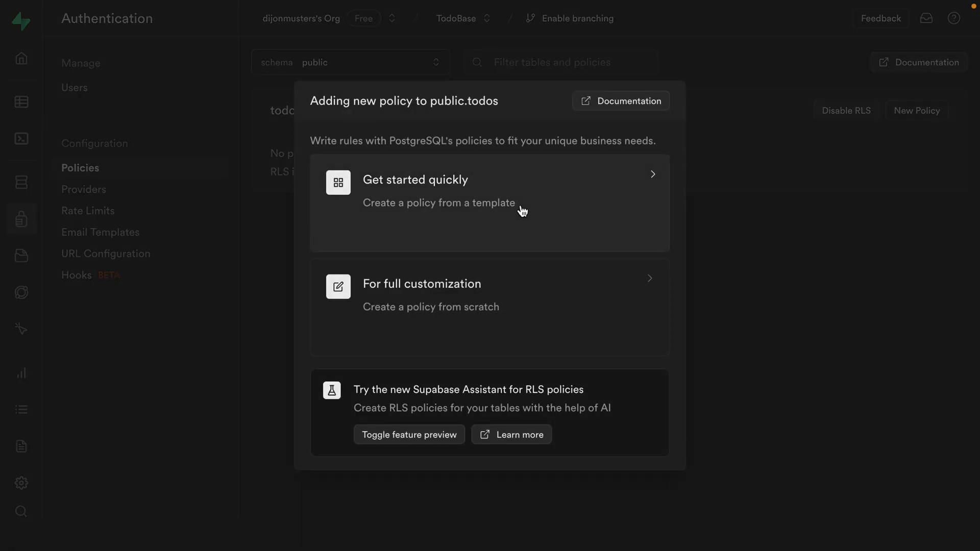
mouse_move(515, 216)
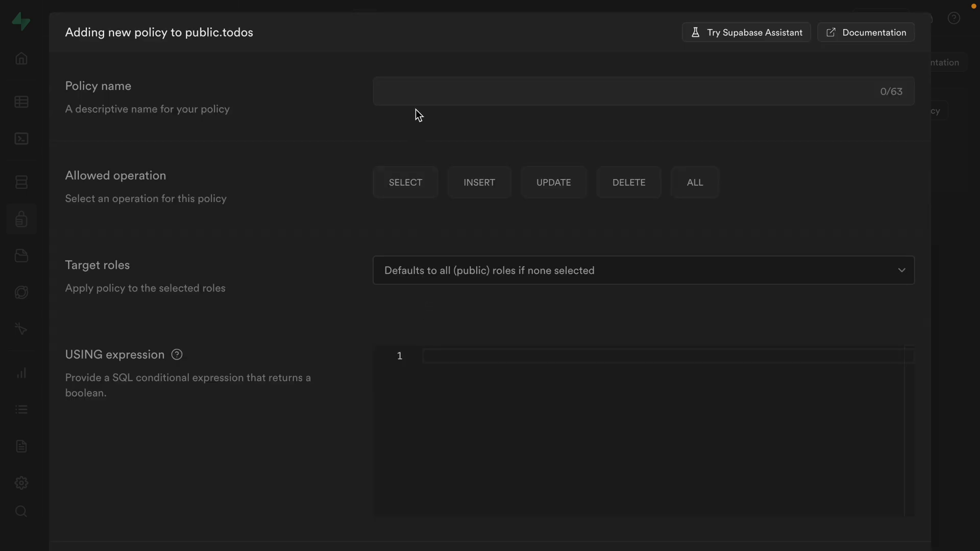
Name the new todos policy 'users can select their own todos' for SELECT with full customization.
type("users can select their")
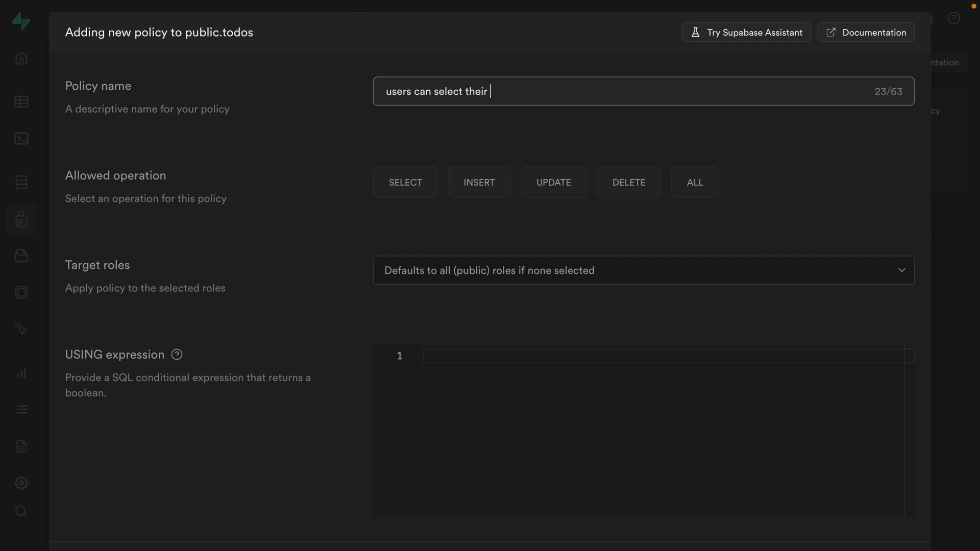
type("own todos")
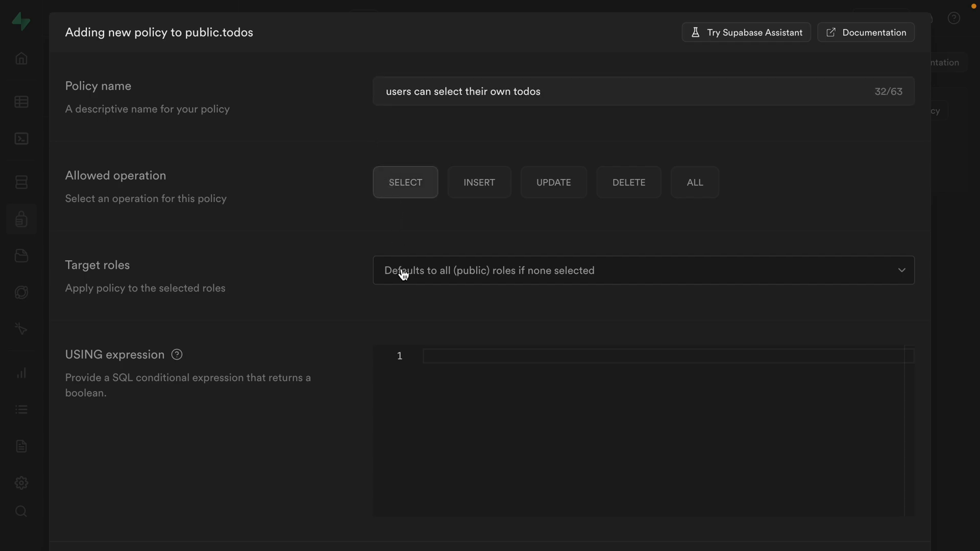
mouse_move(470, 277)
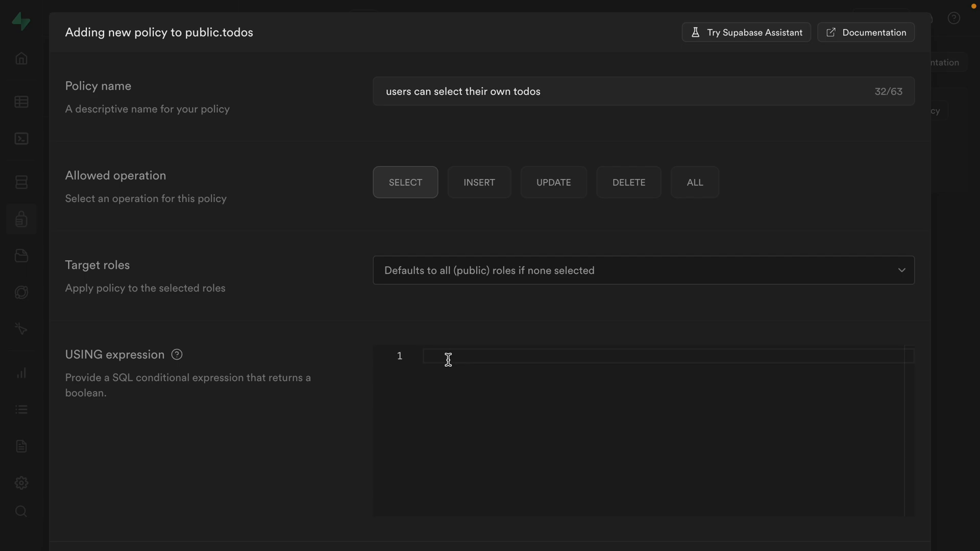
type("true")
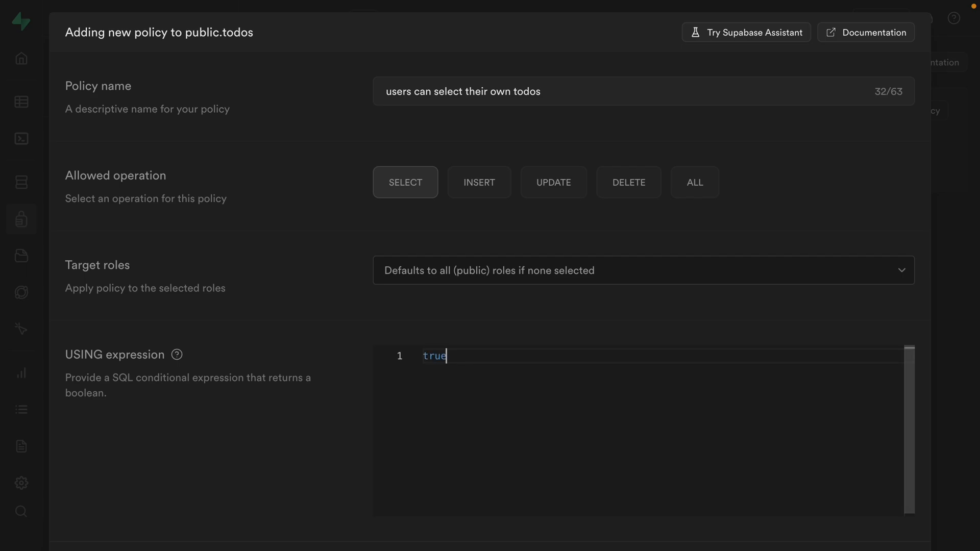
type("false")
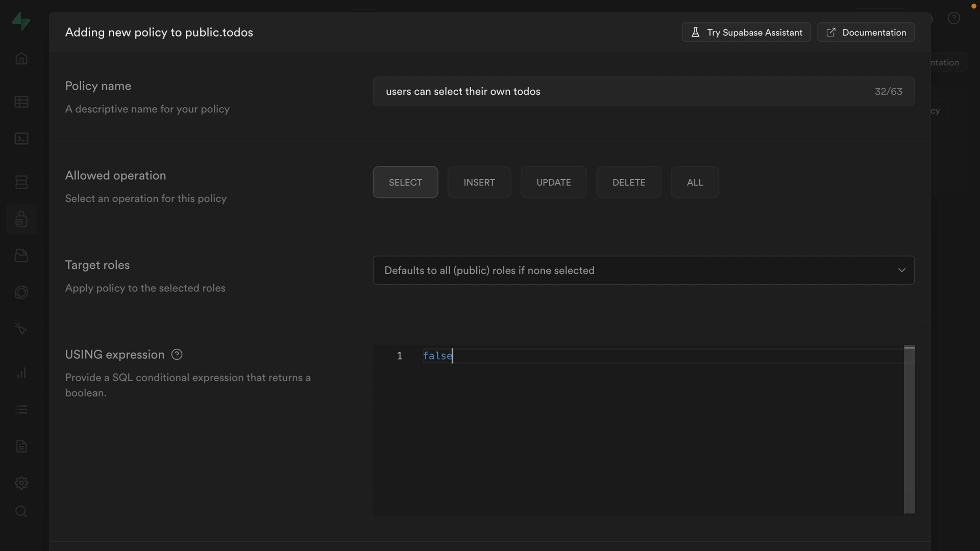
Write the USING expression author = auth.uid() for the policy.
type("author")
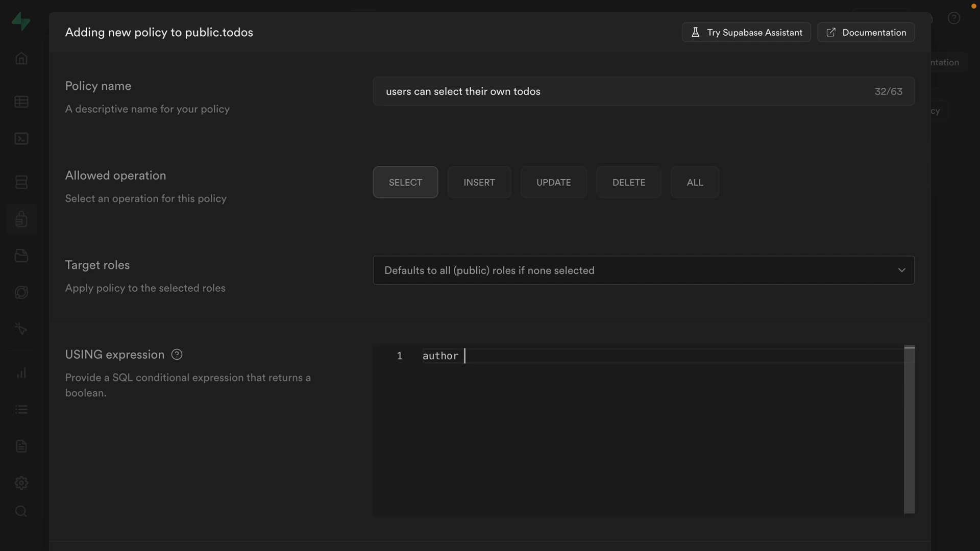
type("= current")
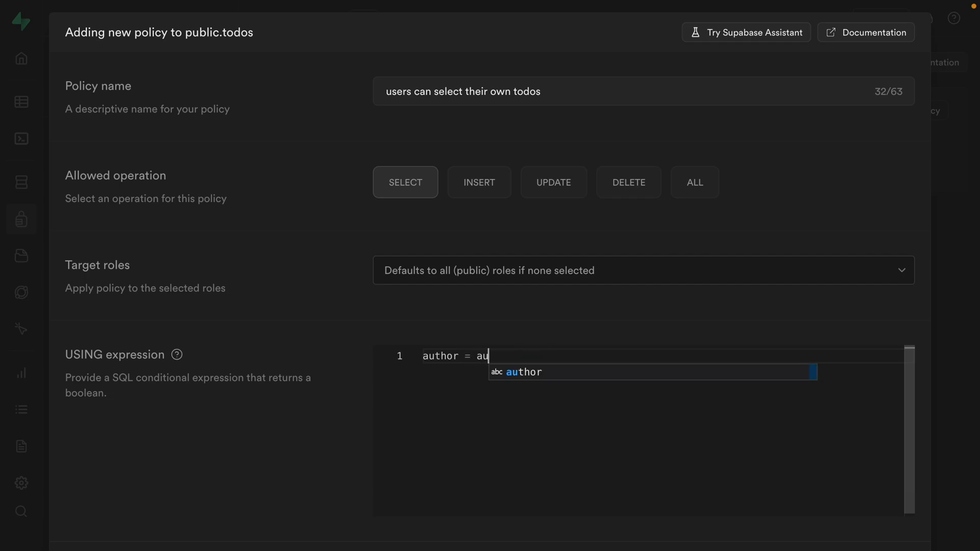
type("auth.uid()")
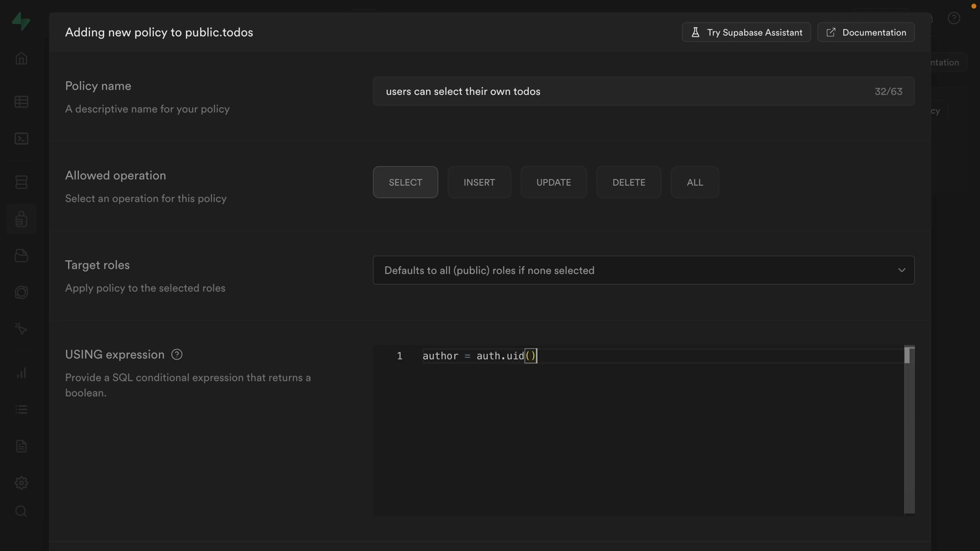
mouse_move(336, 392)
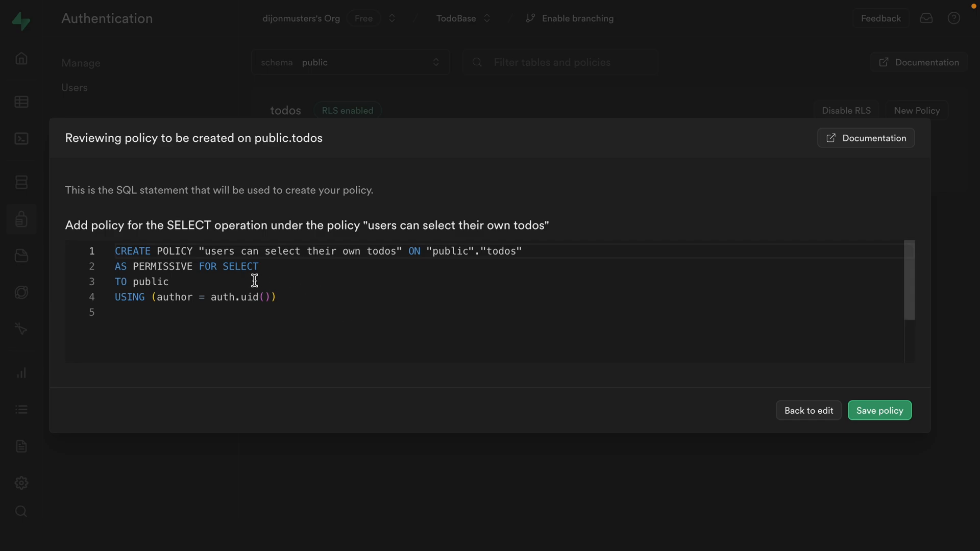
mouse_move(811, 398)
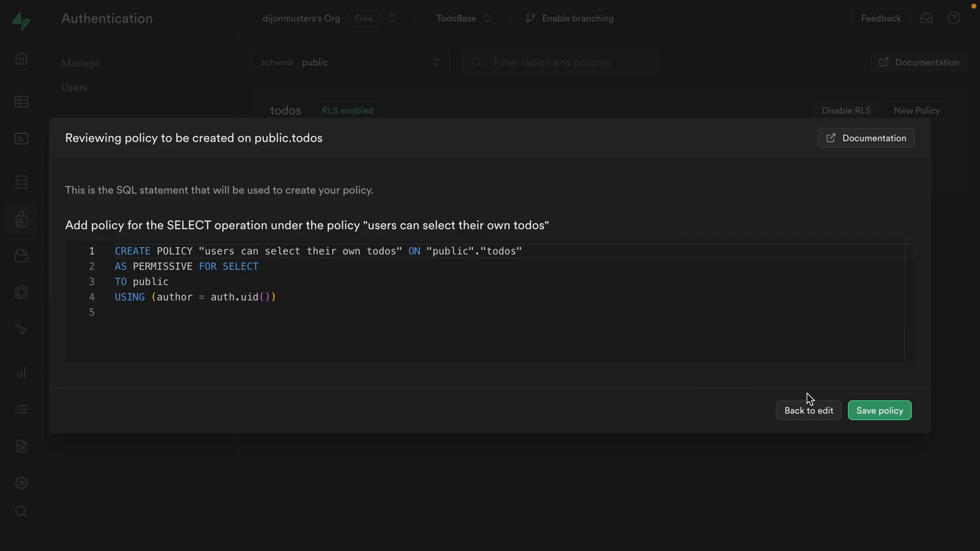
Review and save the SELECT policy on todos, applied to public.
left_click(871, 411)
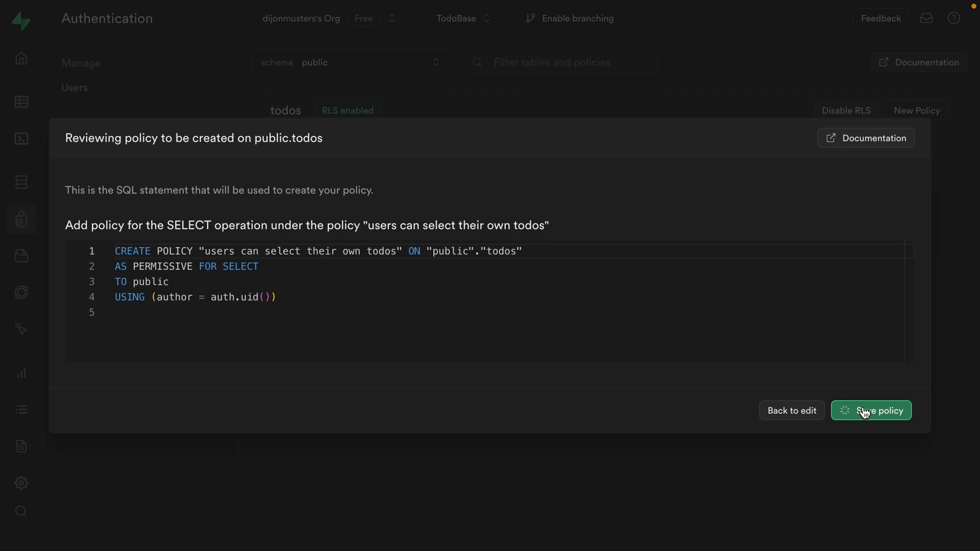
left_click(871, 410)
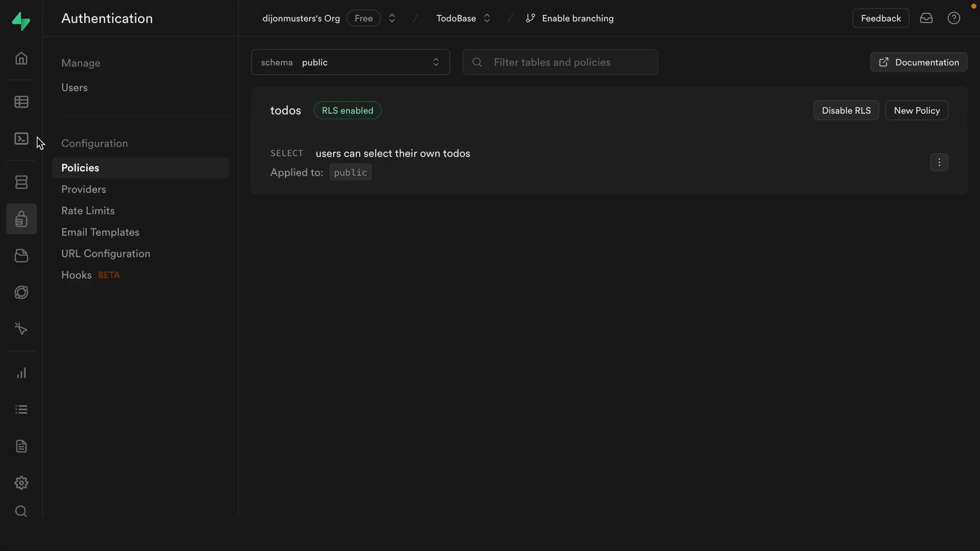
Run select on todos as an impersonated user in the SQL Editor, returning only 'second todo'.
left_click(21, 136)
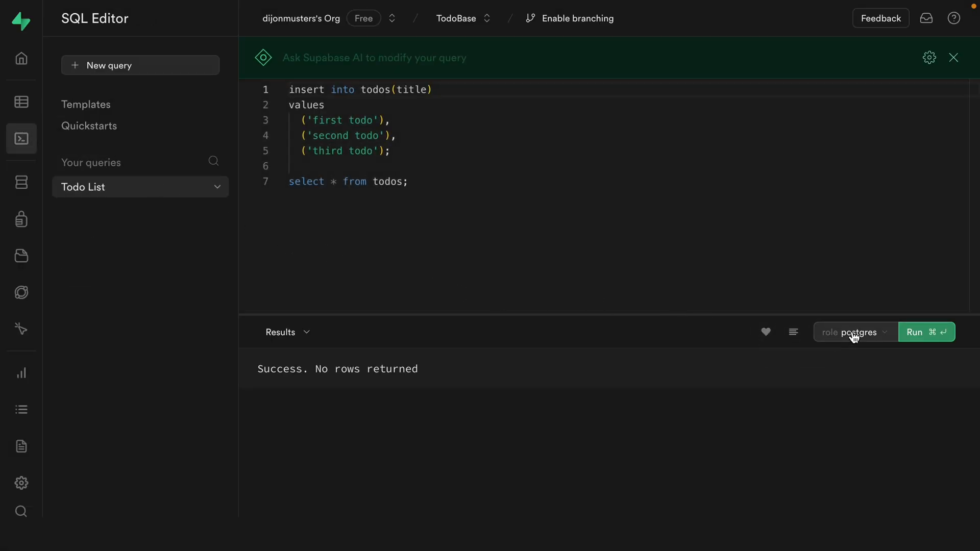
left_click(854, 333)
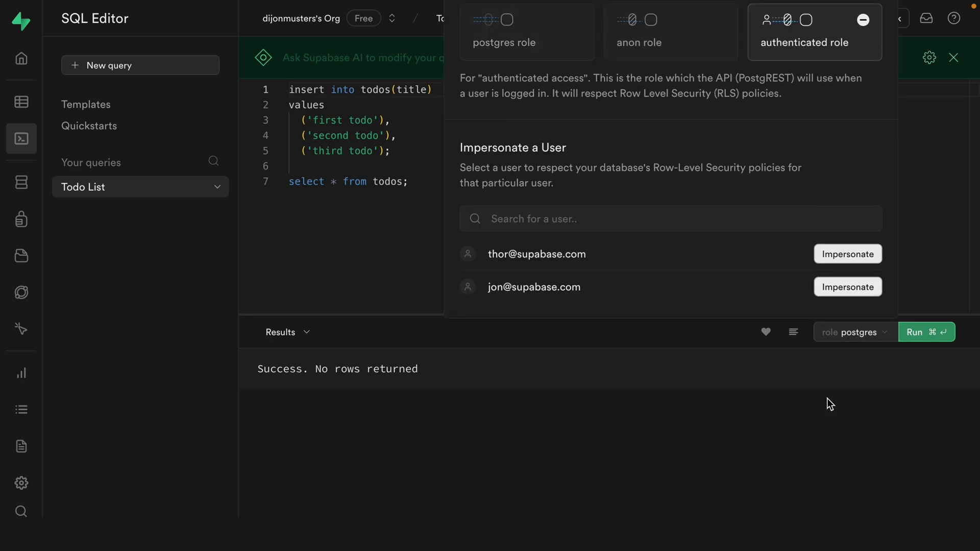
left_click(848, 287)
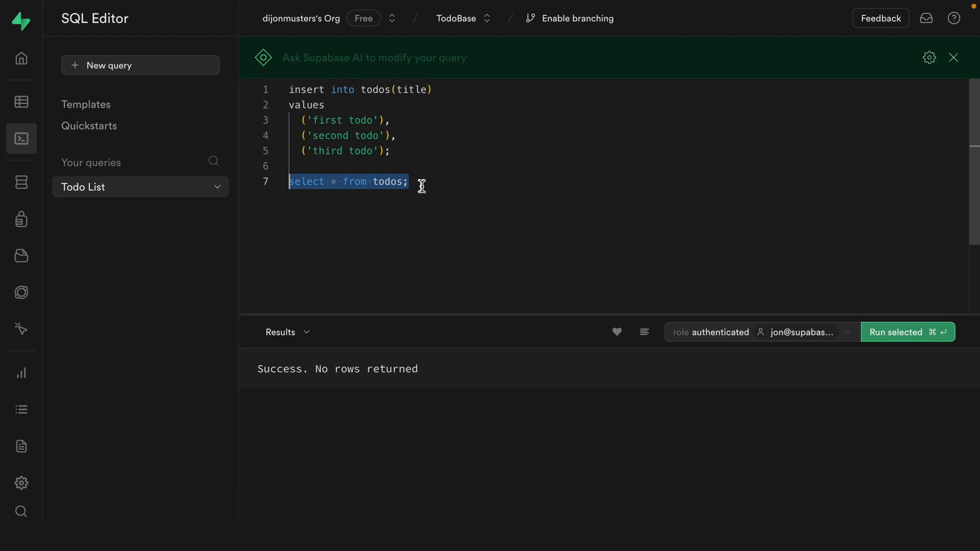
left_click(908, 332)
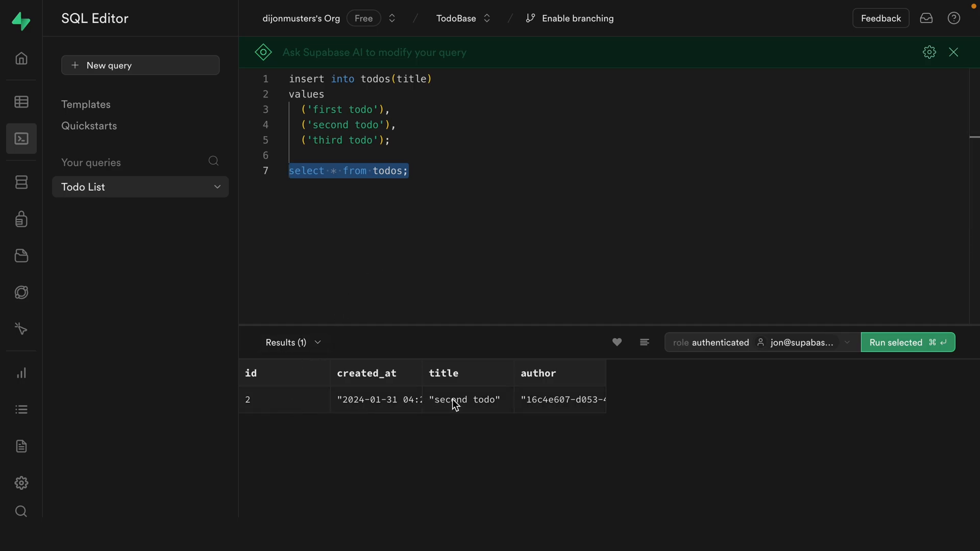
mouse_move(539, 415)
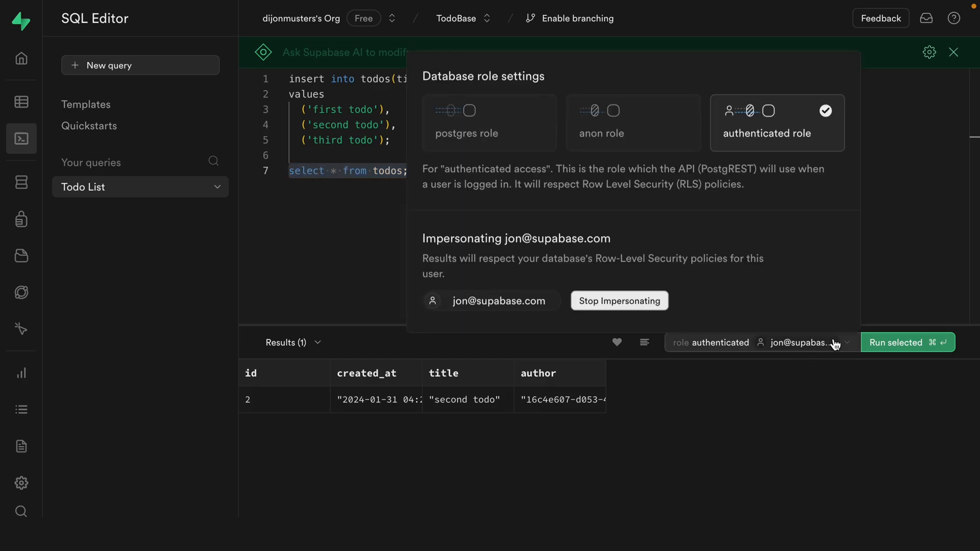
Switch impersonation to the other test user, whose select returns first and third todo.
left_click(618, 300)
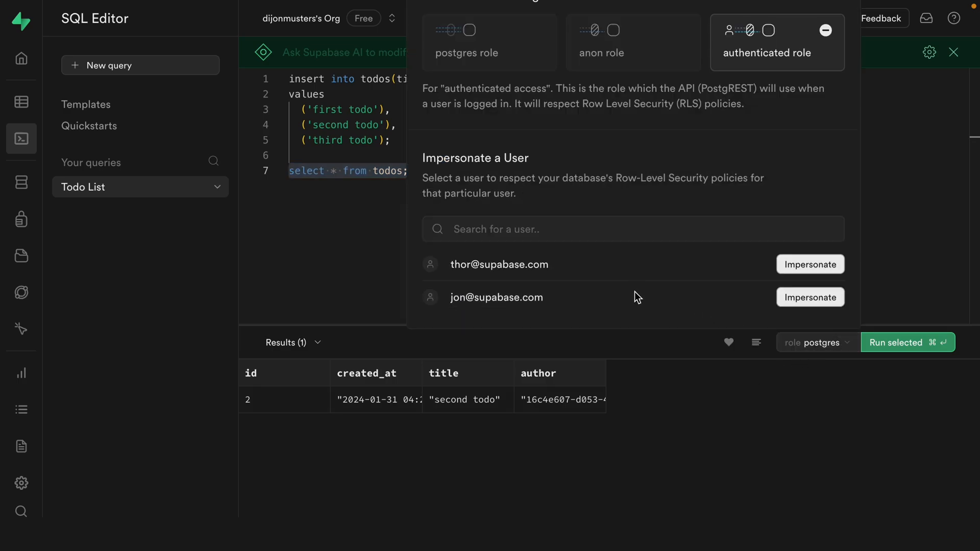
left_click(811, 263)
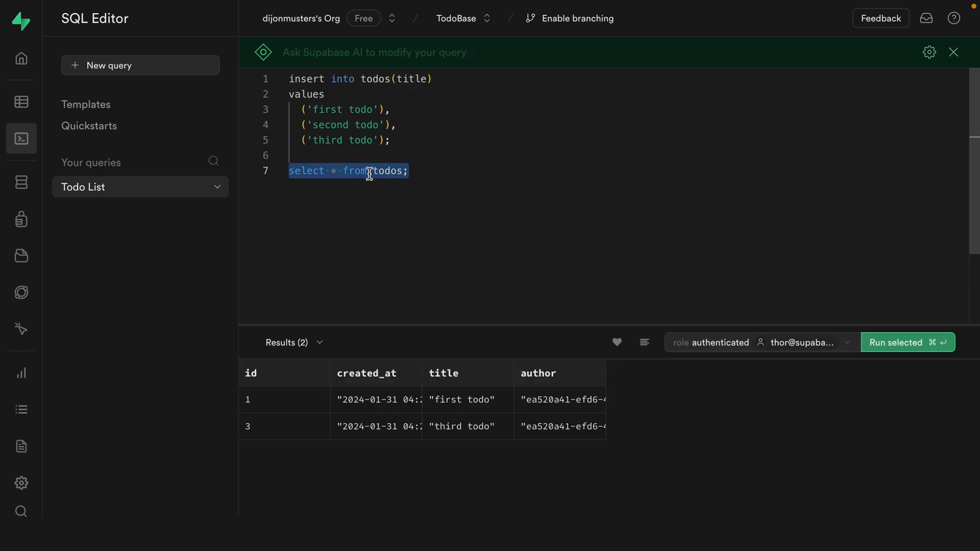
mouse_move(445, 408)
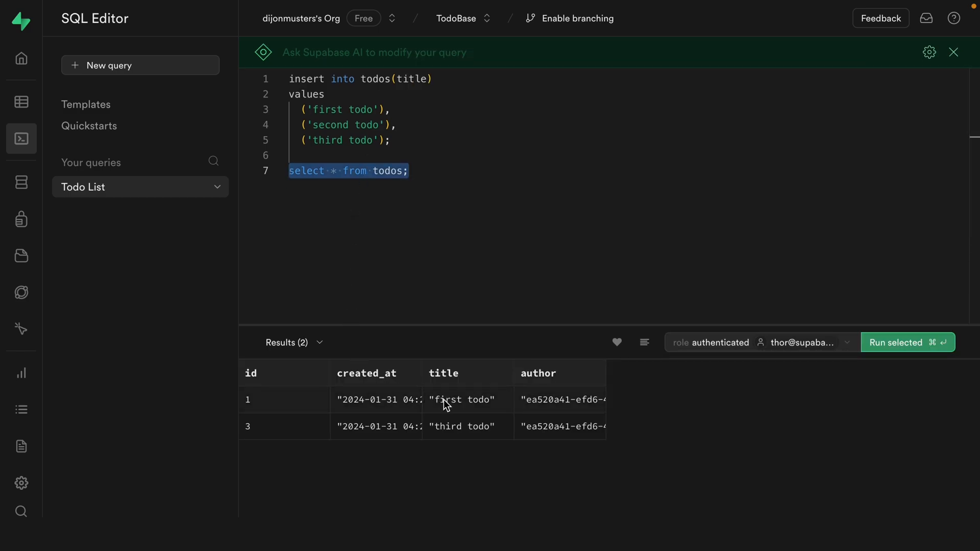
mouse_move(850, 343)
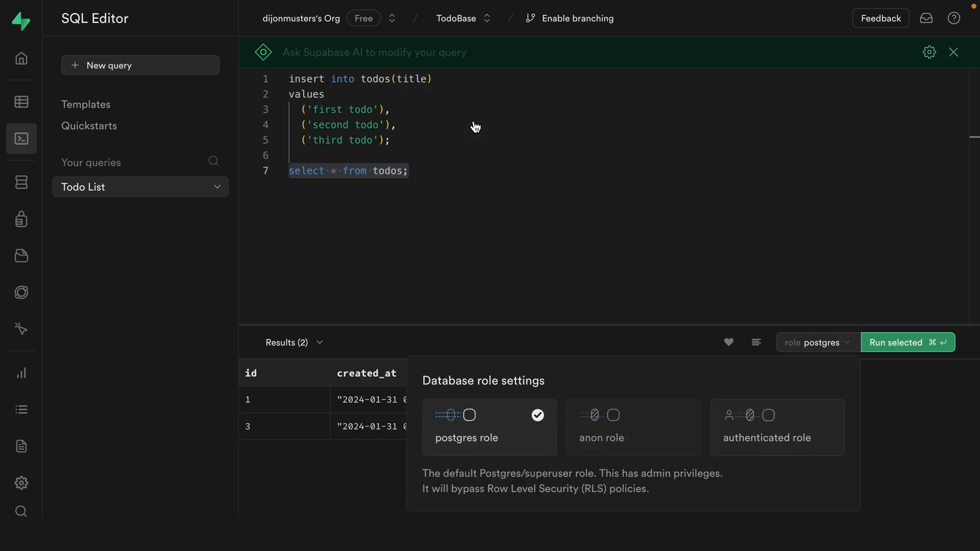
mouse_move(556, 500)
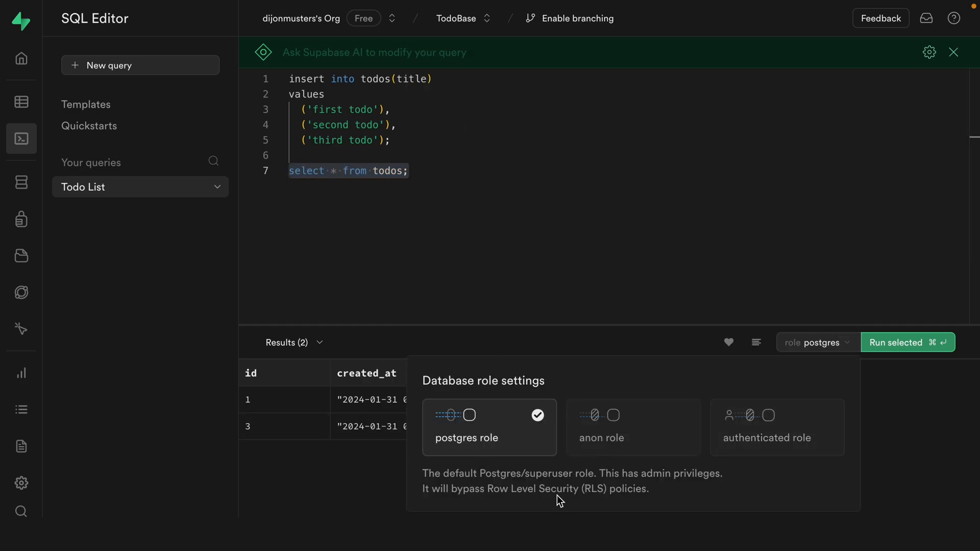
mouse_move(471, 261)
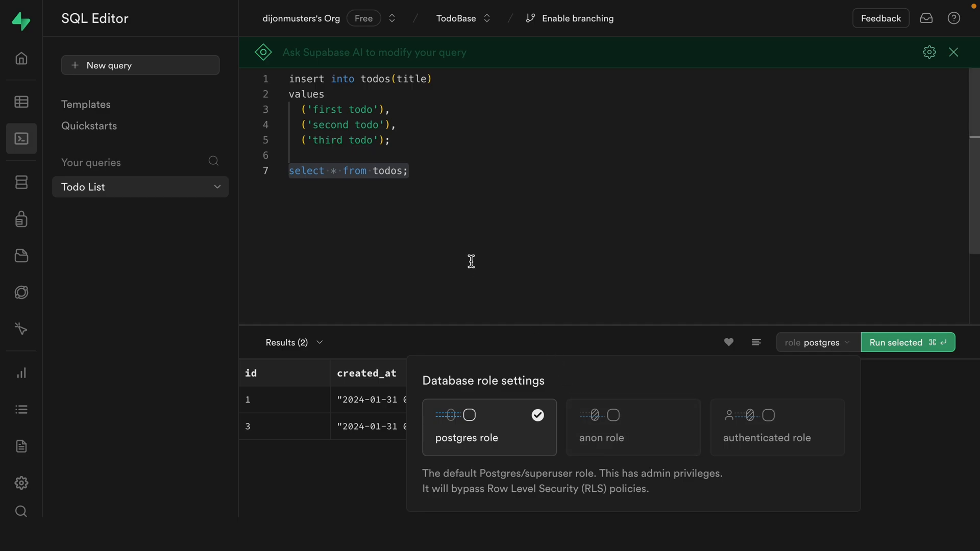
Run select * from todos as the postgres role, returning all three todos.
left_click(908, 343)
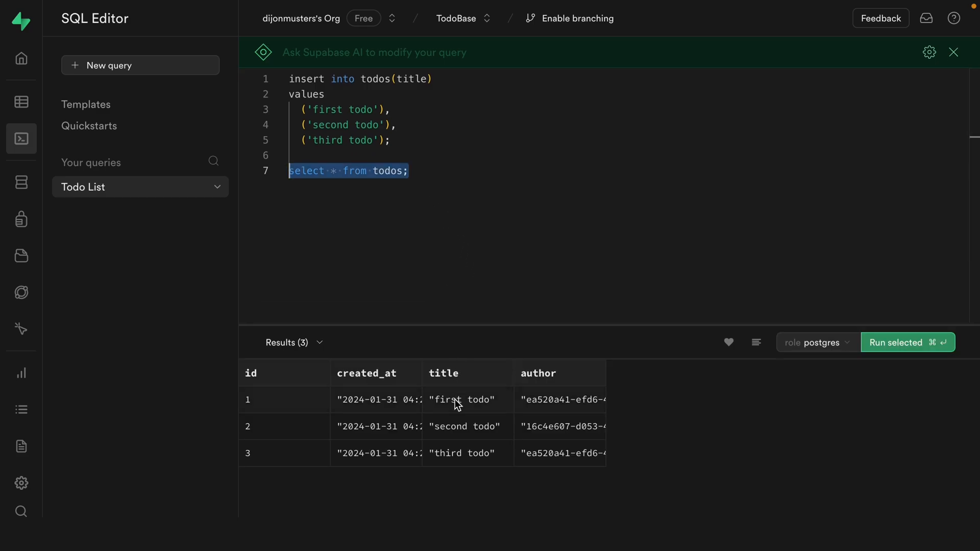
mouse_move(445, 457)
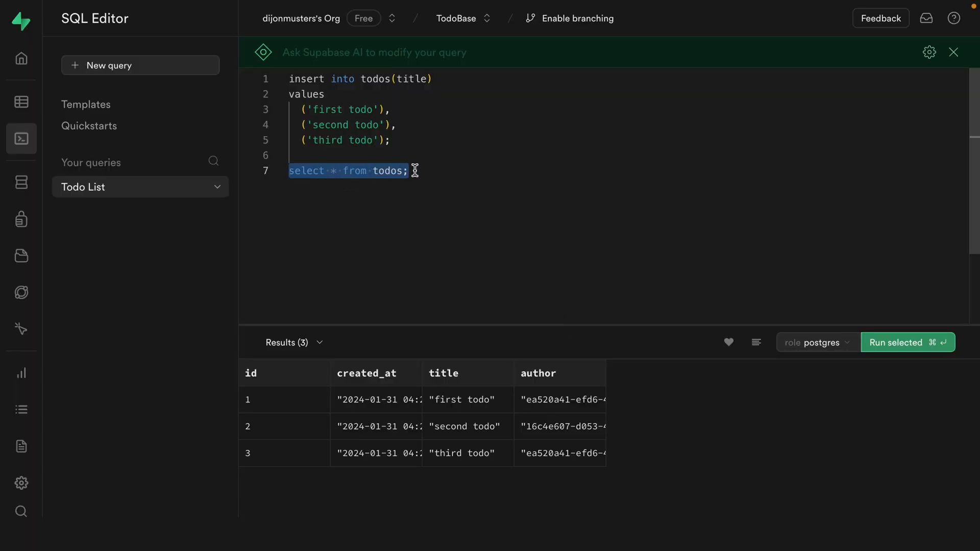
Run the todos query filtered by where author = auth.uid() as postgres, returning no rows.
type("where author = auth.uid(")
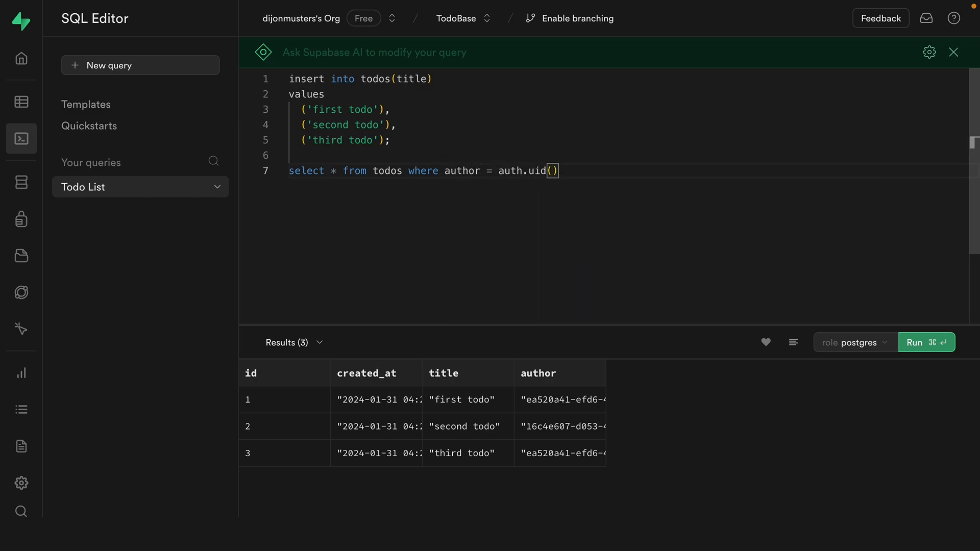
left_click(925, 343)
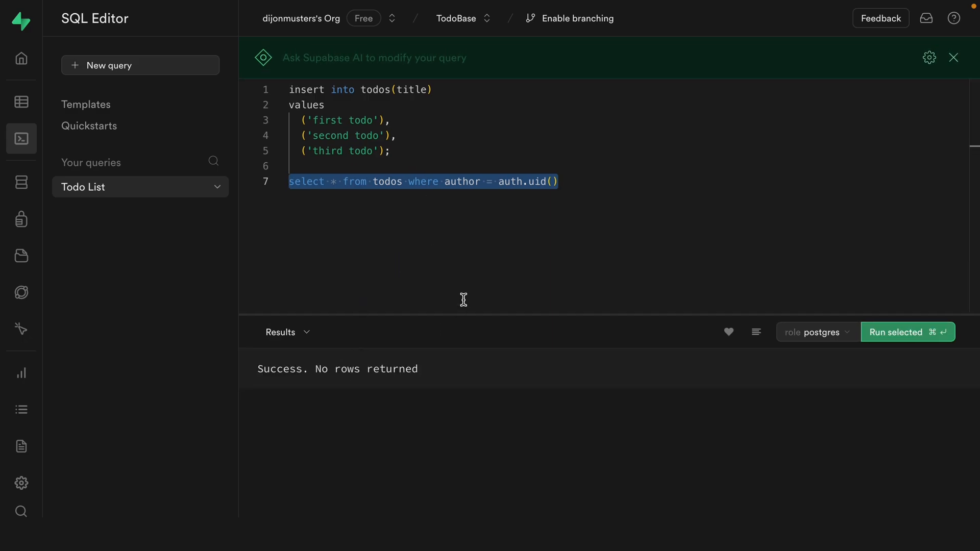
mouse_move(562, 184)
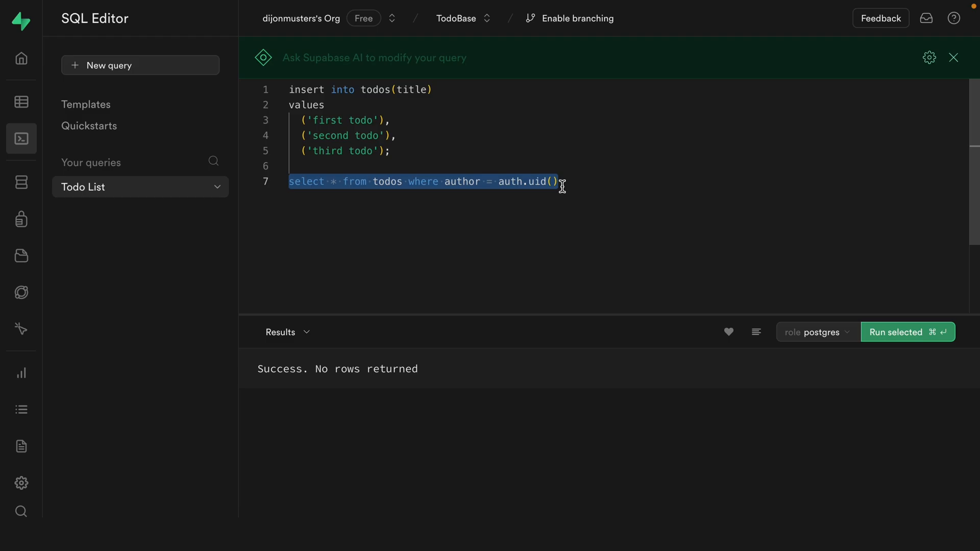
Set the role to authenticated, impersonating a user, for a new query.
left_click(818, 332)
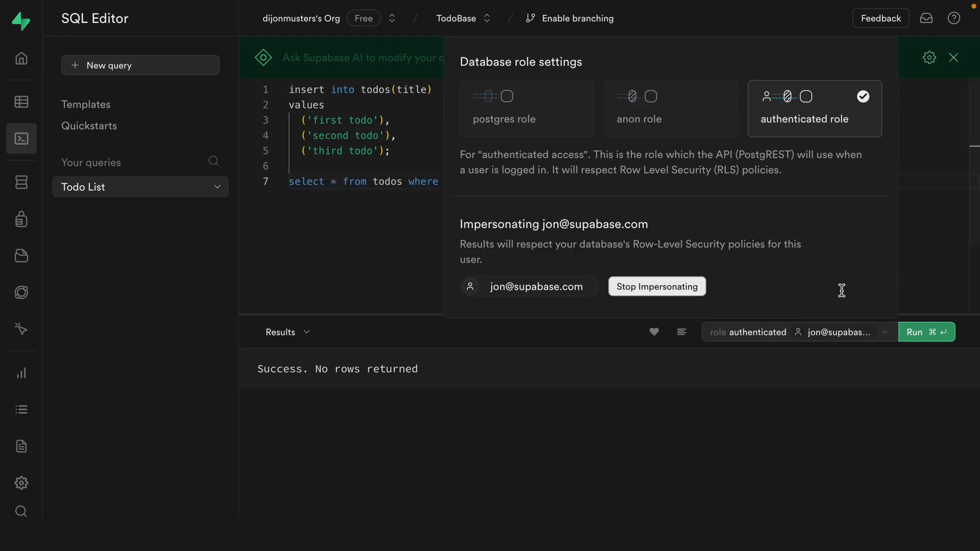
left_click(953, 57)
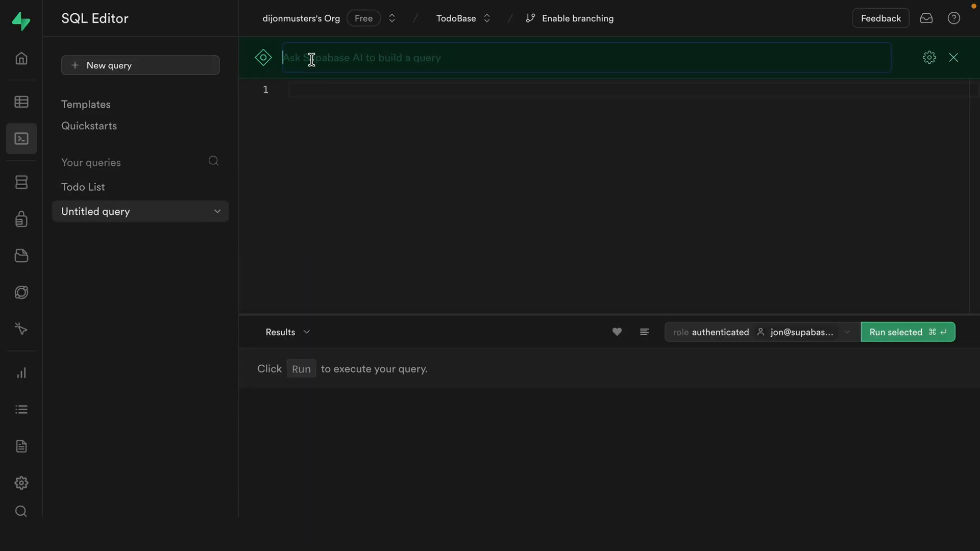
Ask Supabase AI to count the number of todos for each author, sorted descending by count.
type("count the")
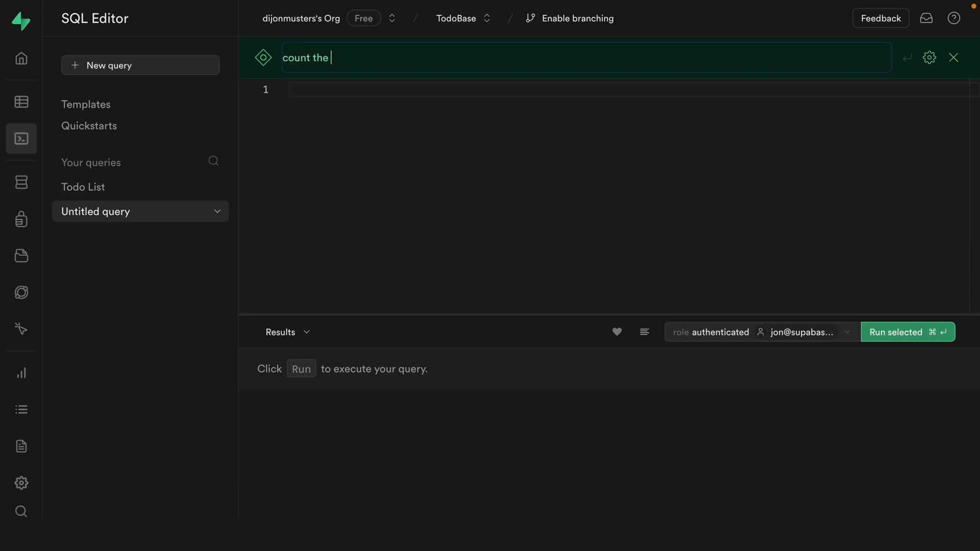
type("number of todos for")
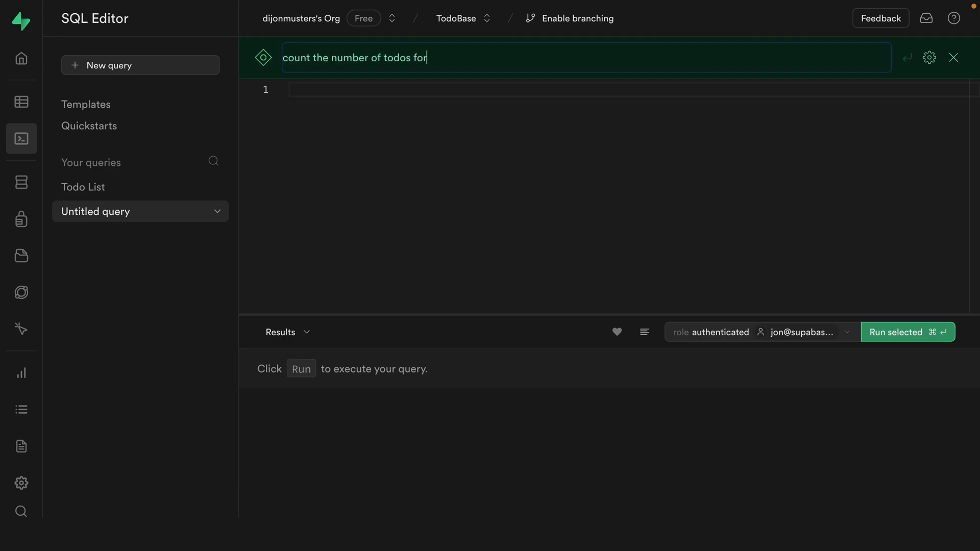
type("each author and s")
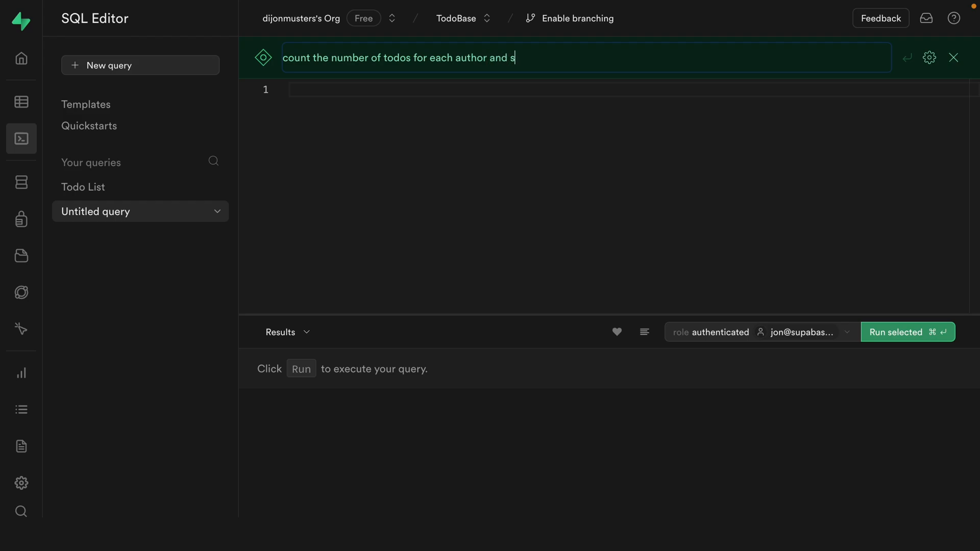
type("ort descending by coun")
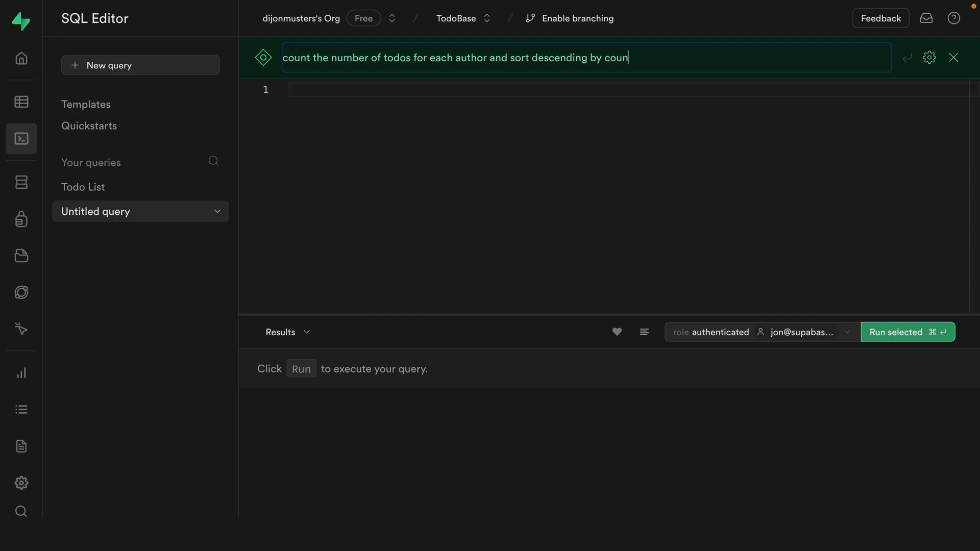
key("Enter")
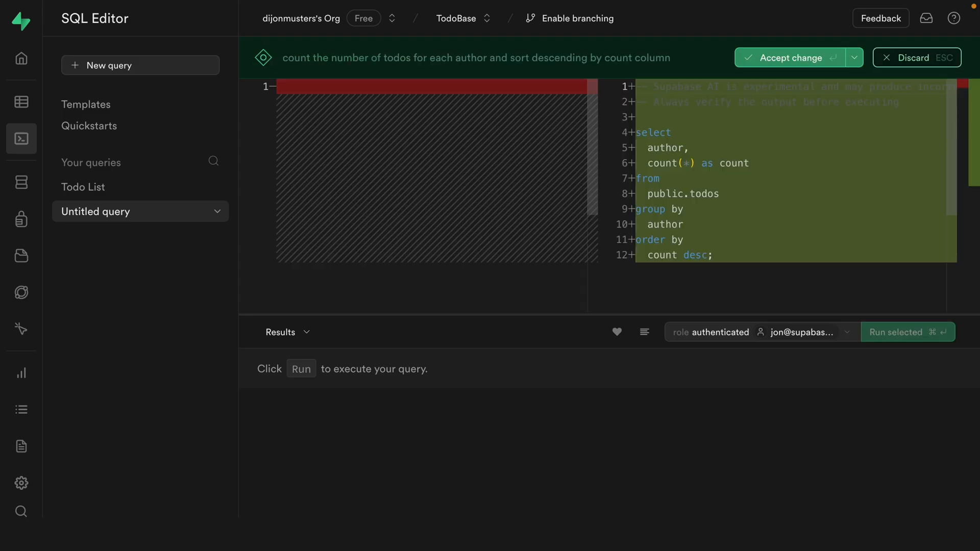
mouse_move(492, 110)
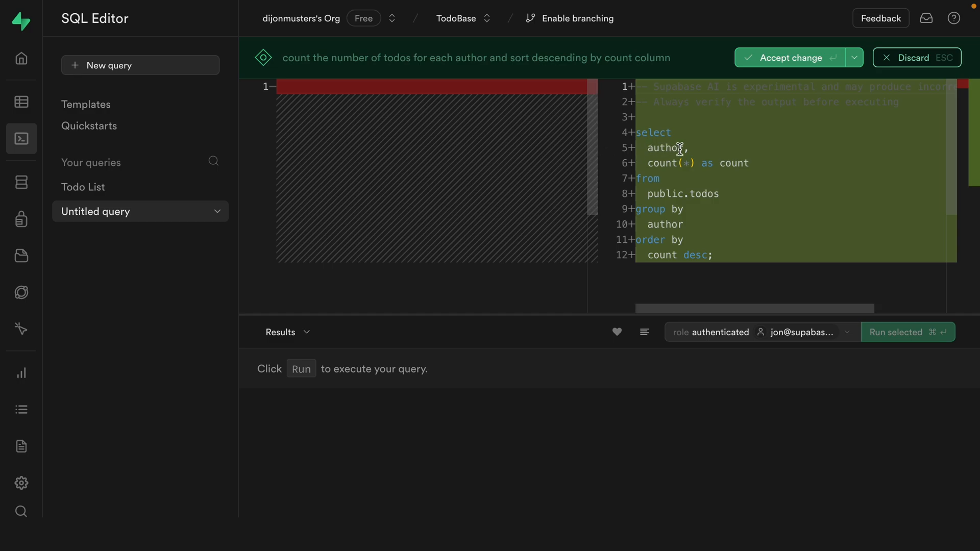
mouse_move(741, 104)
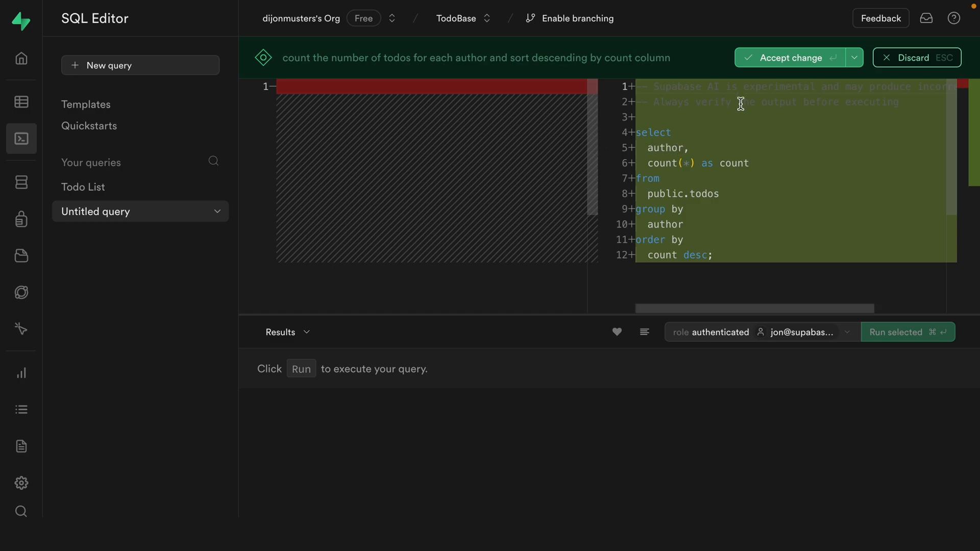
Accept the AI-generated count query as 'Count Todos for Each Author' and run it as the impersonated user.
left_click(784, 57)
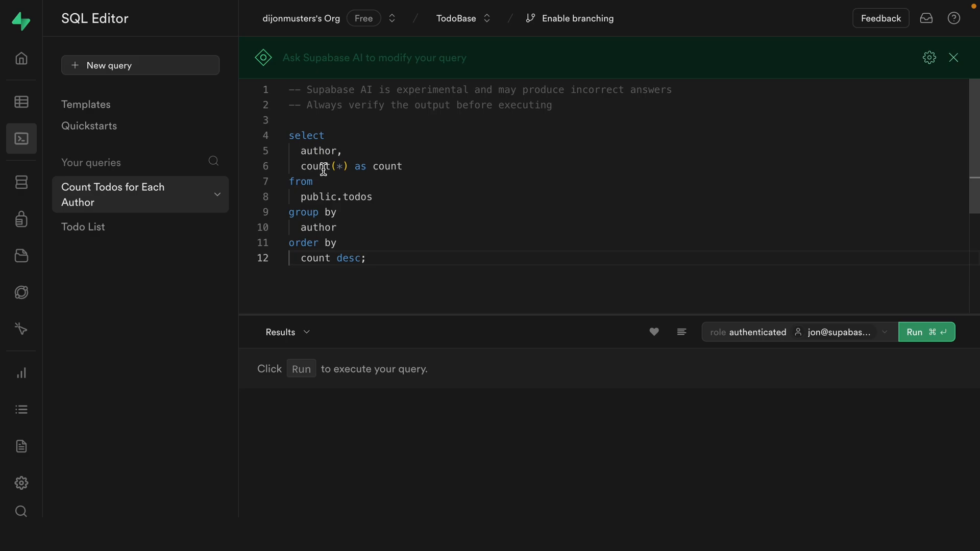
mouse_move(385, 170)
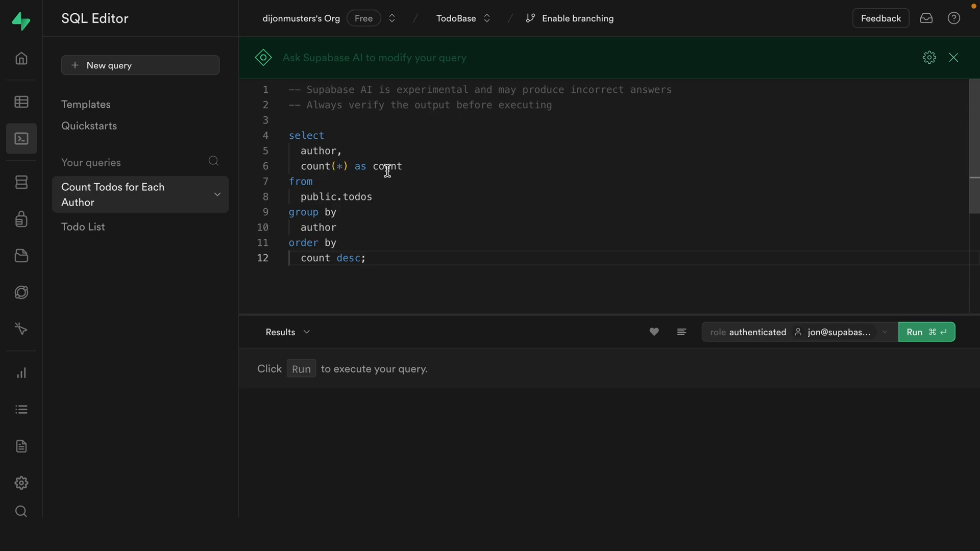
mouse_move(369, 197)
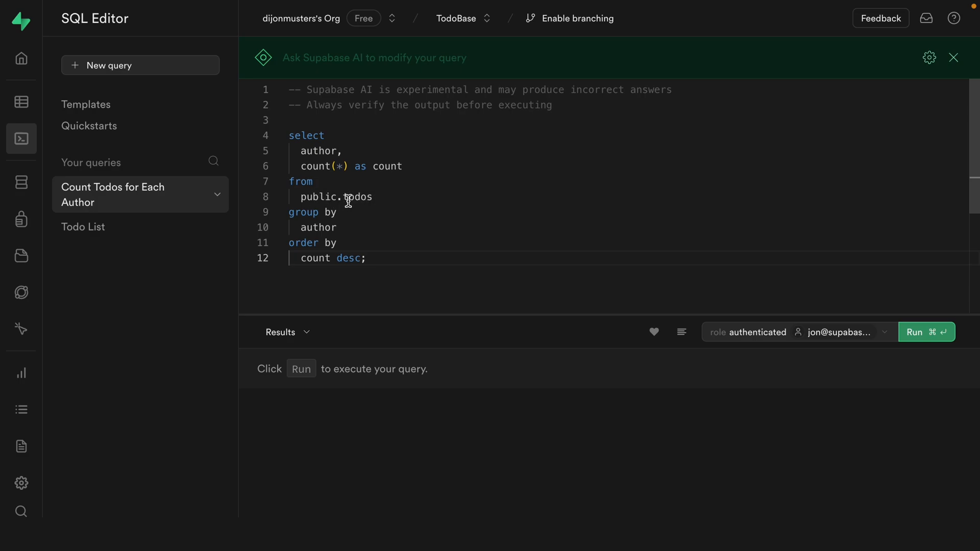
double_click(319, 197)
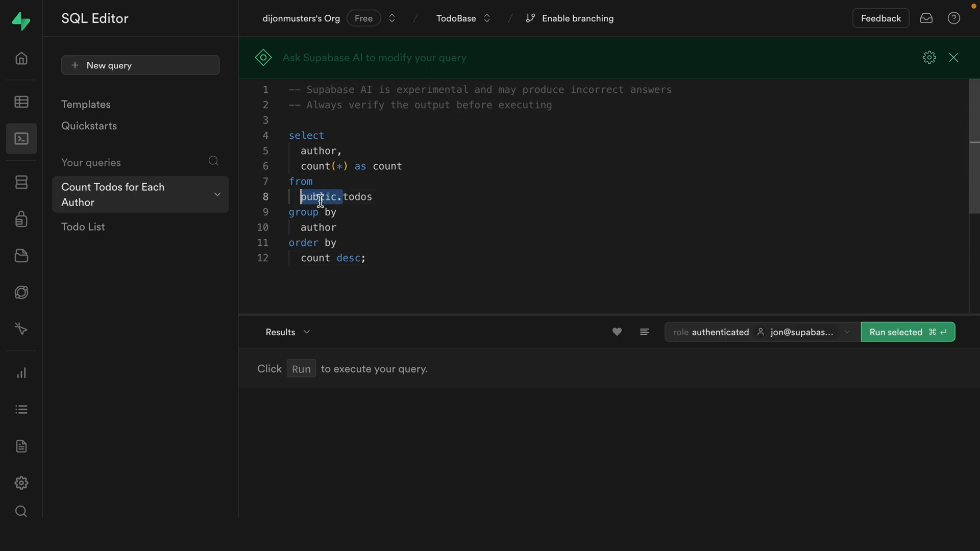
mouse_move(307, 215)
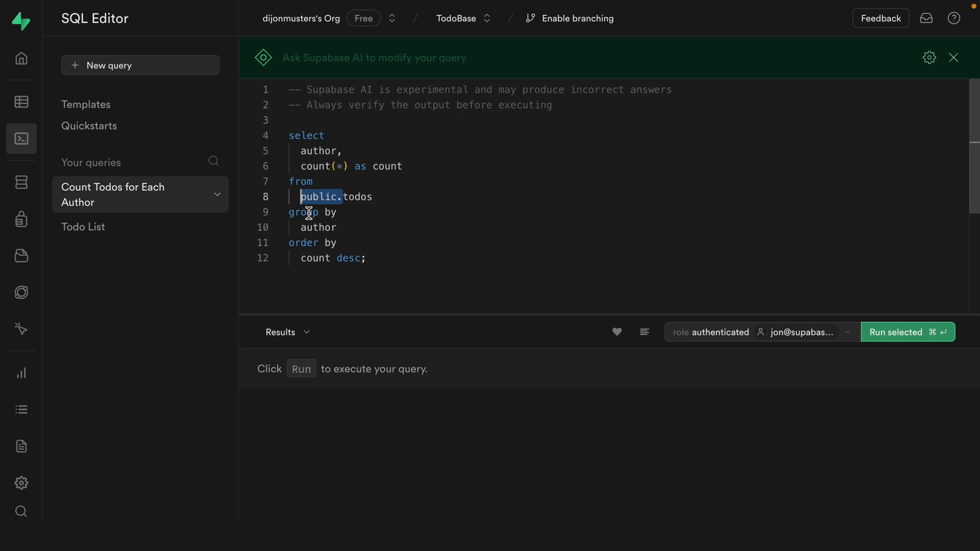
mouse_move(314, 226)
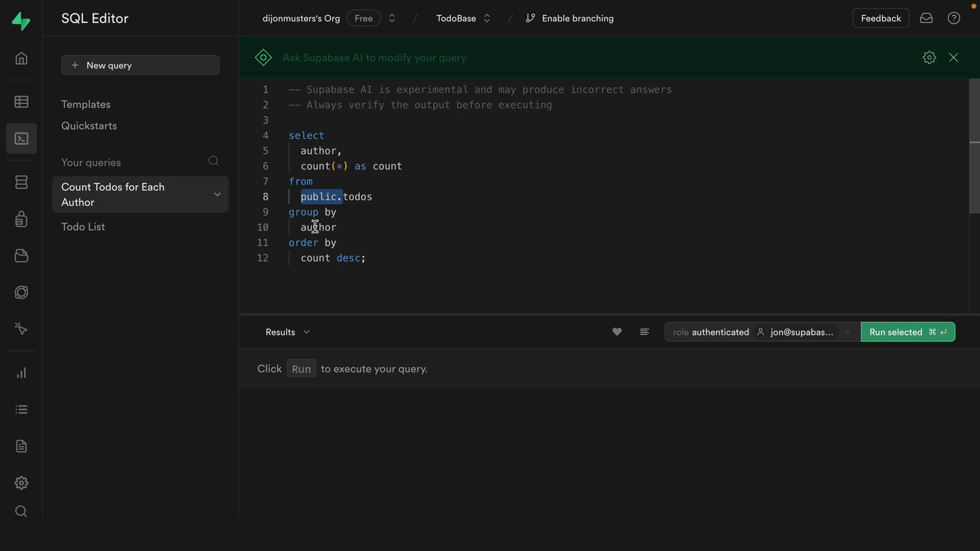
mouse_move(316, 257)
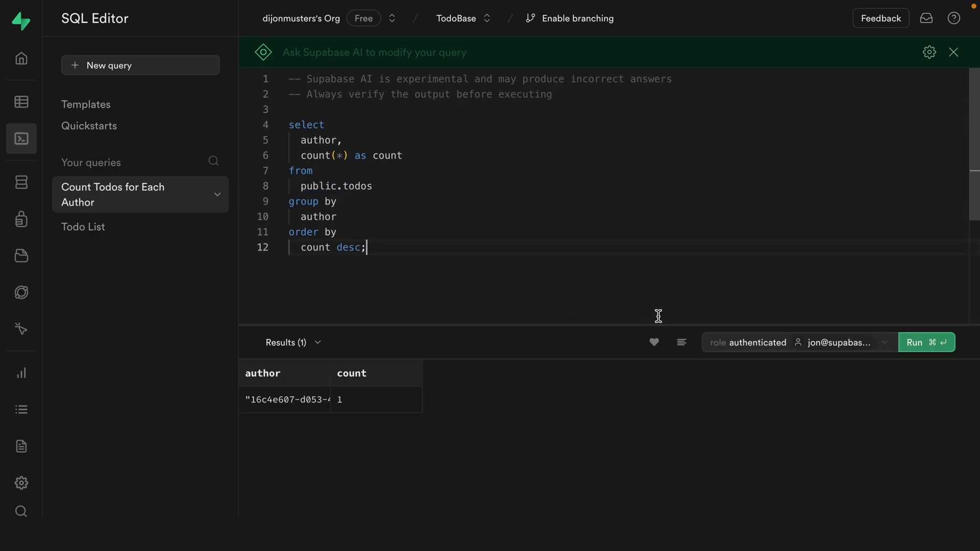
mouse_move(321, 392)
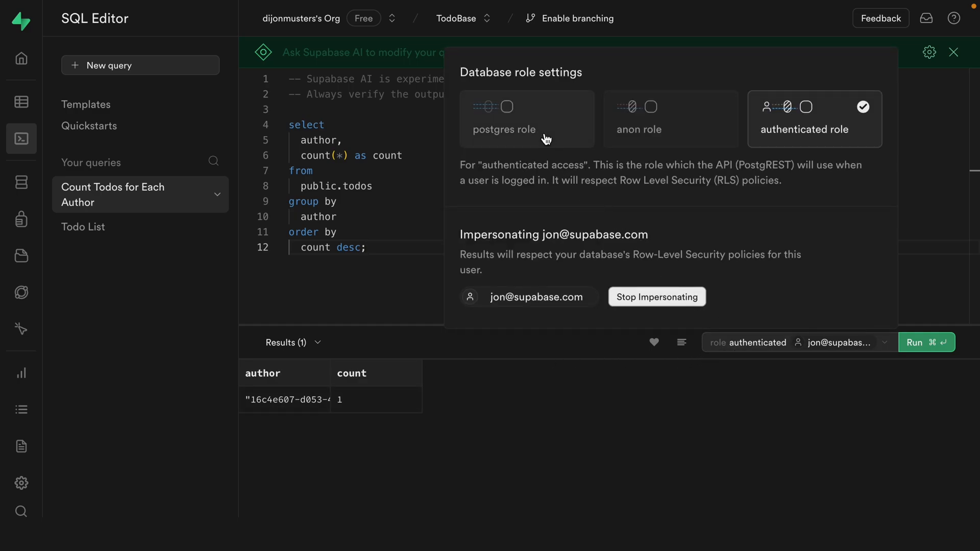
Rerun the count query as postgres, returning two authors with counts 2 and 1.
left_click(527, 118)
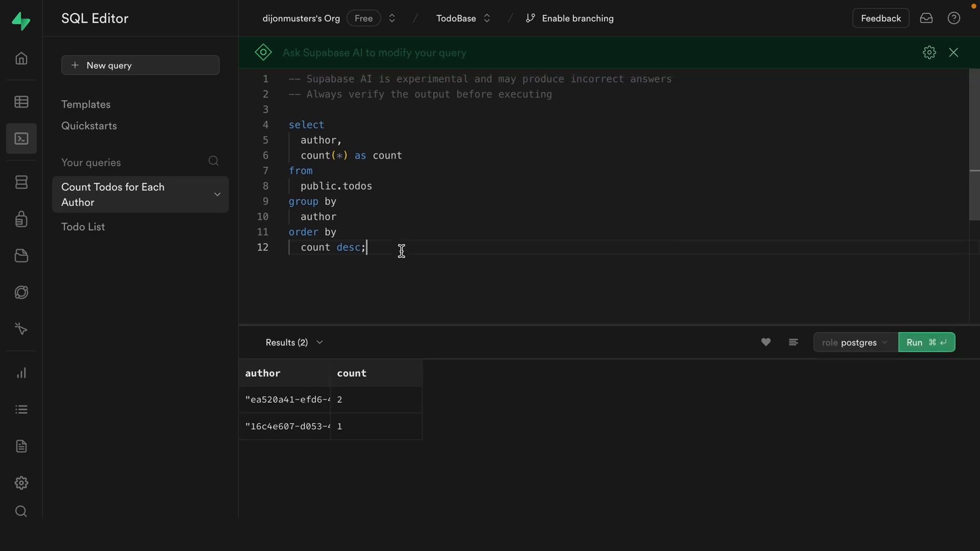